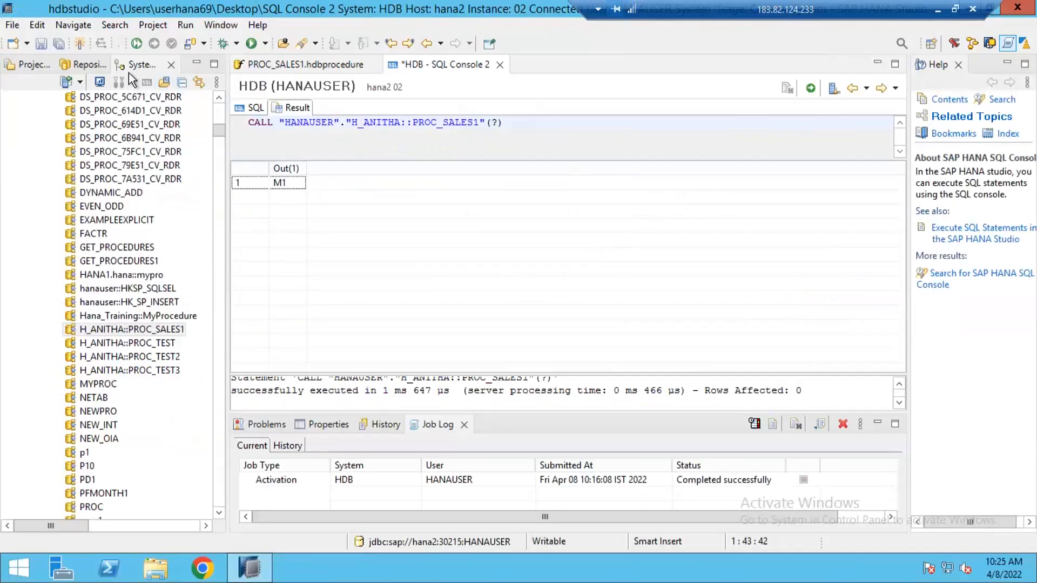
Filter the HANAUSER tables by SALES and select the SALES_1 table
left_click(126, 329)
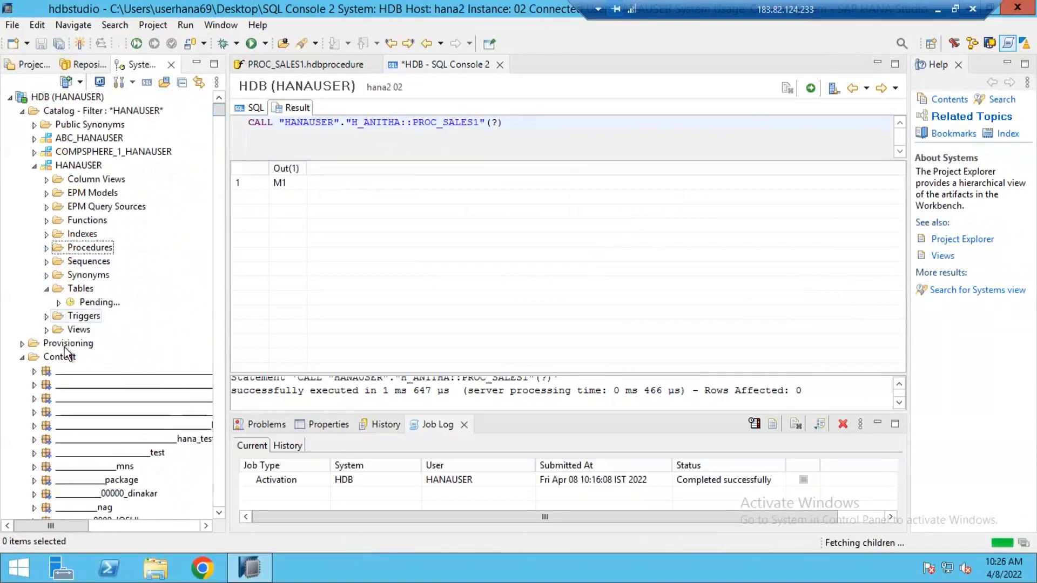
left_click(80, 289)
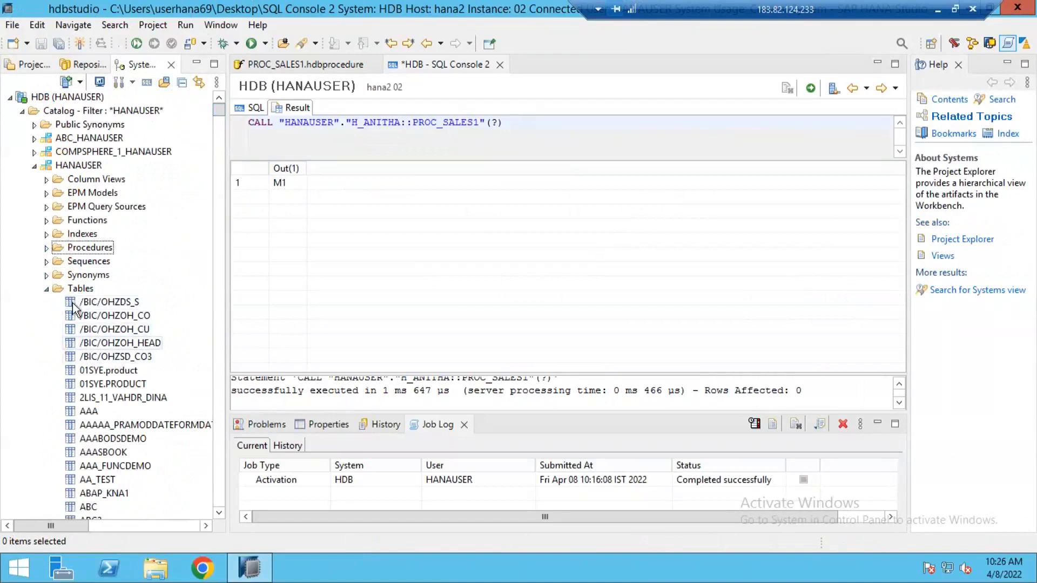
right_click(79, 288)
type("S")
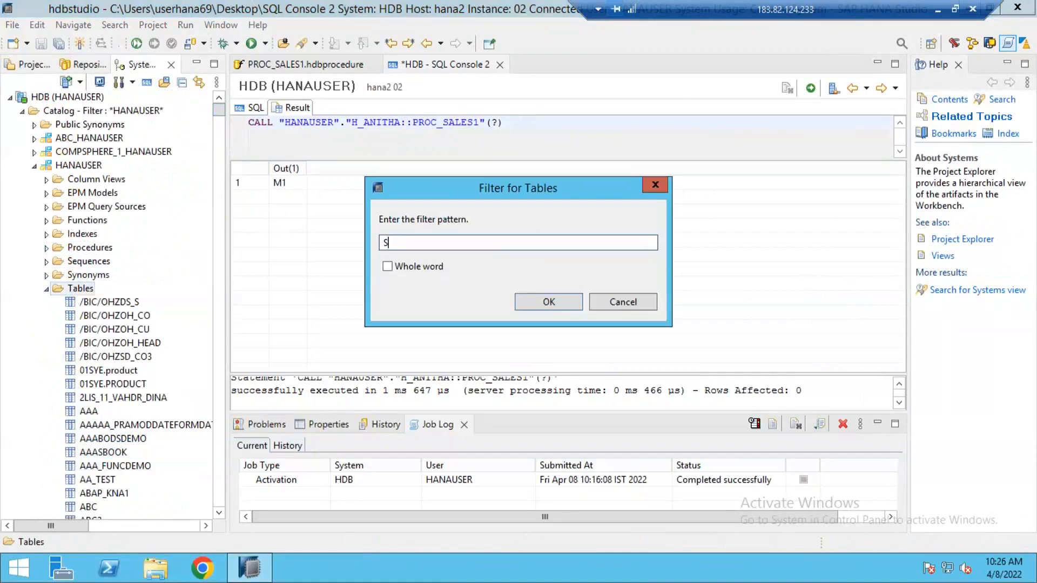
type("ALES")
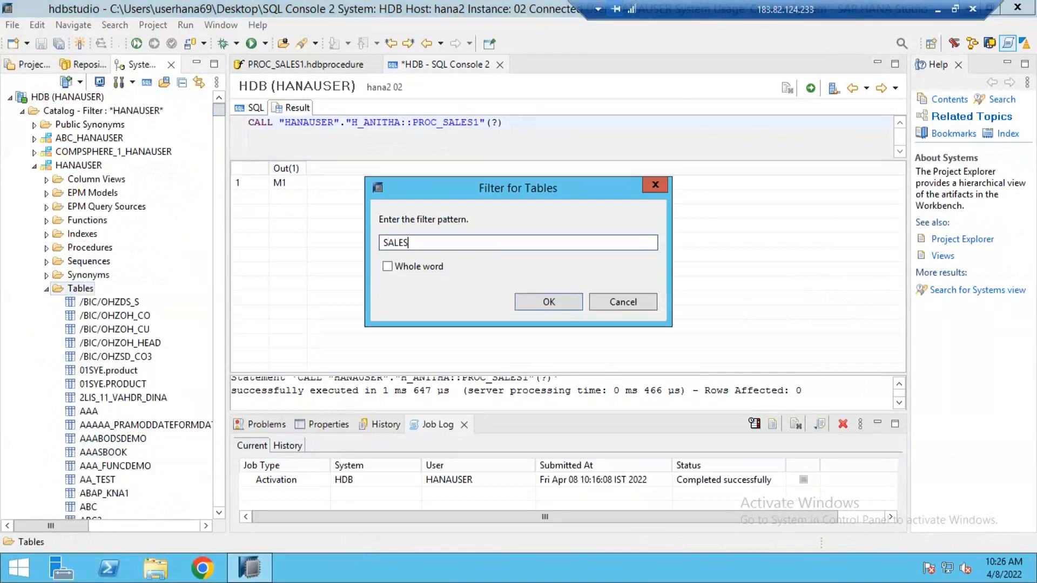
left_click(621, 301)
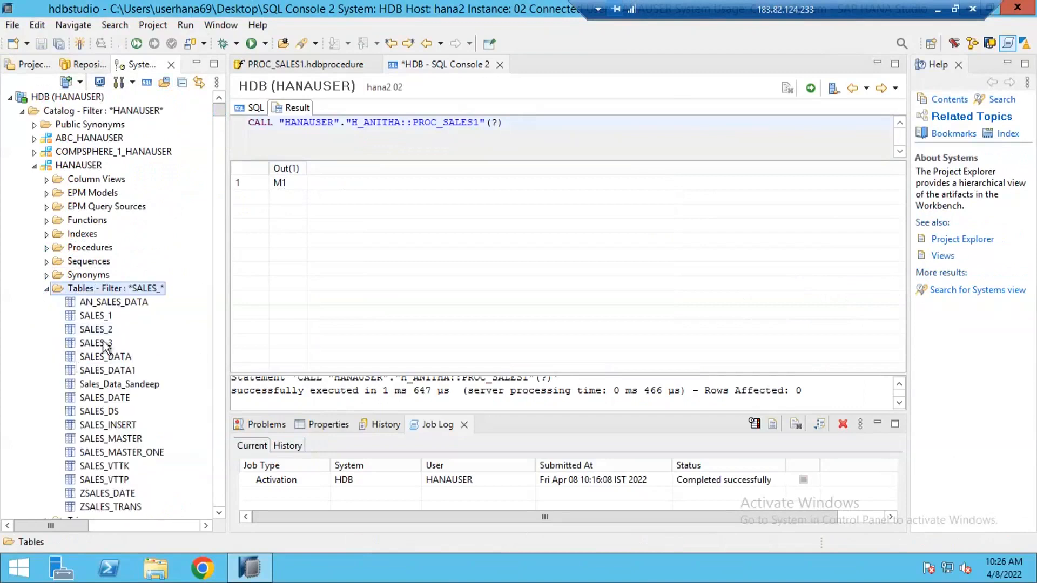
left_click(96, 315)
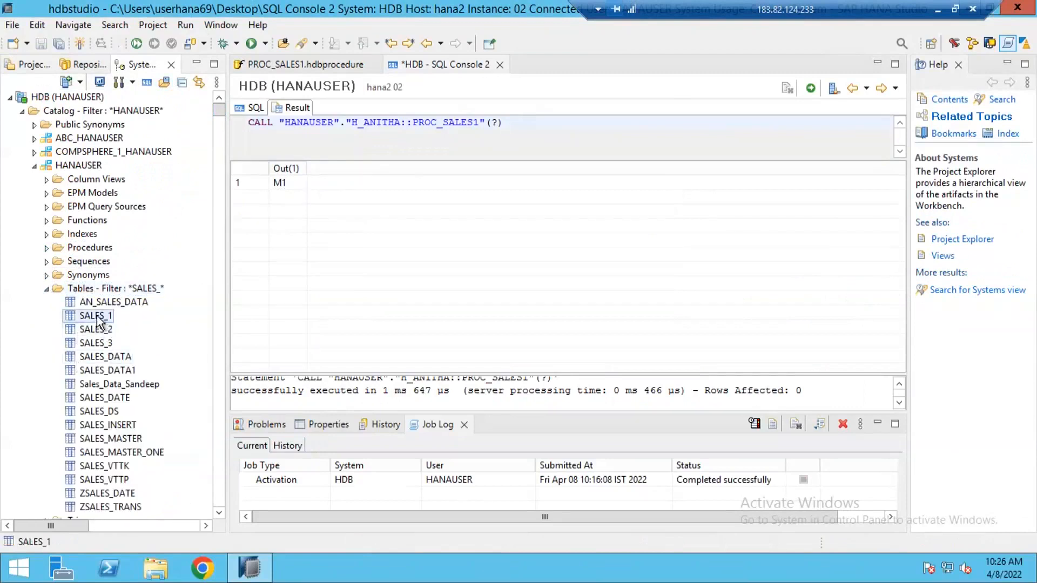
Open the data preview of SALES_1 showing its six rows
right_click(95, 315)
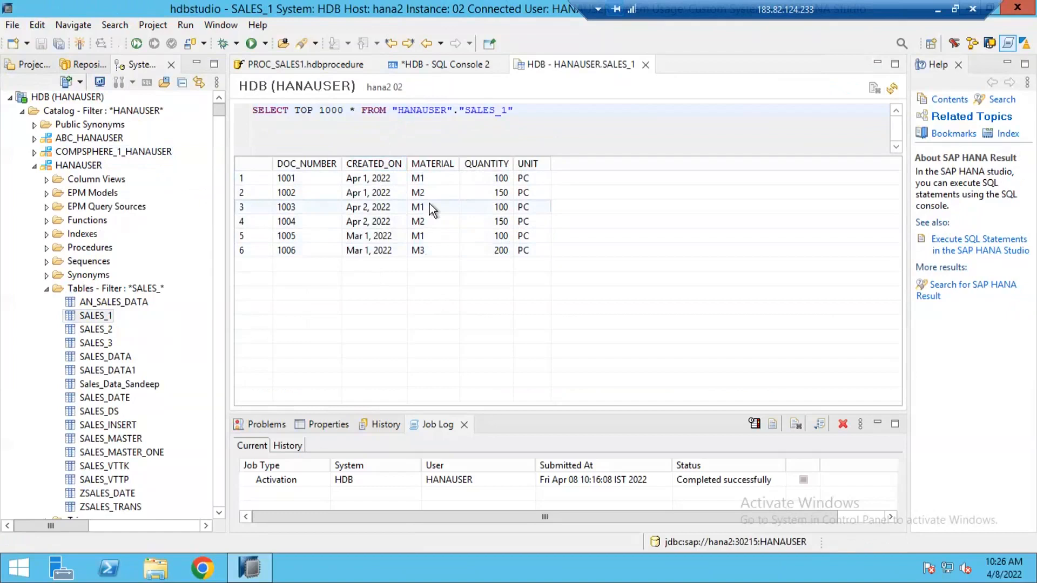
left_click(420, 193)
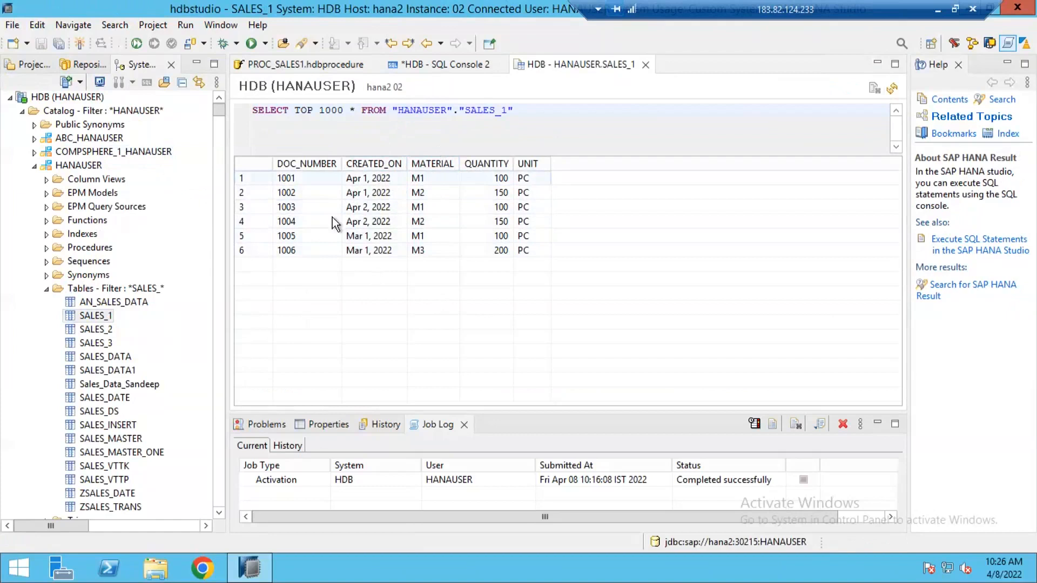
mouse_move(301, 185)
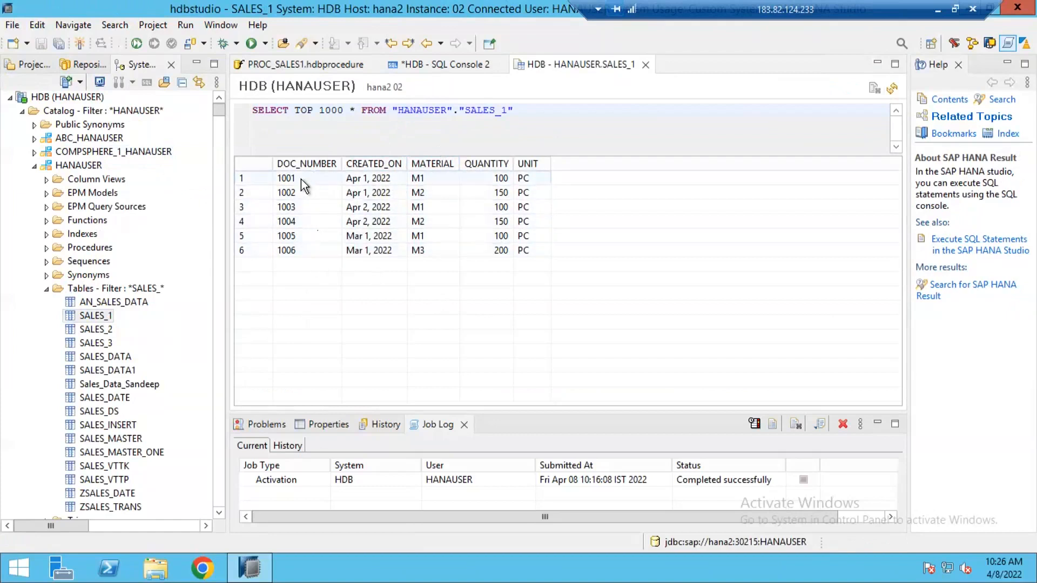
mouse_move(414, 188)
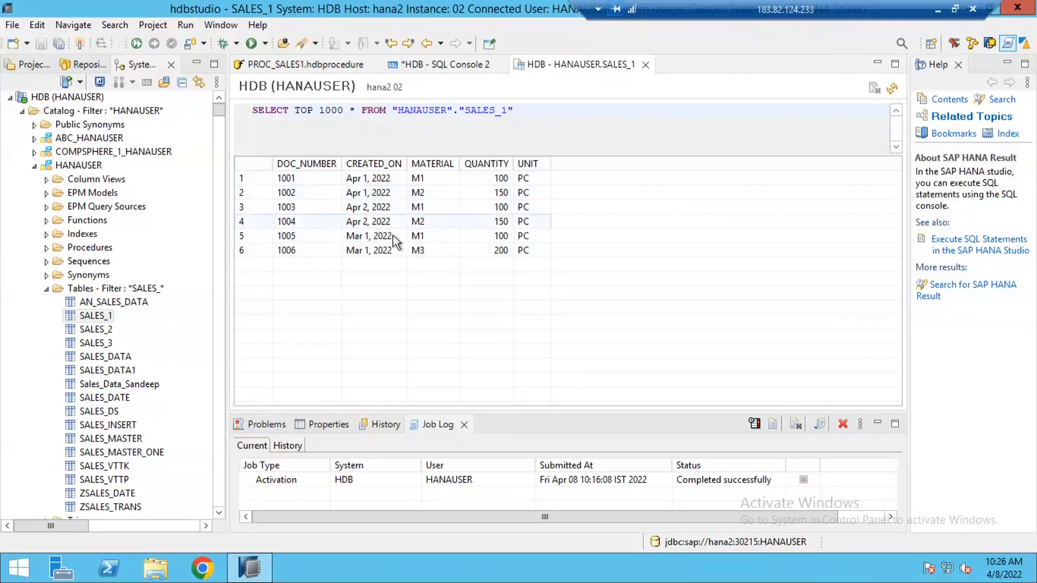
mouse_move(441, 223)
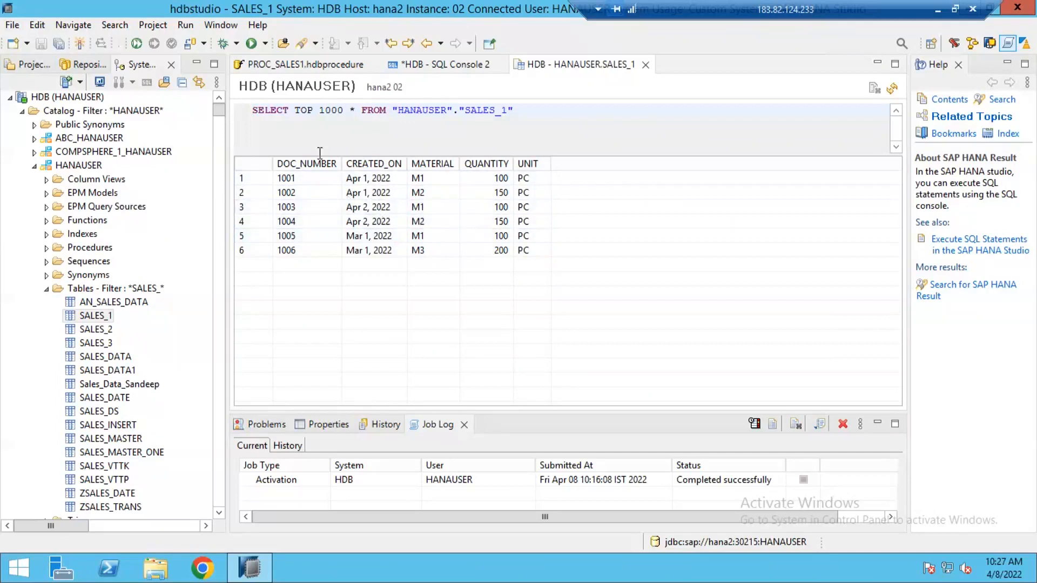
mouse_move(158, 227)
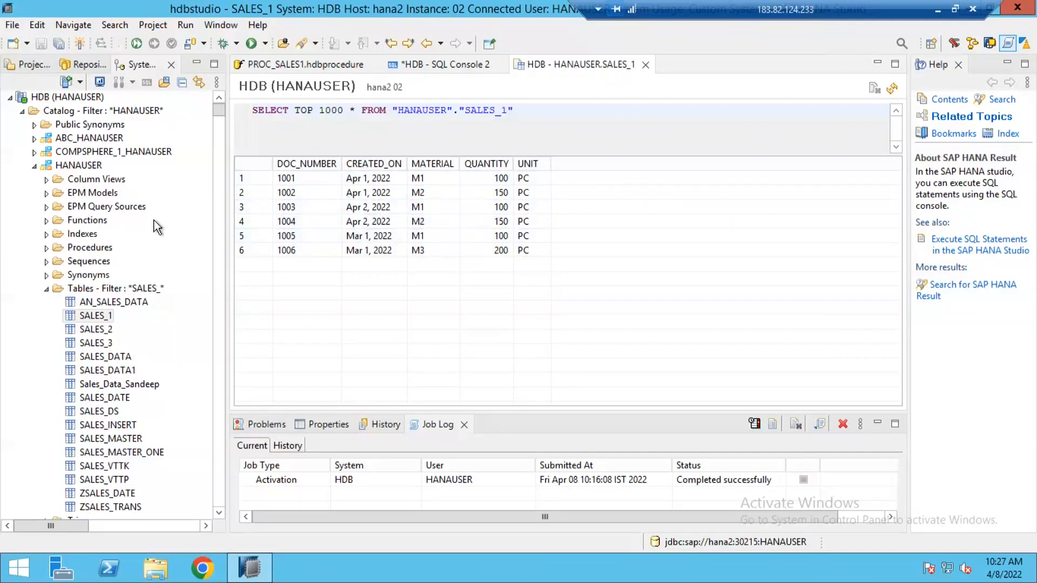
mouse_move(477, 178)
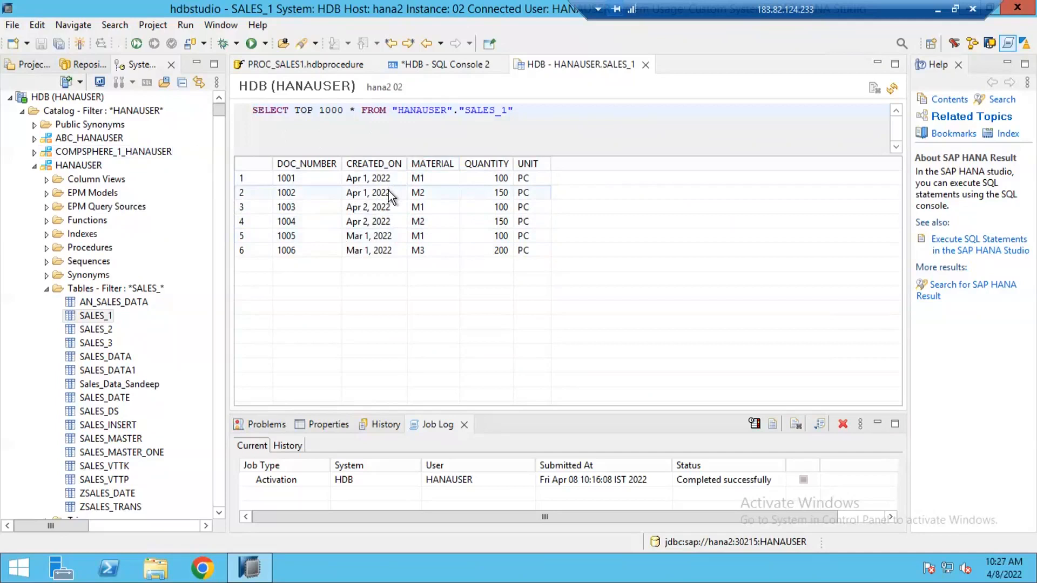
mouse_move(90, 78)
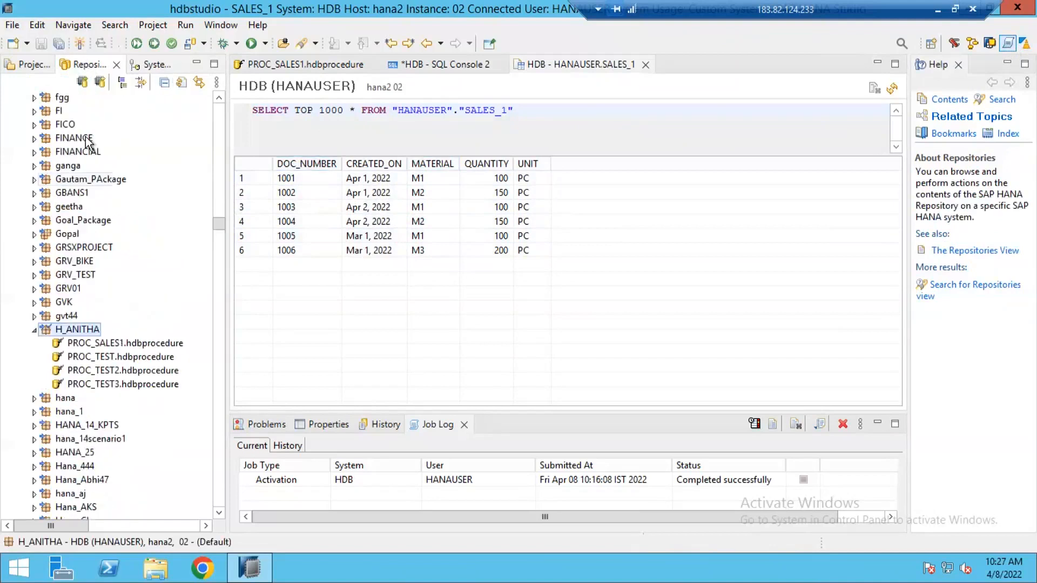
Bring up the context actions for the H_ANITHA repository package
scroll("down", 3)
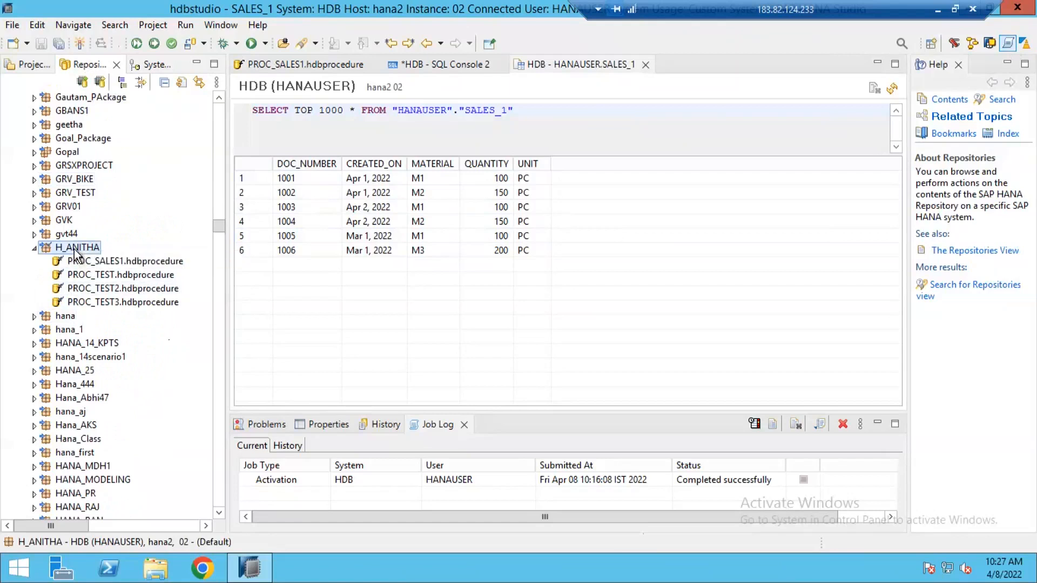
right_click(77, 246)
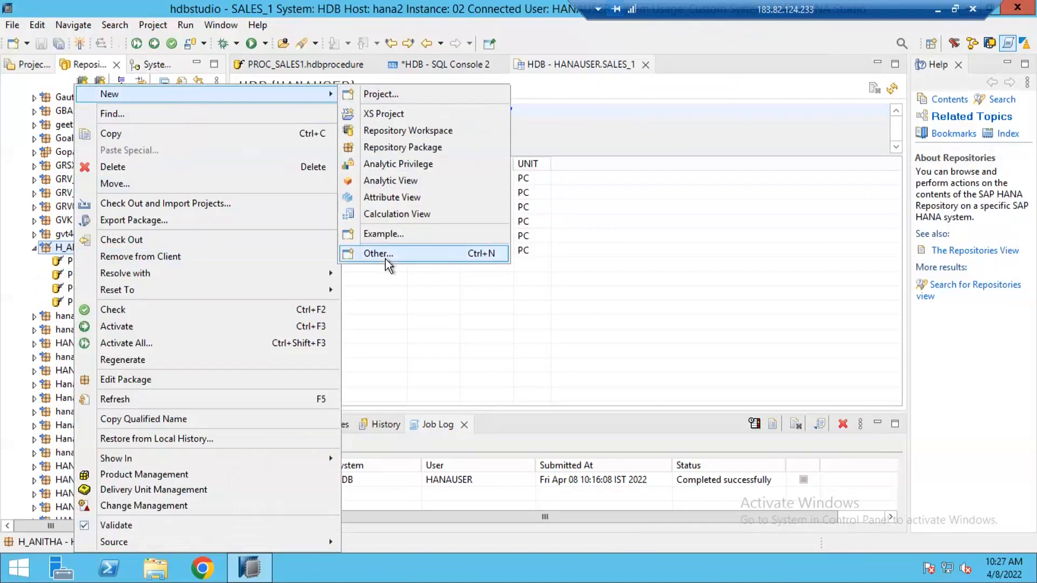
Choose the Stored Procedure wizard from the filtered list of creation wizards
left_click(377, 253)
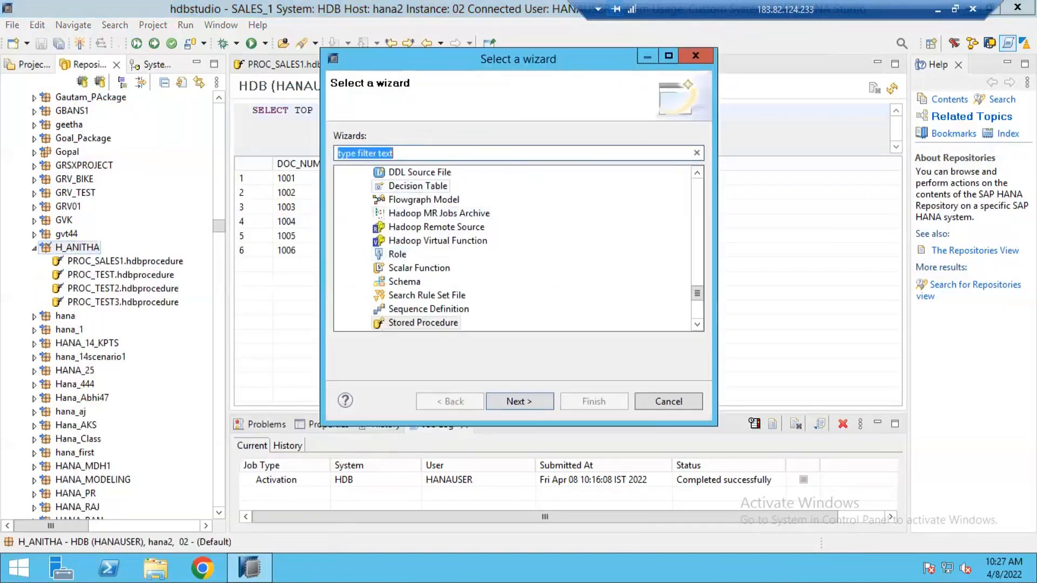
type("PROCE")
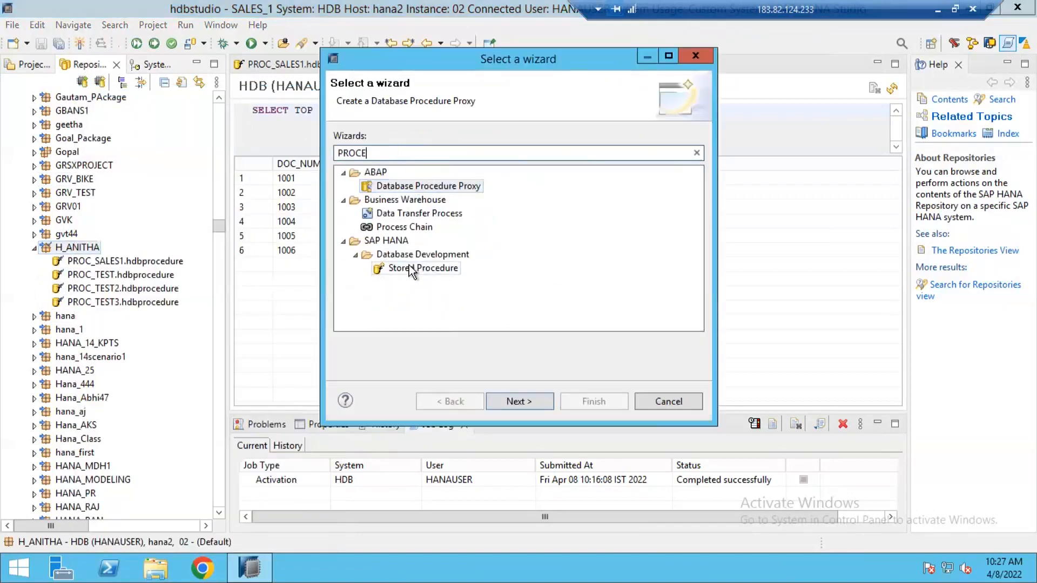
left_click(423, 268)
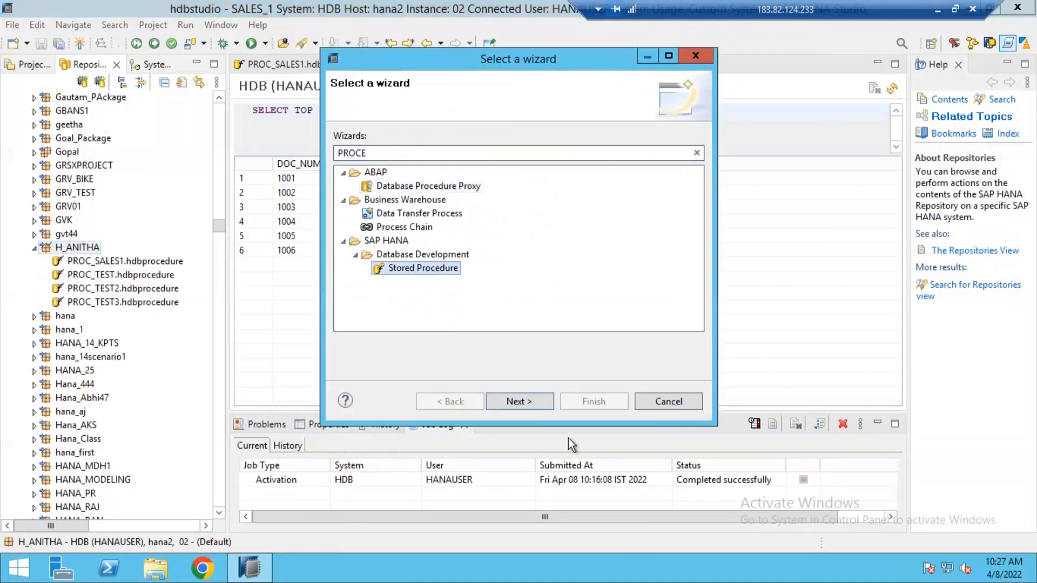
left_click(519, 402)
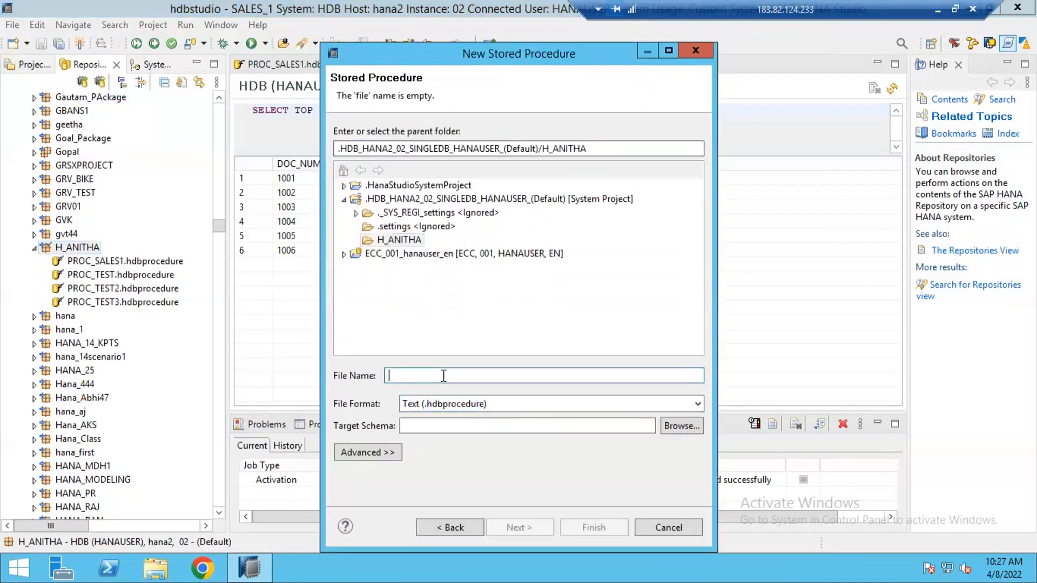
Name the procedure PROC_SALES2 with target schema HANAUSER and finish creating it
type("PROC_")
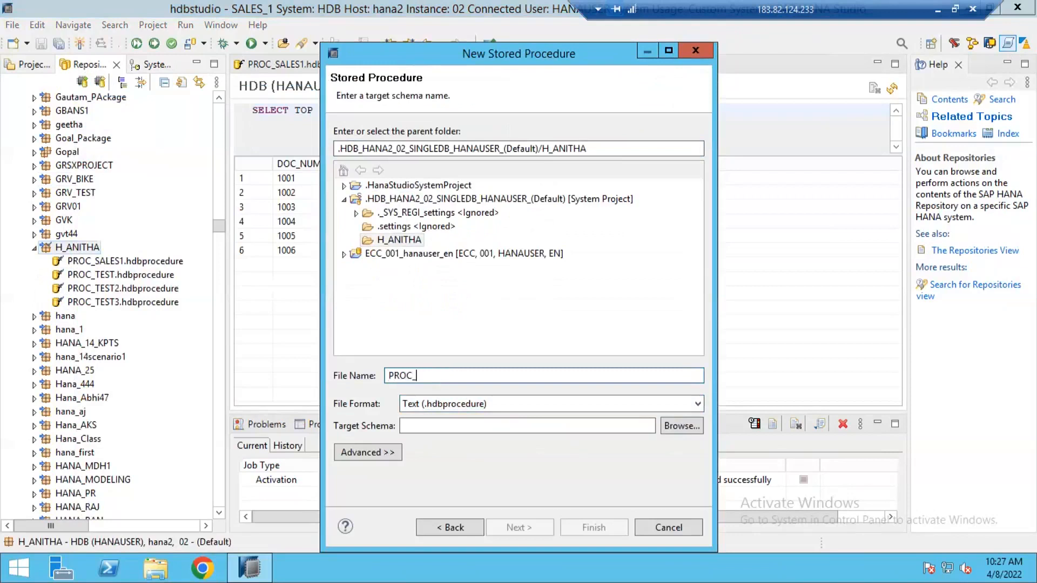
type("SALES2")
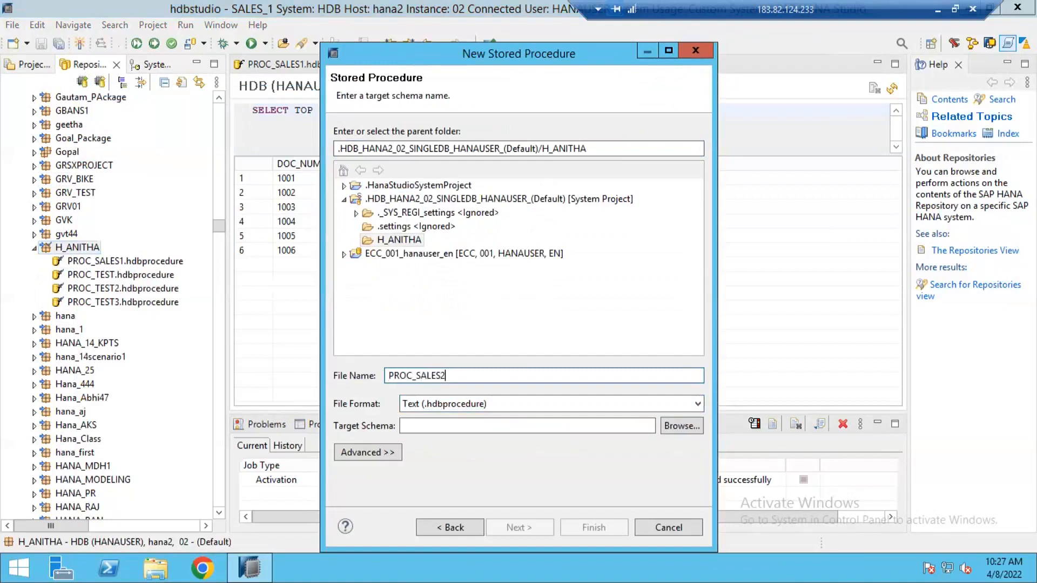
left_click(525, 426)
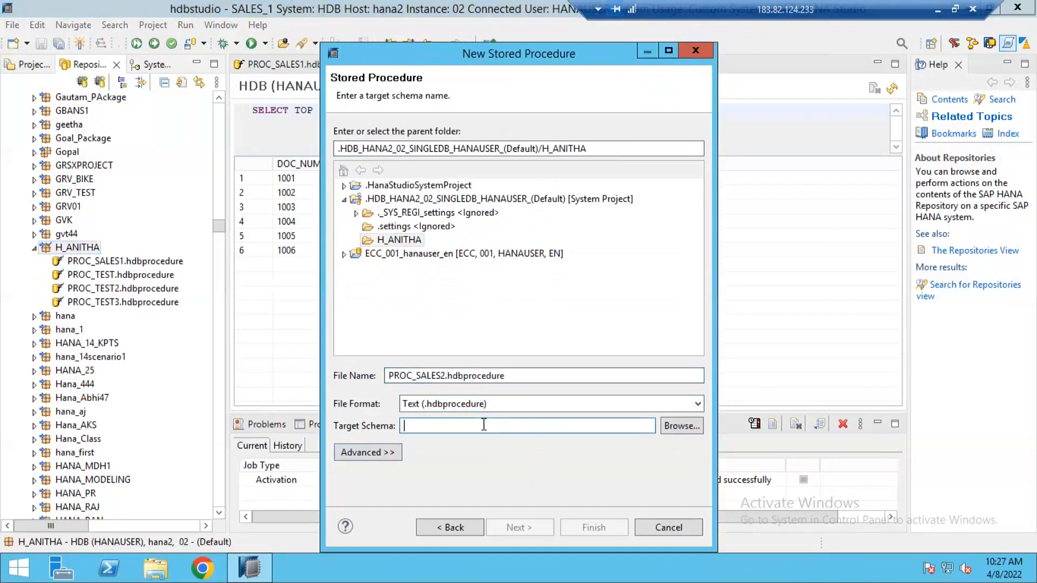
type("HANAUSER")
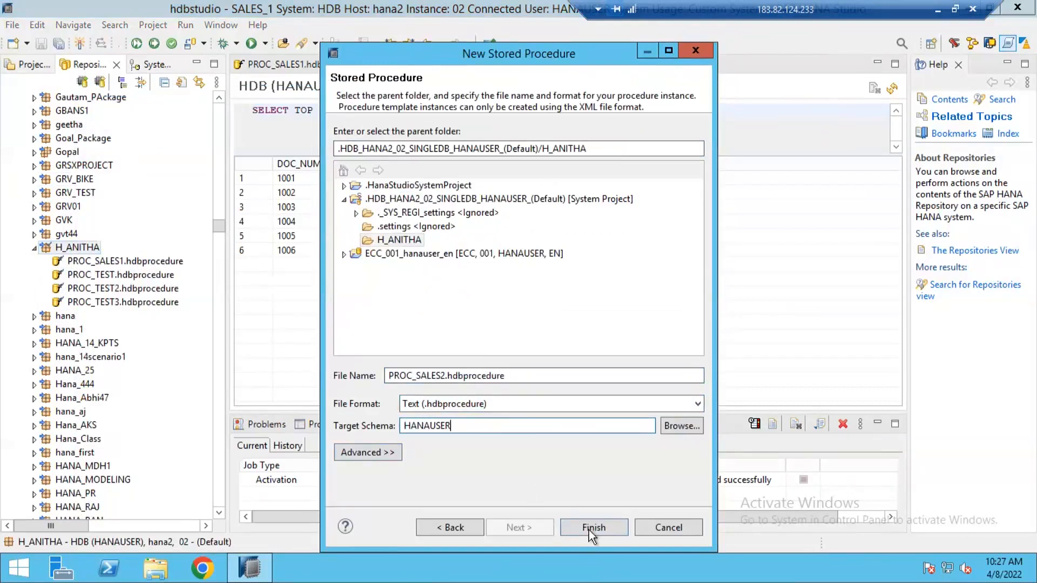
left_click(592, 527)
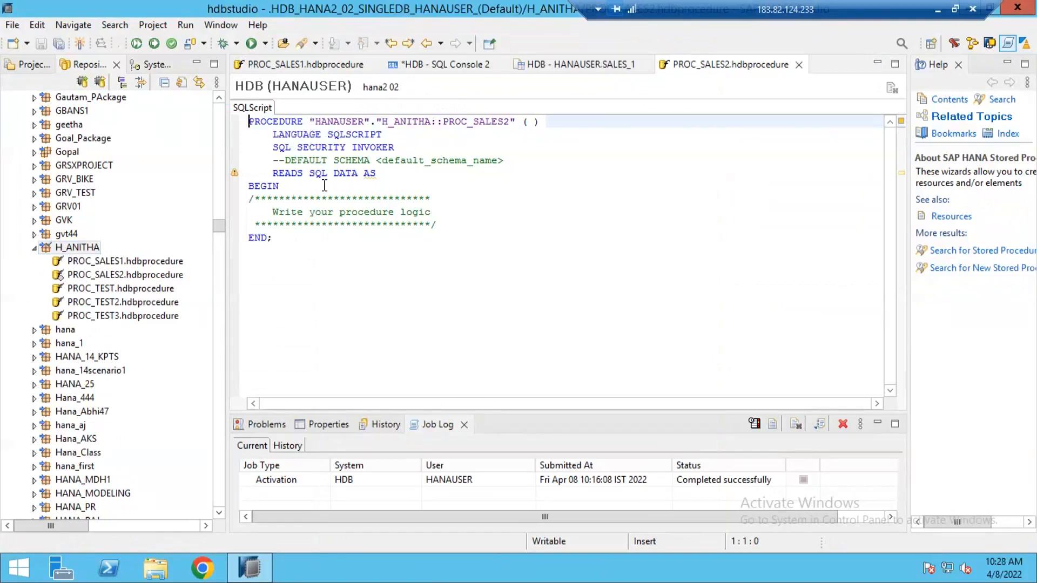
Set the procedure's DEFAULT SCHEMA to HANAUSER
left_click(286, 160)
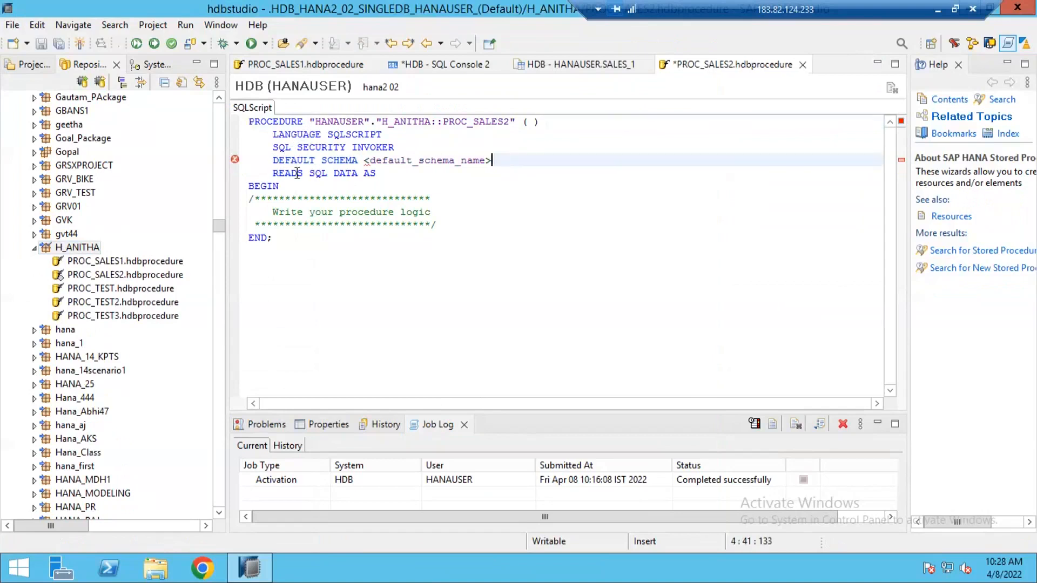
key("BackSpace")
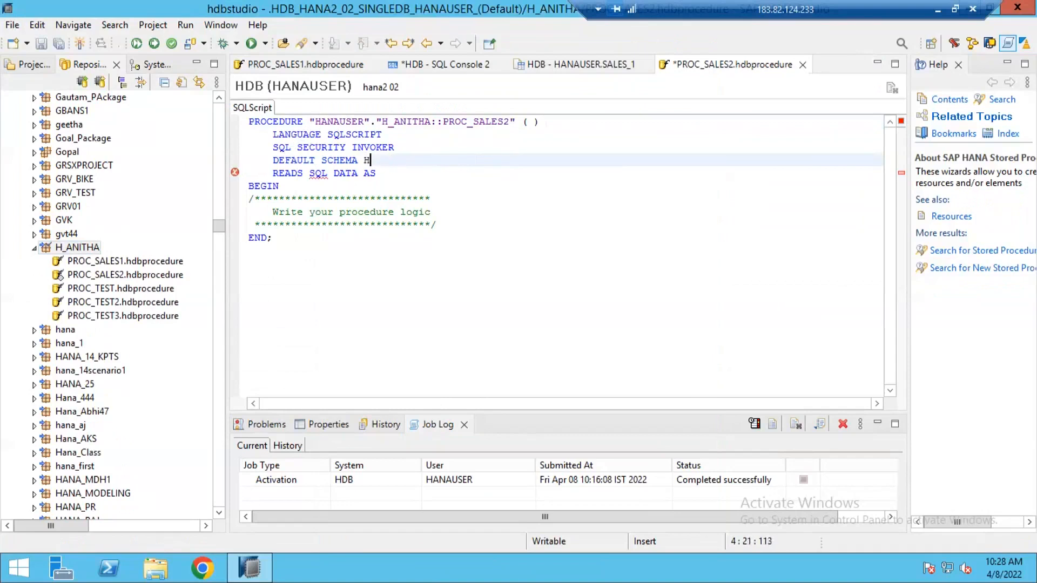
type("ANAUSER")
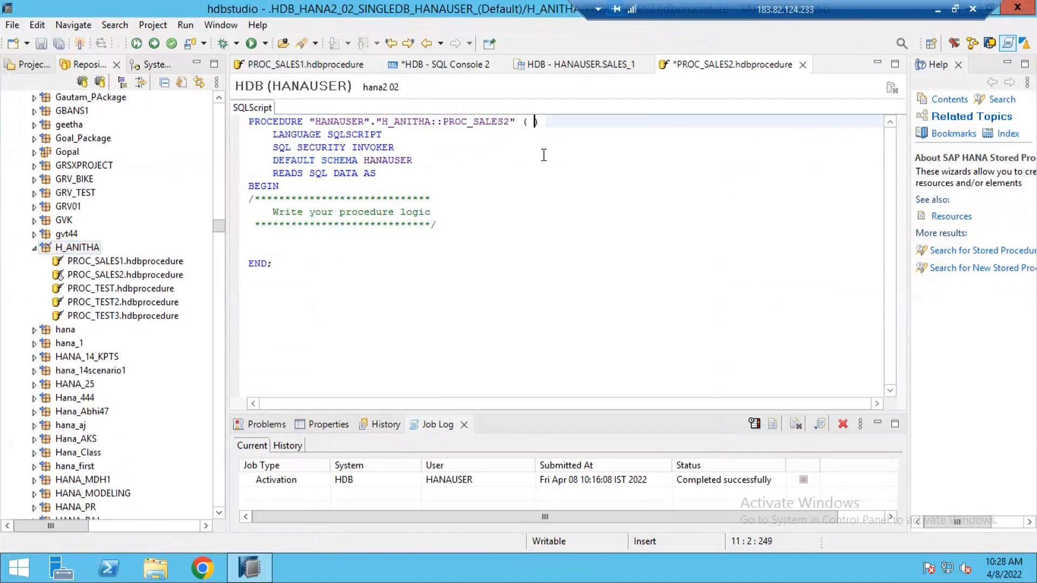
Declare the input parameter IN MATERIAL VARCHAR(18)
type("IN")
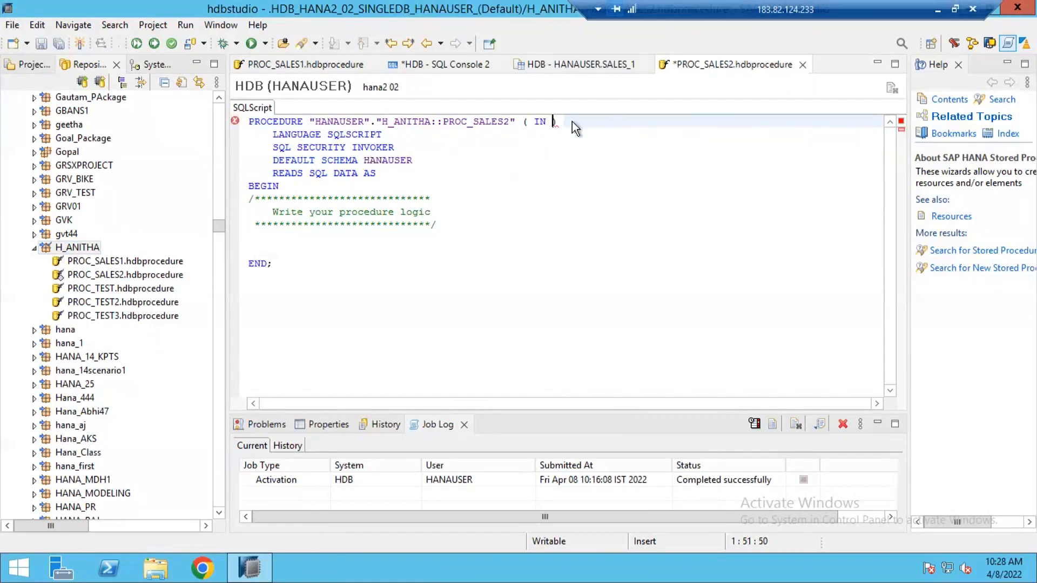
mouse_move(560, 145)
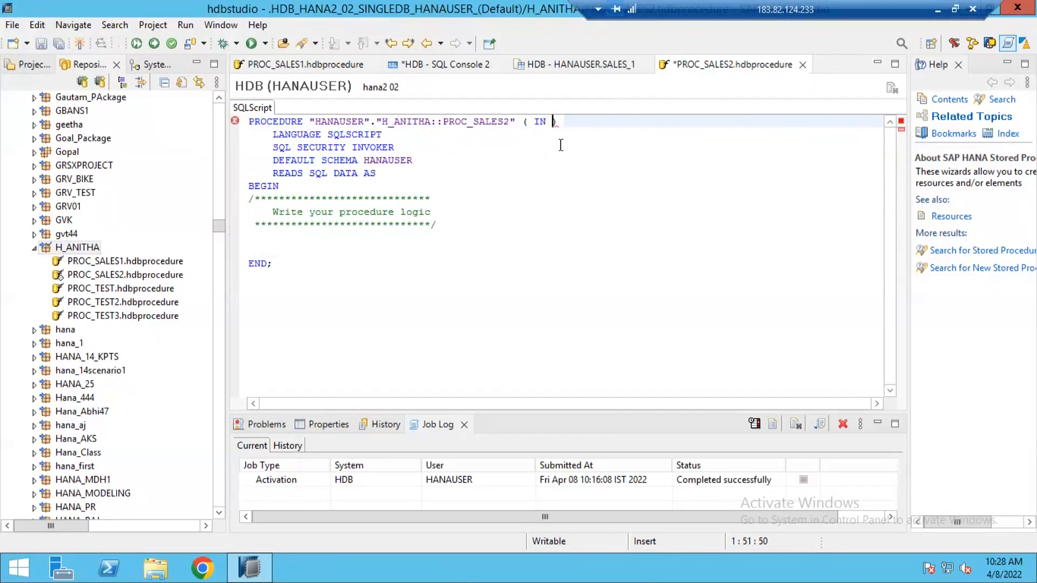
type("MATE")
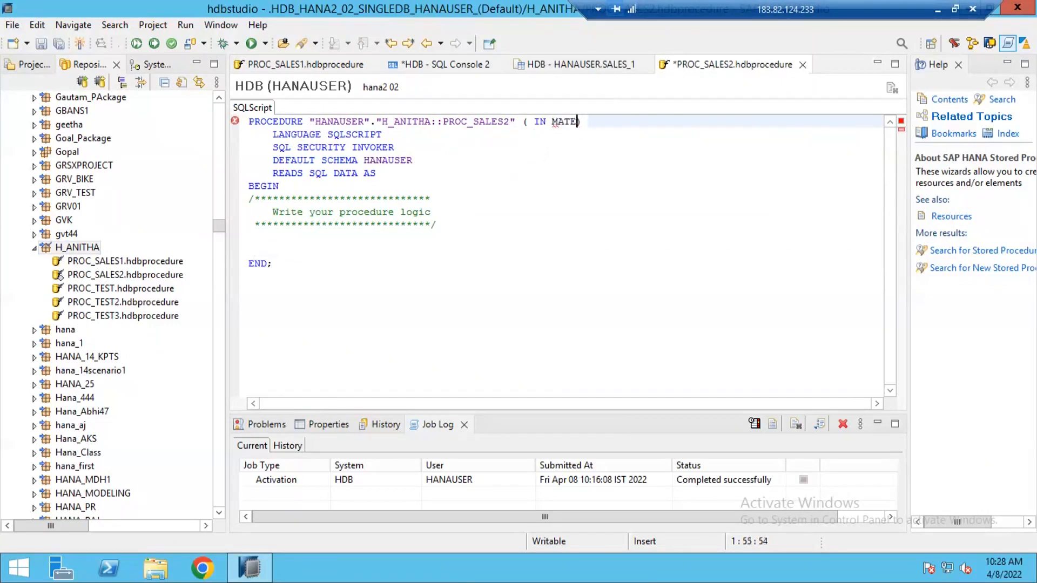
type("RIAL")
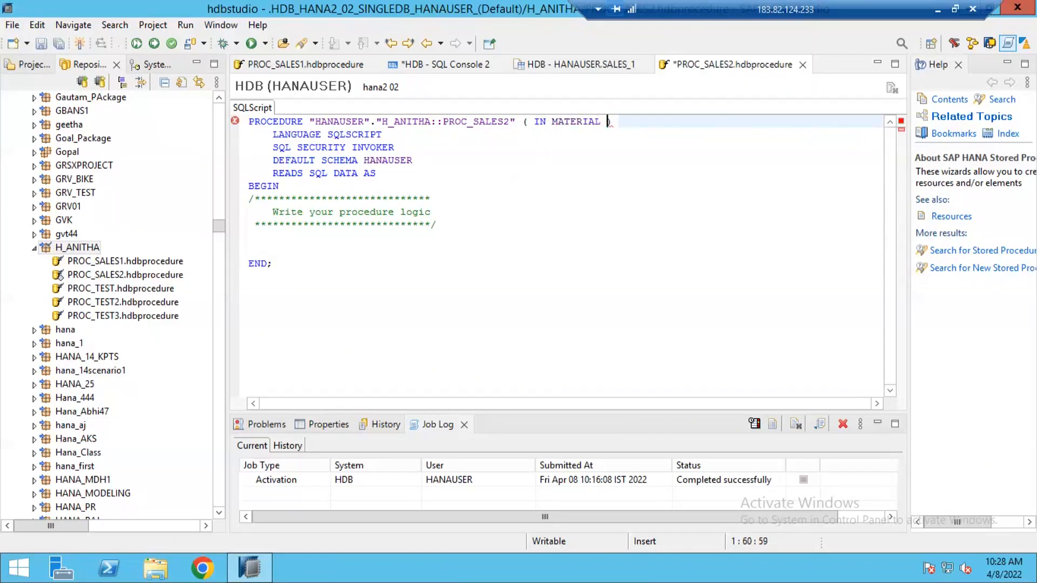
type("VARCHAR")
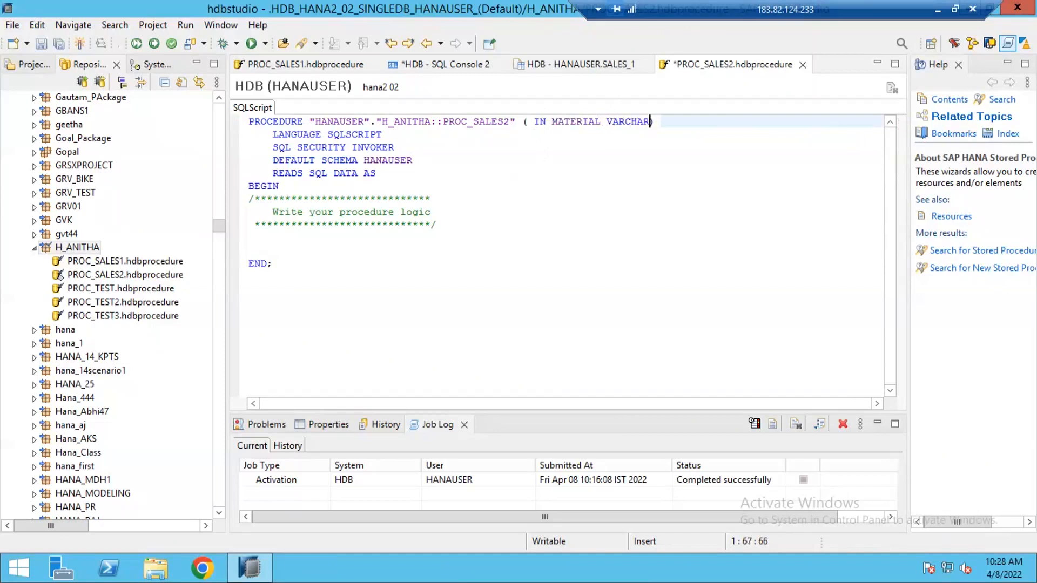
type("(18)")
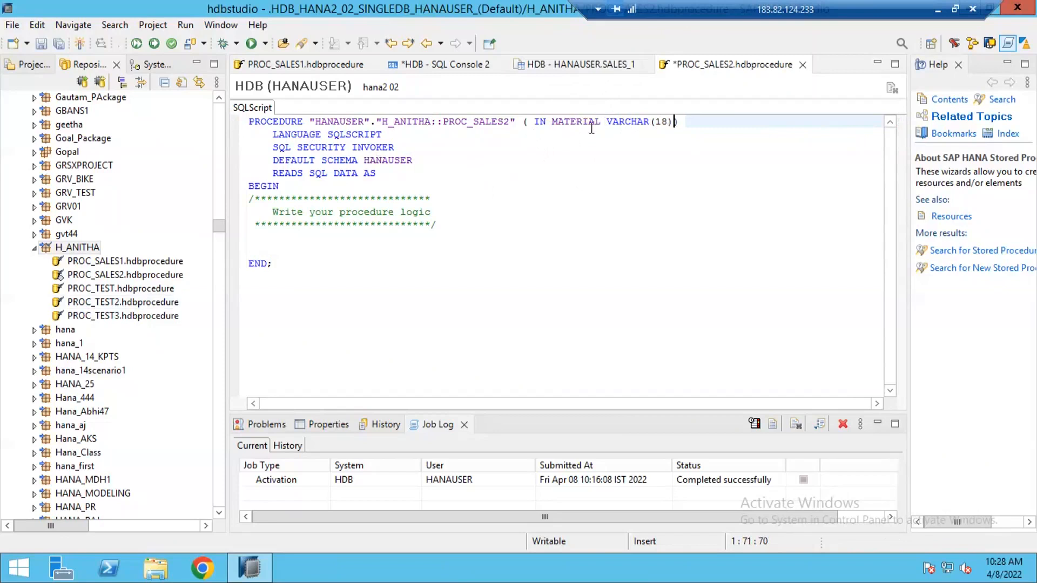
mouse_move(584, 78)
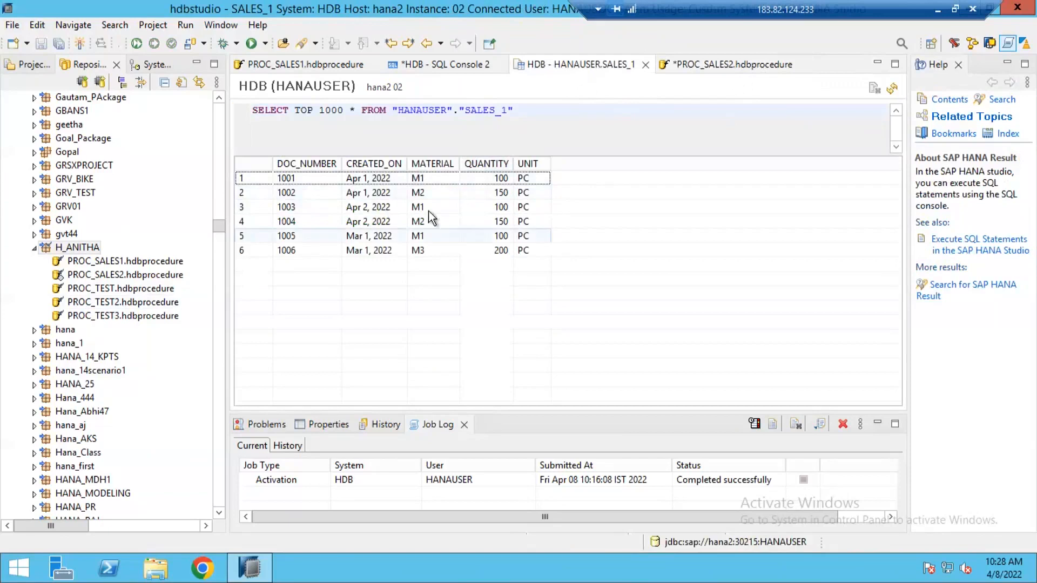
mouse_move(423, 207)
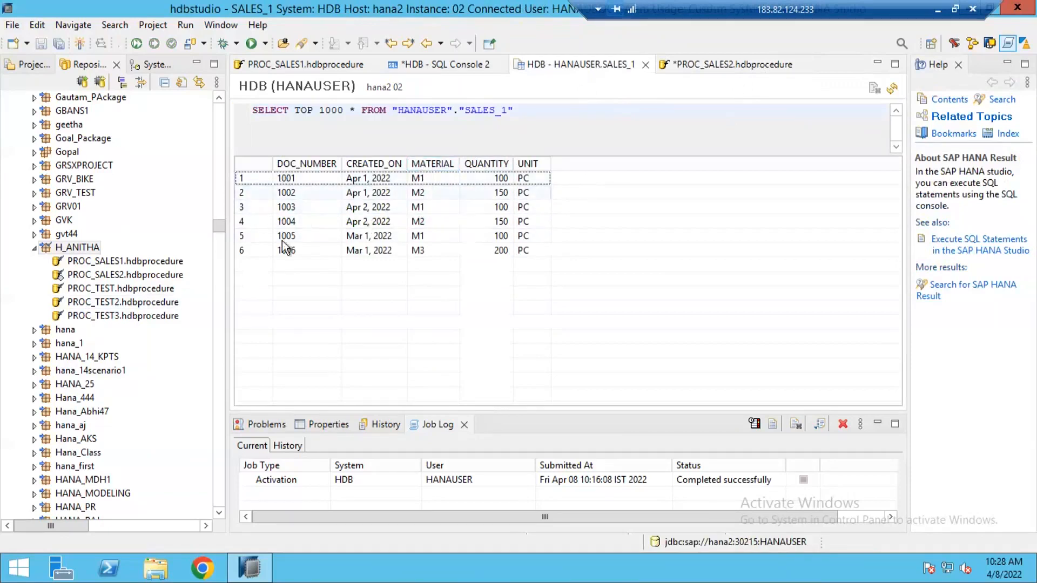
Return to the SALES_1 data and bring up SALES_1's actions in the HANAUSER catalog
left_click(431, 163)
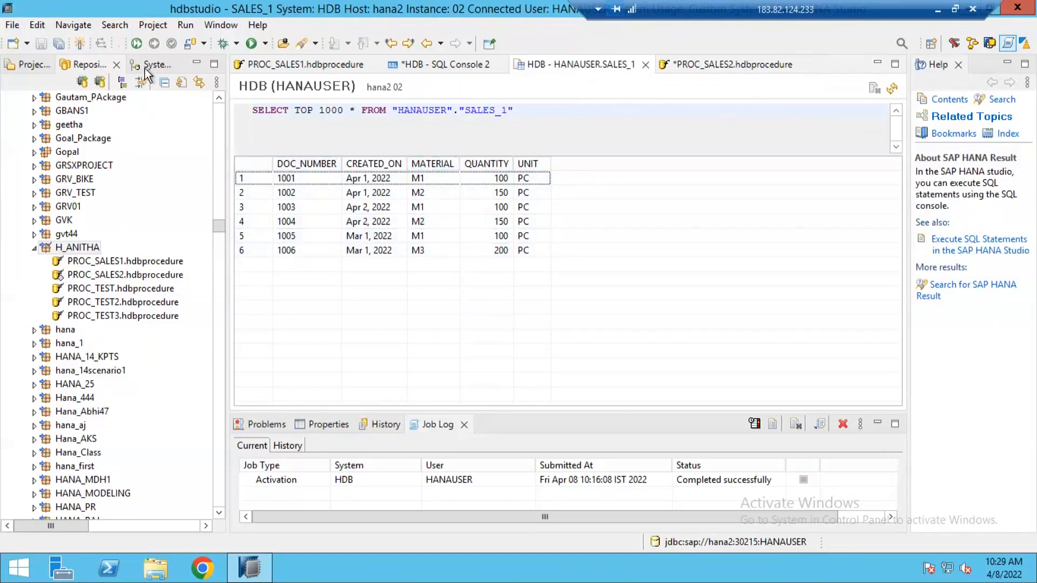
left_click(157, 64)
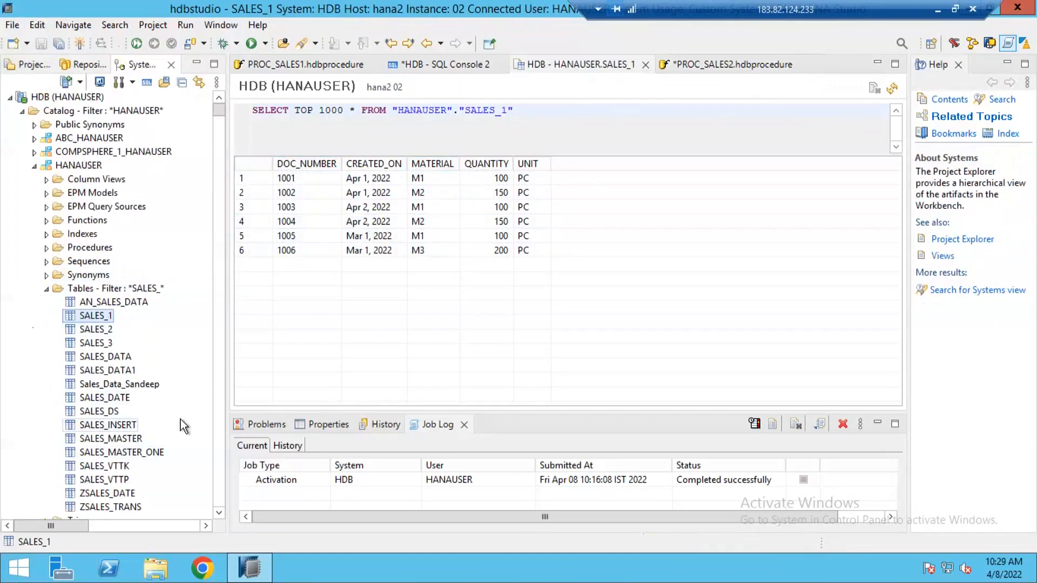
right_click(95, 315)
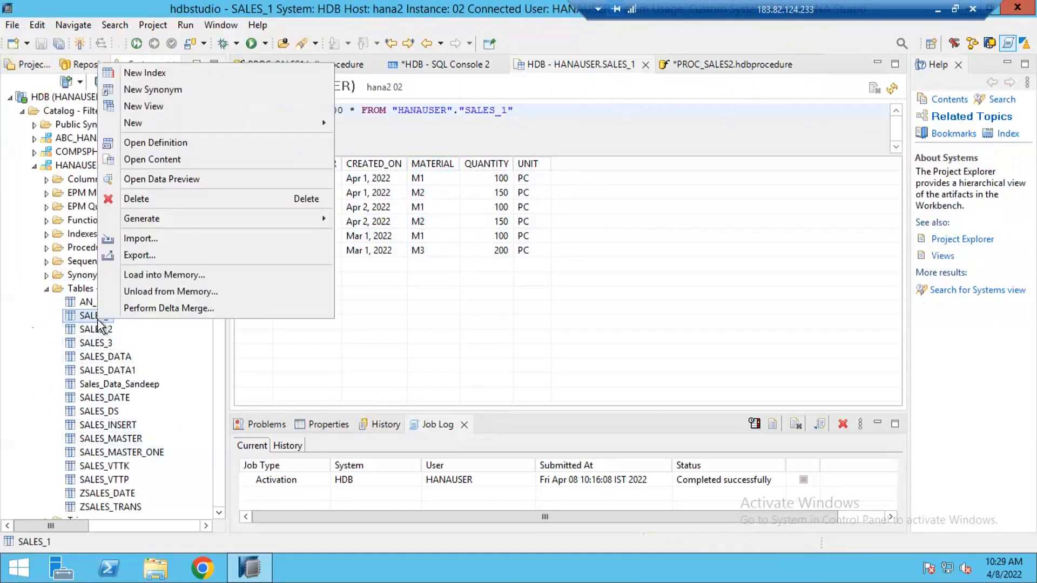
mouse_move(155, 143)
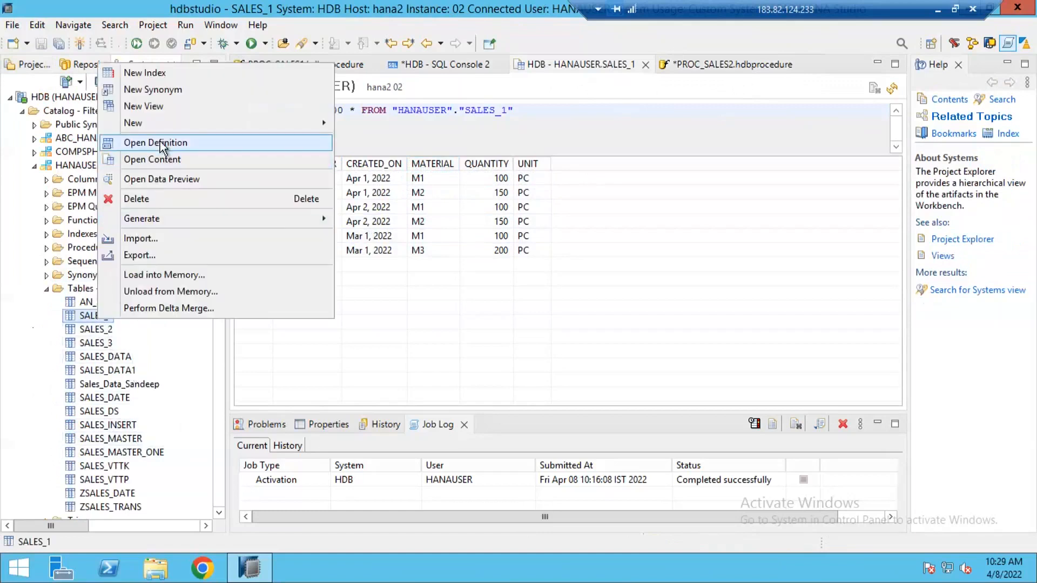
View SALES_1's column definitions (MATERIAL is NVARCHAR(18)) and return to PROC_SALES2
left_click(155, 142)
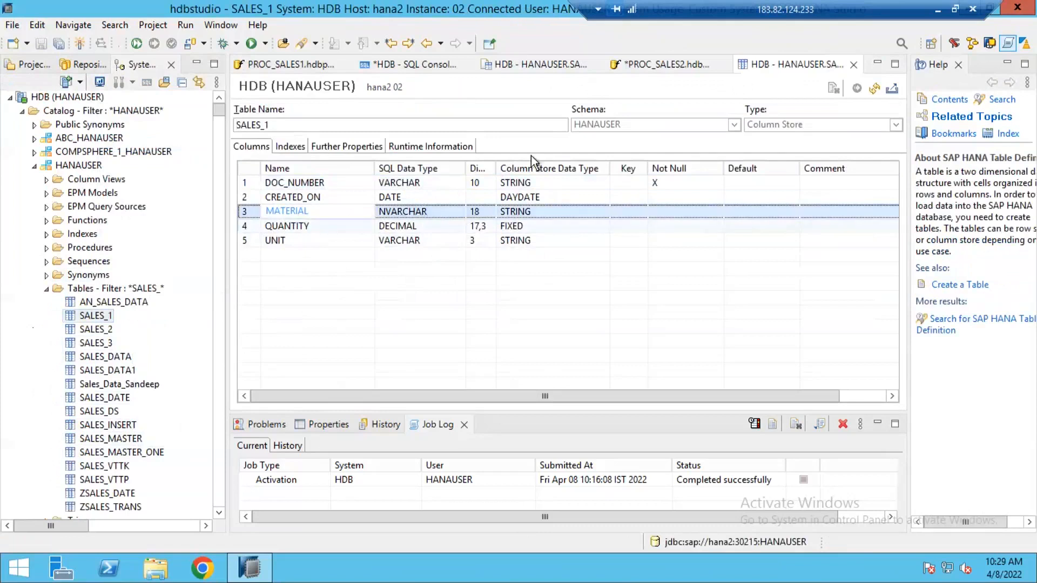
left_click(664, 64)
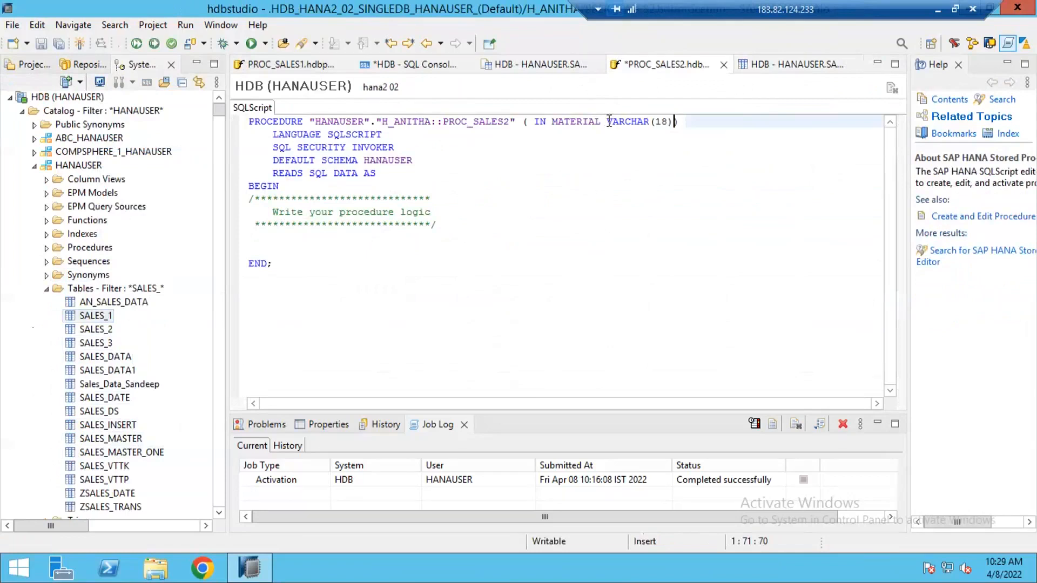
Change MATERIAL to NVARCHAR(18) and add a comma for another parameter
type("N")
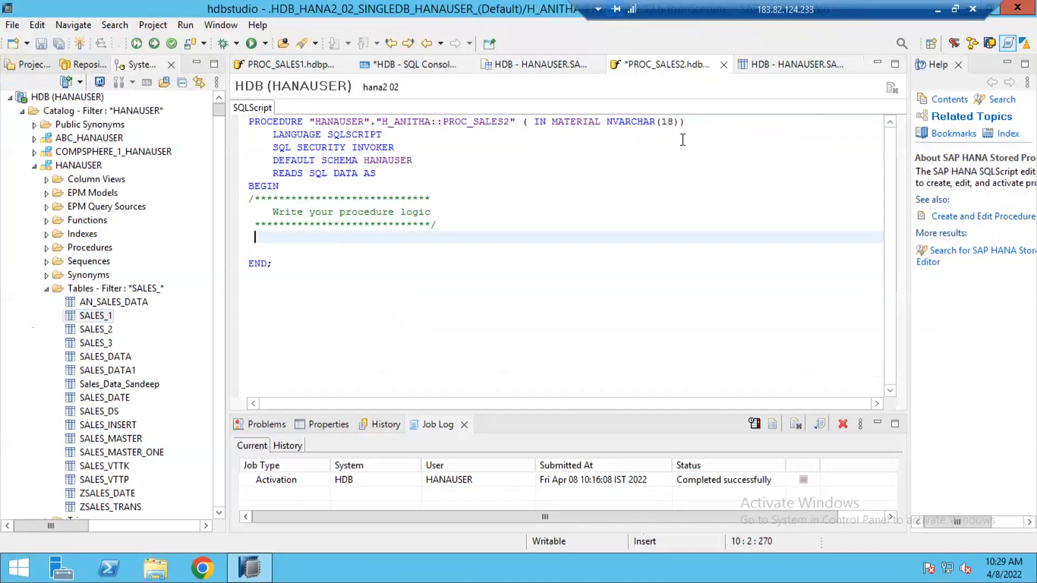
mouse_move(431, 232)
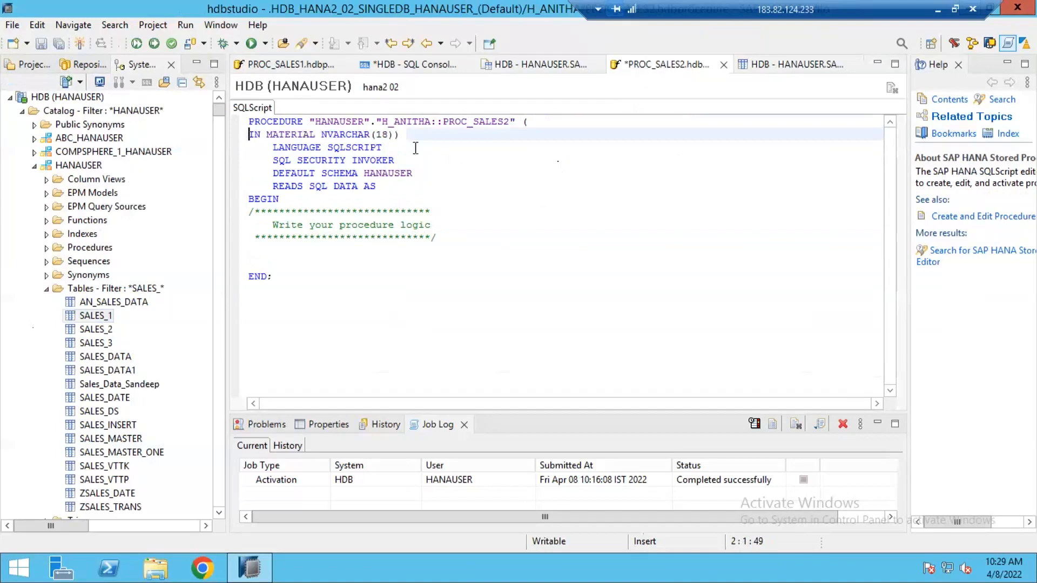
left_click(396, 134)
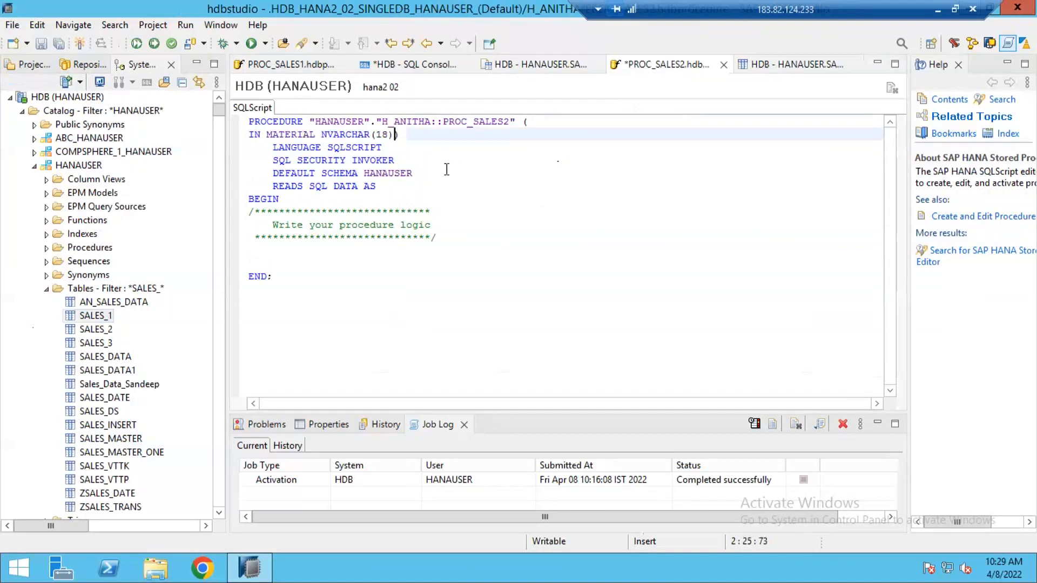
type(",")
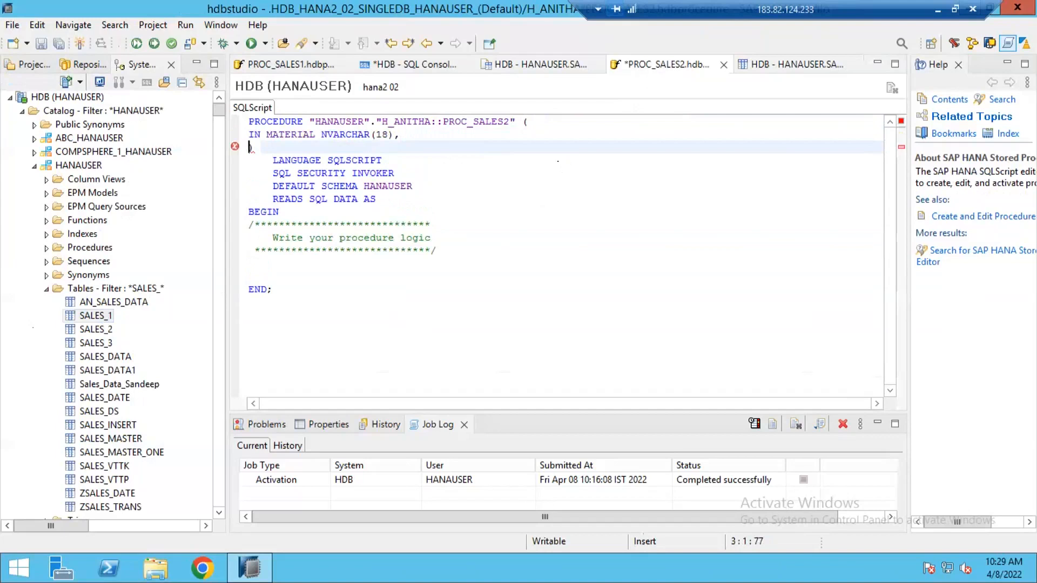
Add the output parameter OUT T_OUTPUT TABLE ( ) with empty column parentheses
type("OUT")
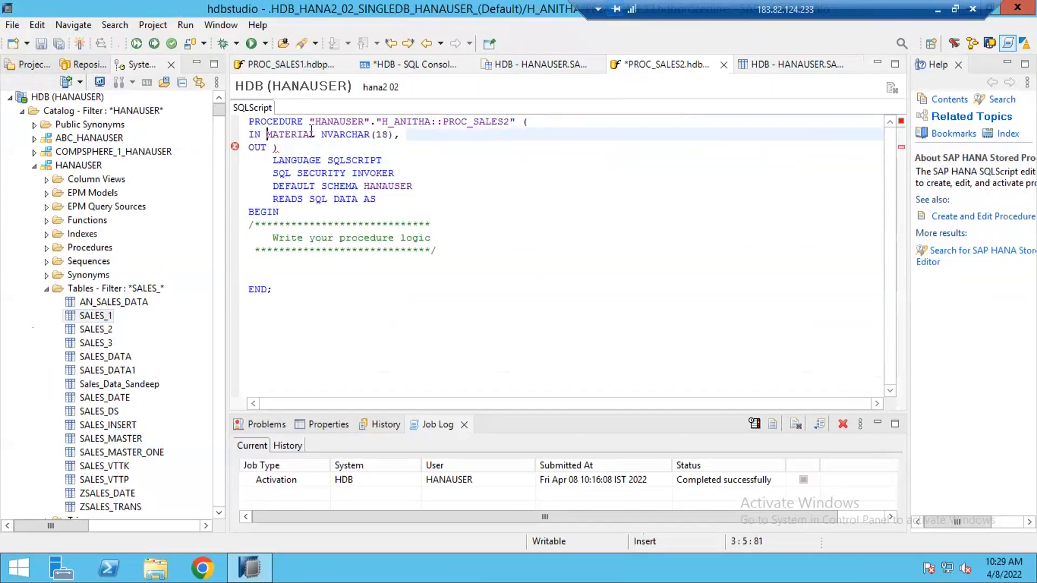
double_click(289, 134)
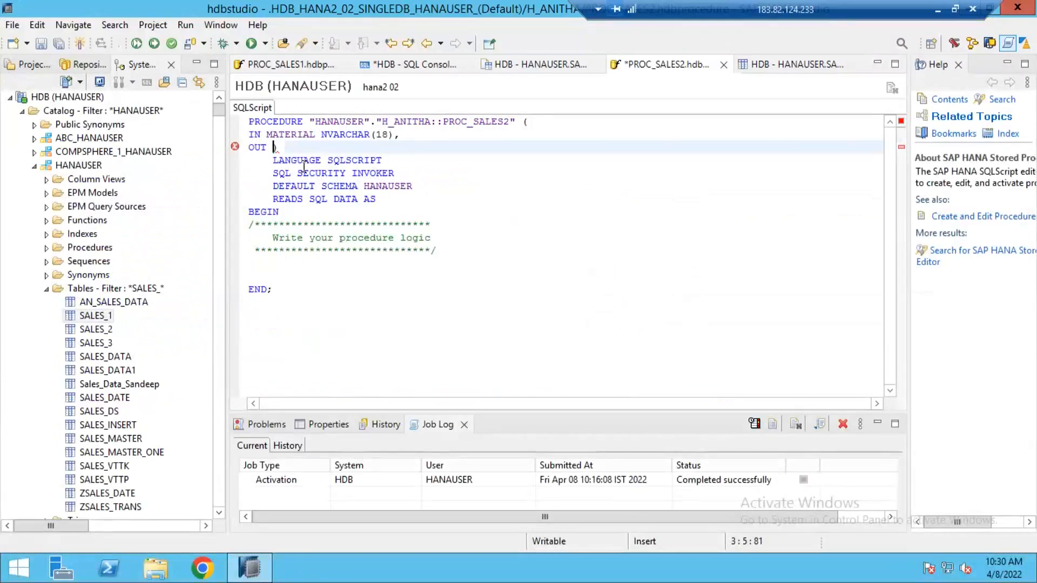
type("LT_")
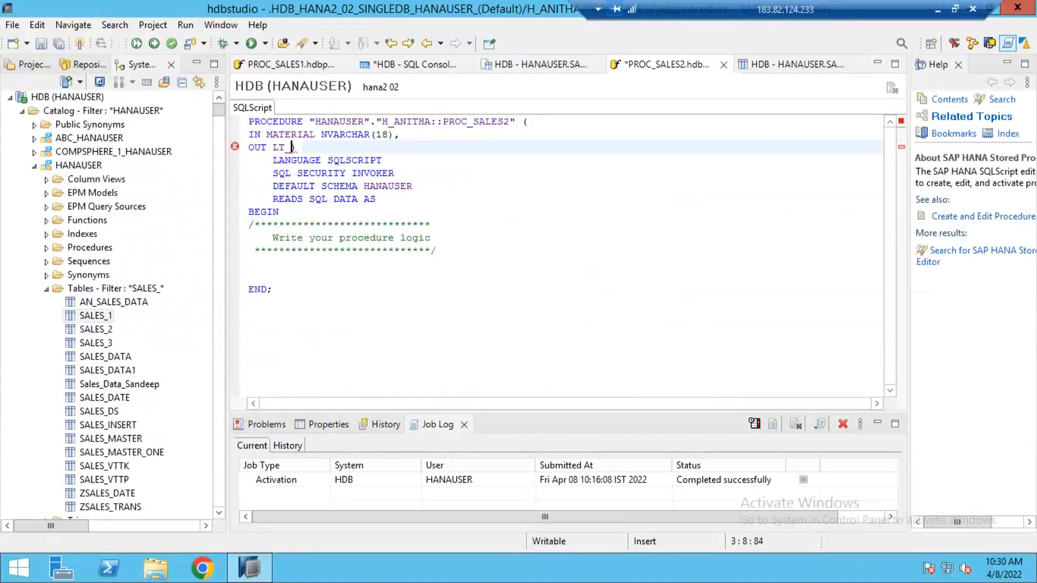
key("BackSpace")
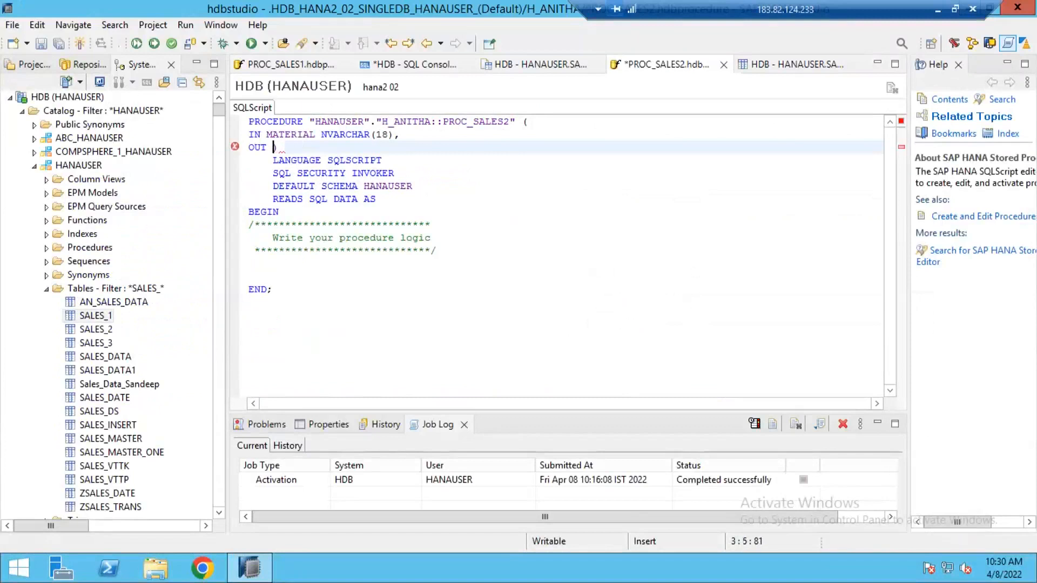
type("T_OUTPUT TABLE")
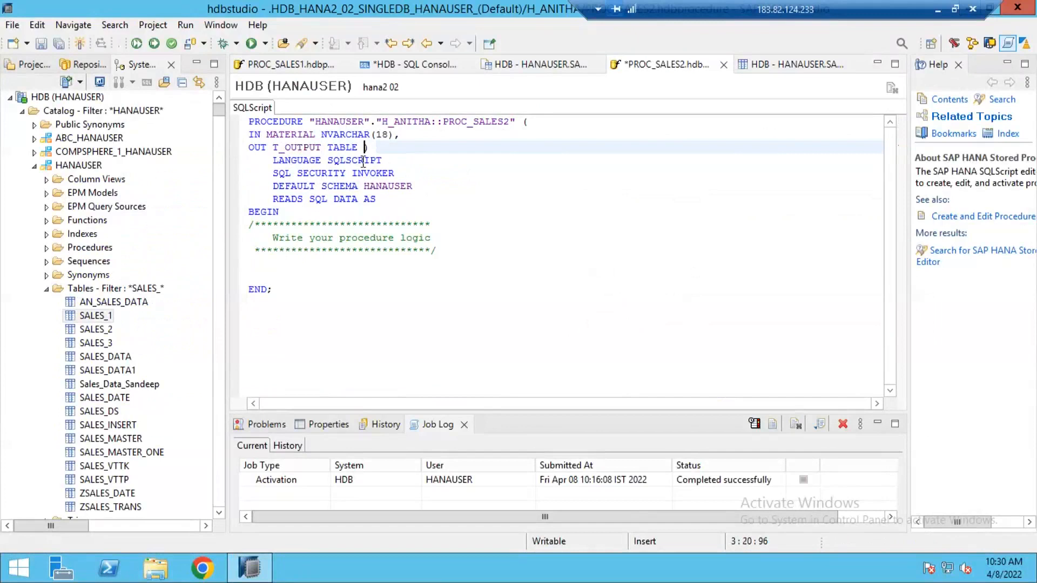
type("()")
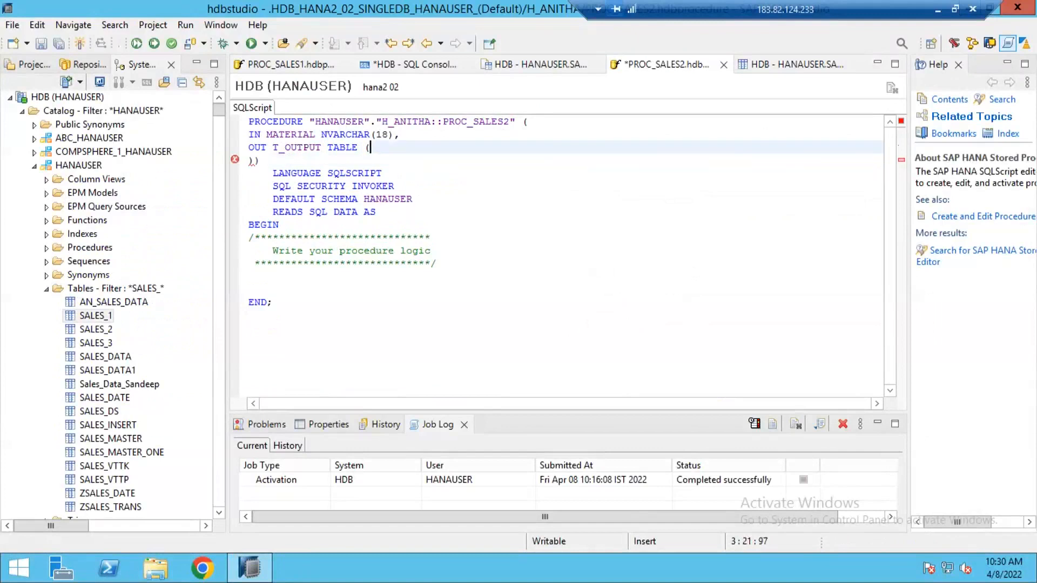
Give T_OUTPUT the columns DOC_NUMBER VARCHAR(10) and CREATED_ON DATE
type("DOC_")
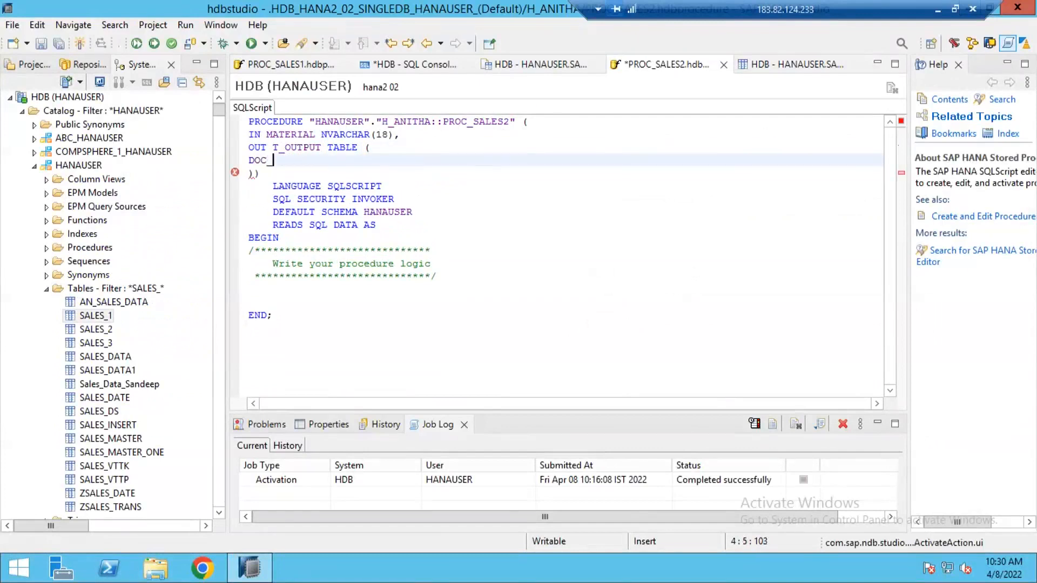
type("NUMBER VARC")
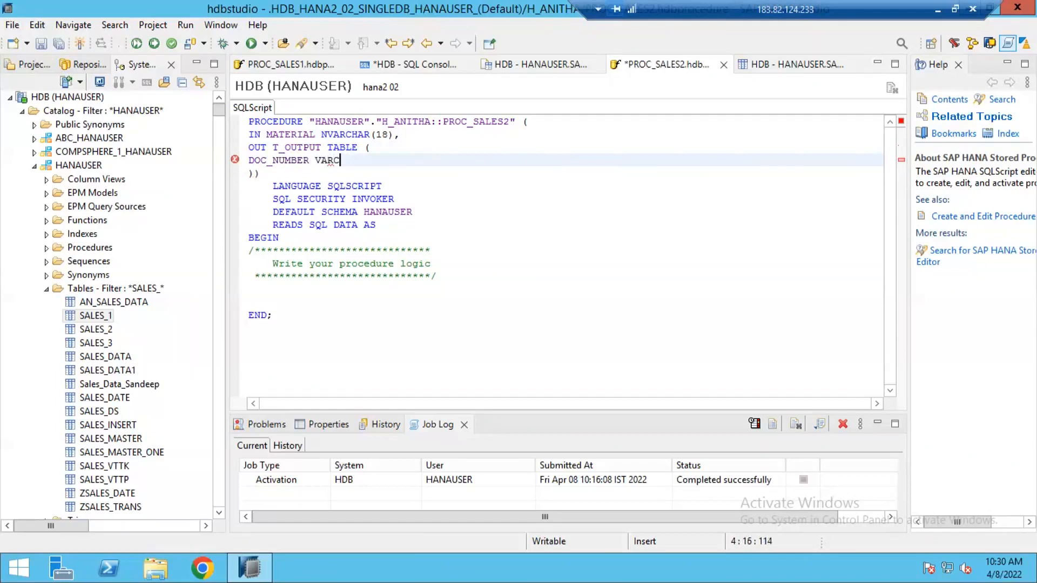
type("HAR(10),")
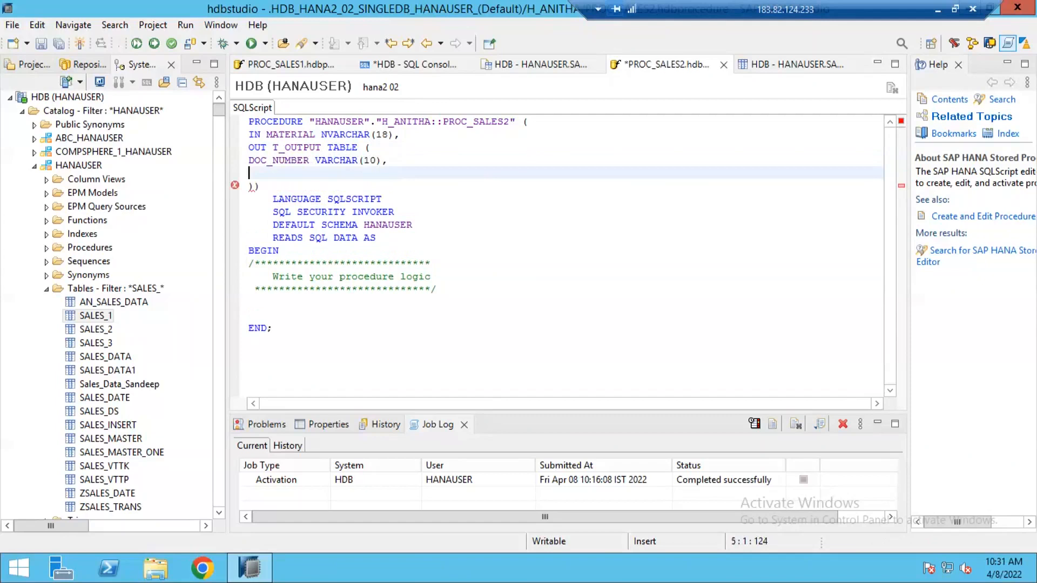
type("CREATED")
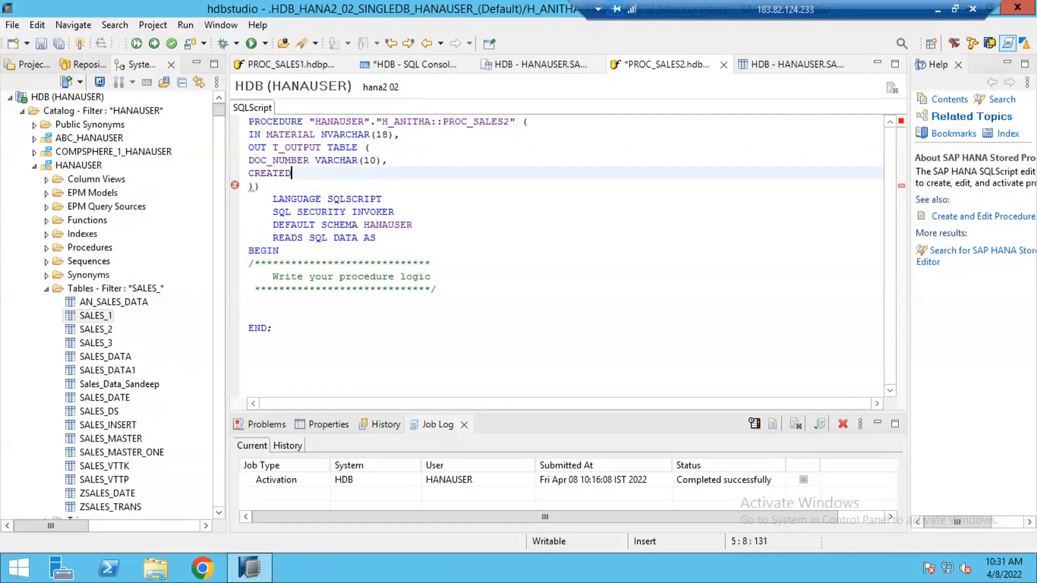
type("_ON DAT")
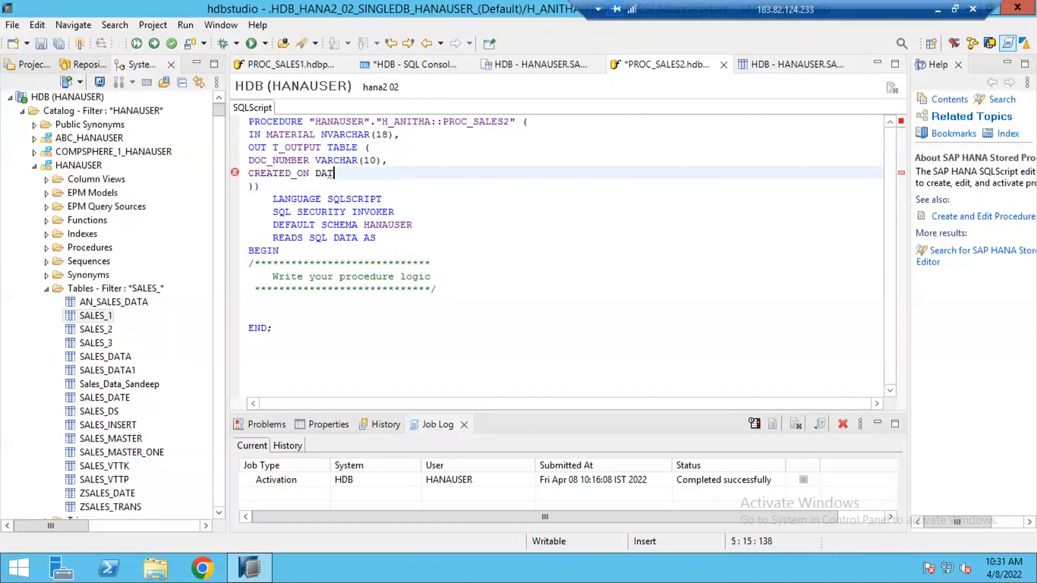
type("E")
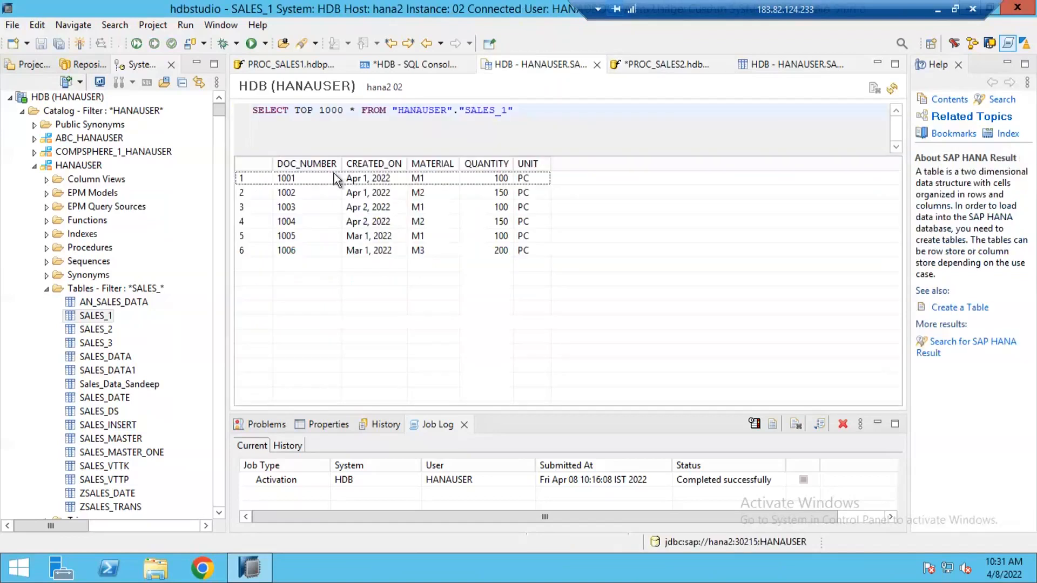
left_click(306, 163)
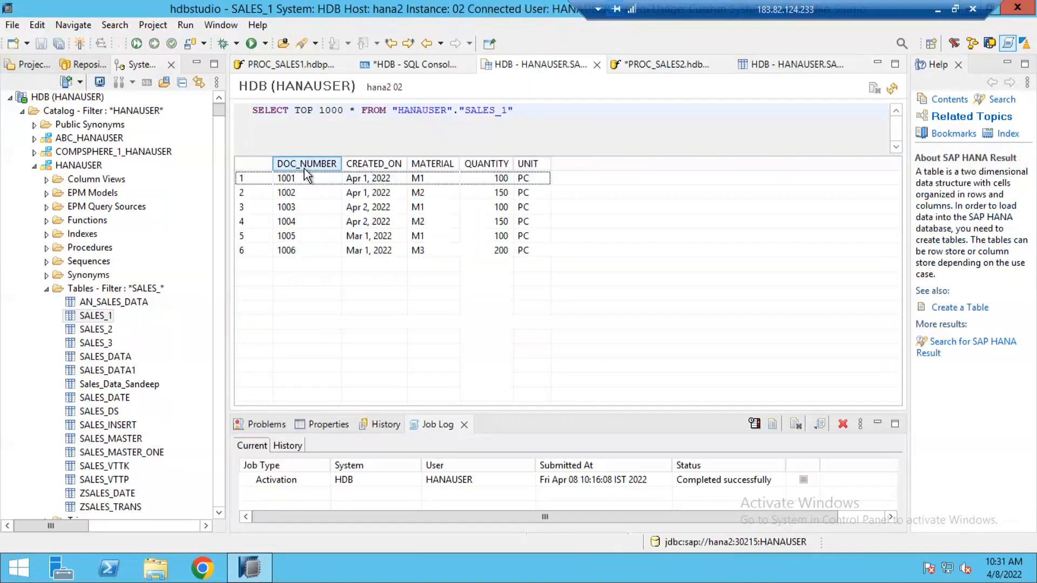
left_click(373, 164)
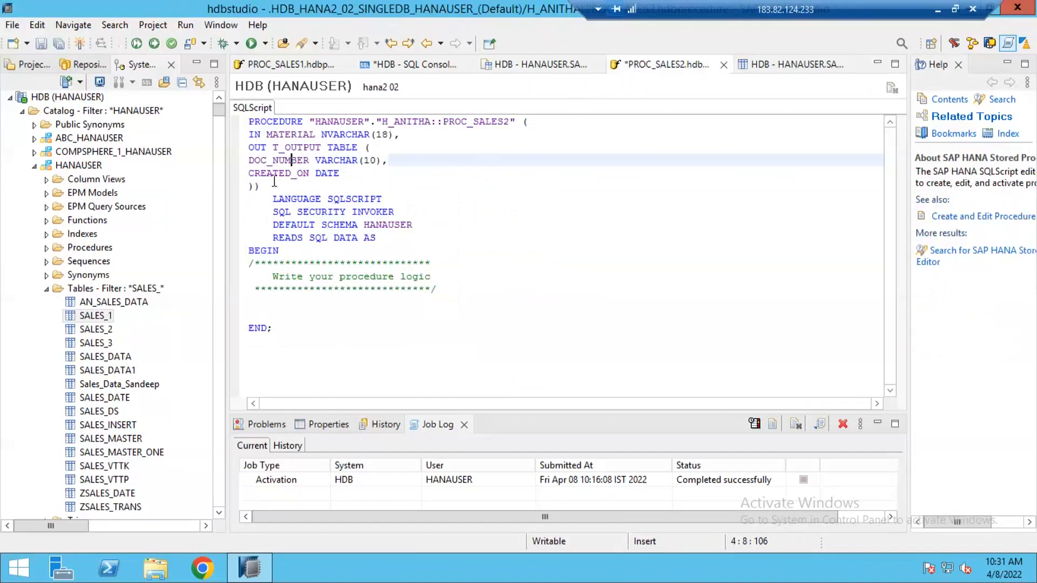
mouse_move(335, 135)
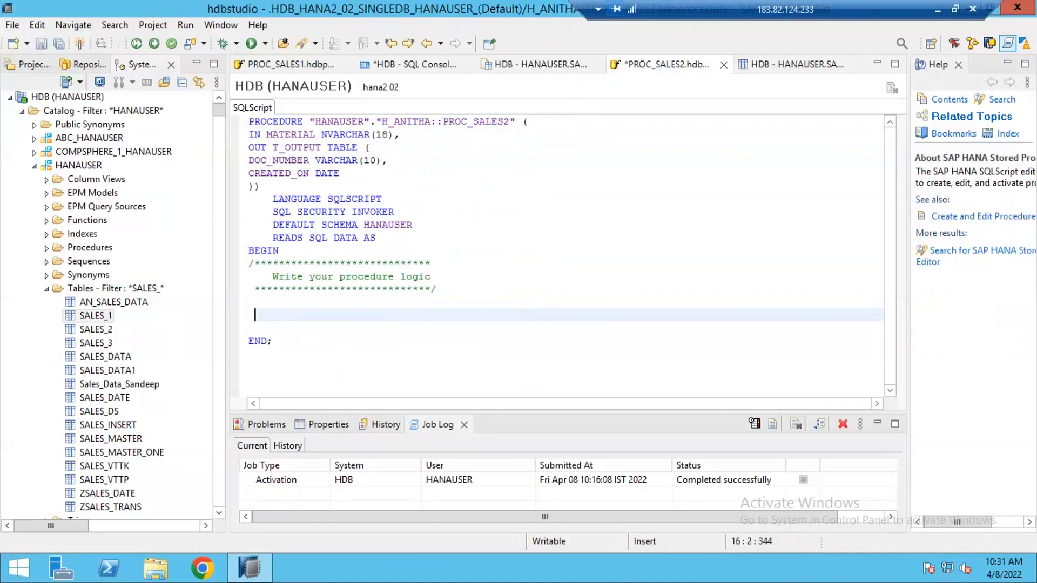
Write T_OUTPUT = SELECT * FROM "HANAUSER"."SALES_1" using the table dragged from the catalog
type("T_")
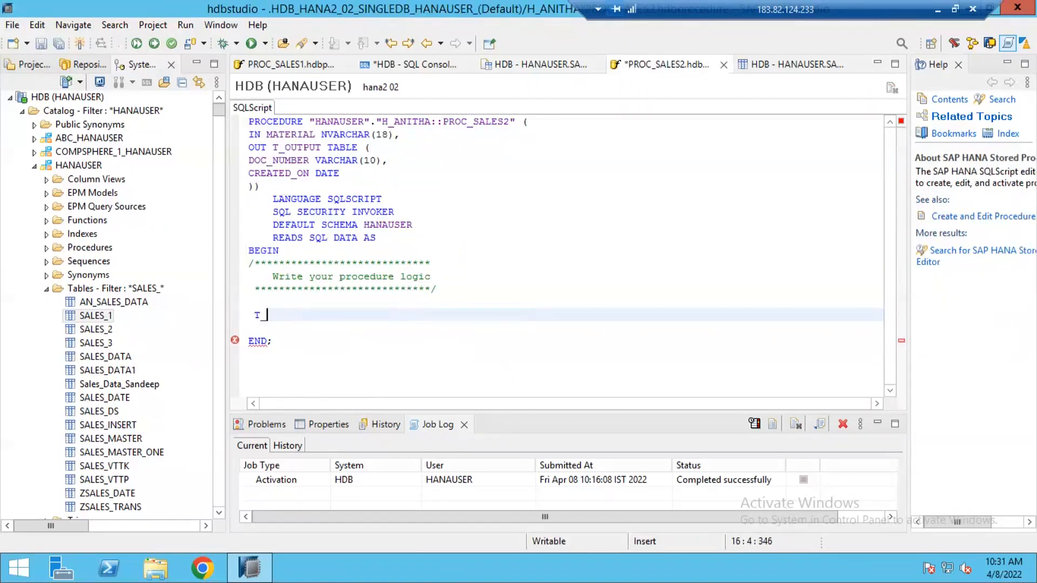
type("OUTPUT")
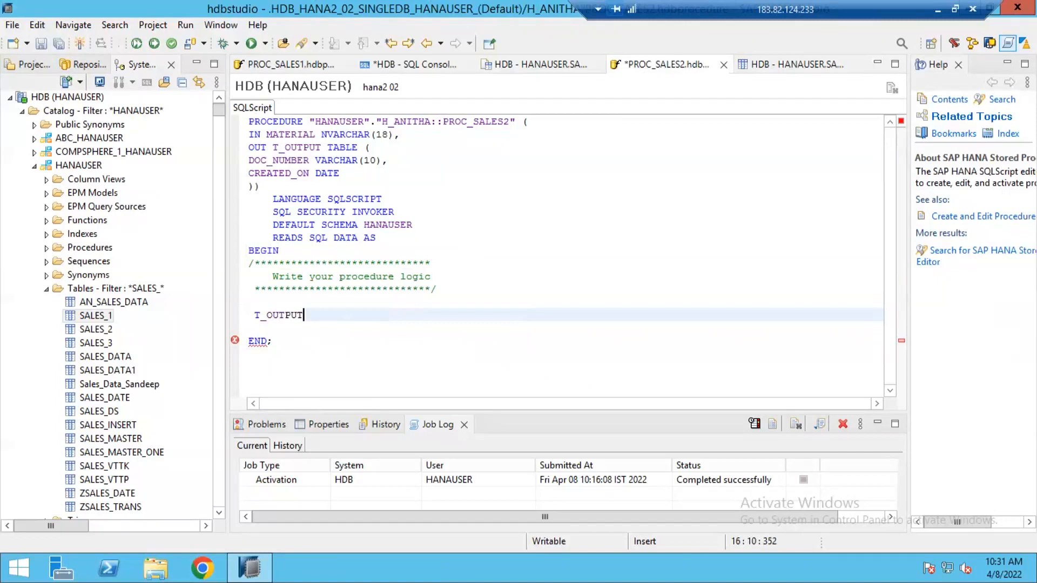
type("= SELECT")
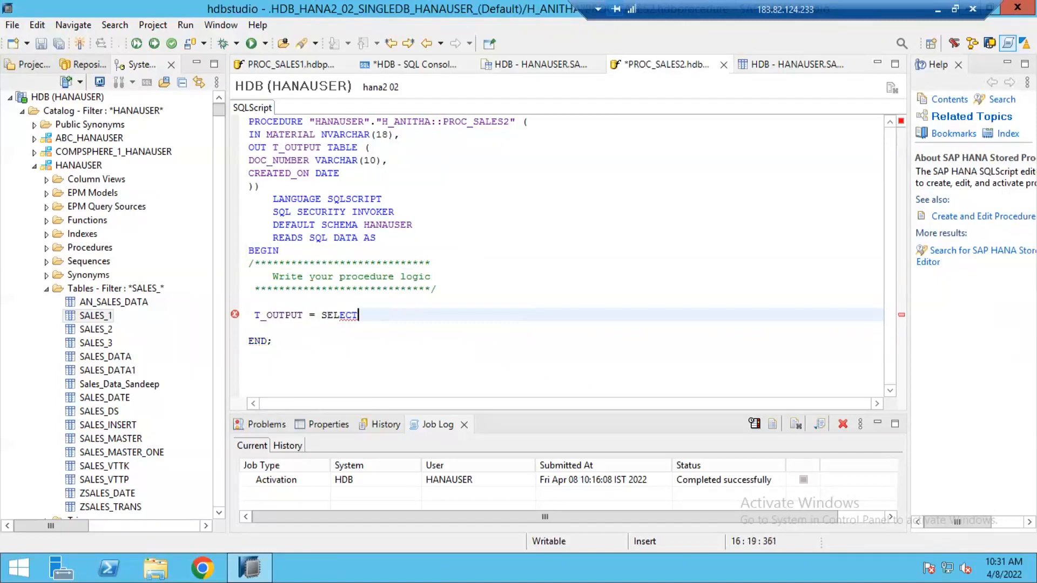
type("* FRO")
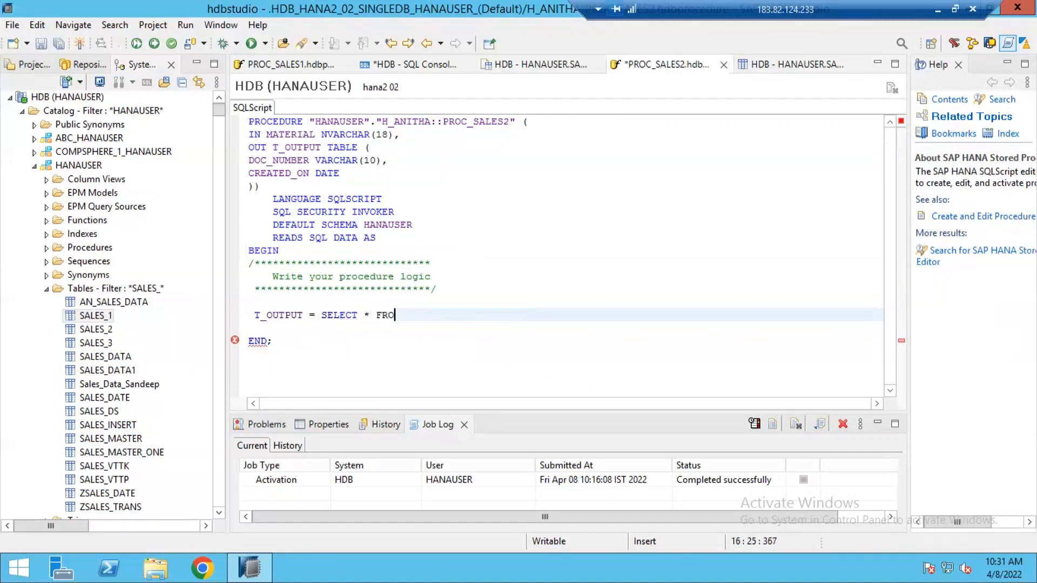
type("M")
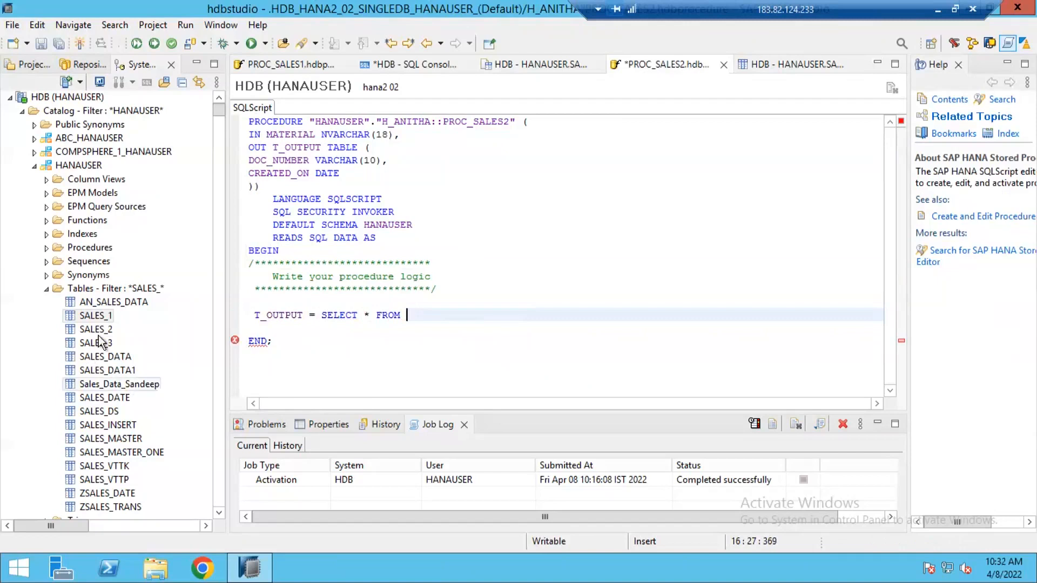
left_click_drag(96, 315, 394, 317)
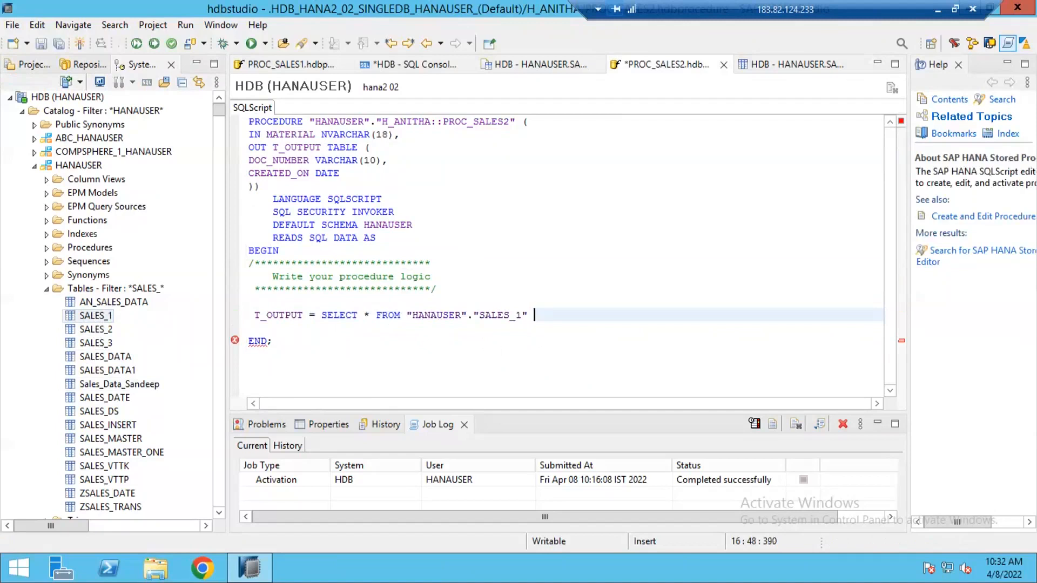
Add the filter WHERE MATERIAL = :MATERIAL; to the procedure's query
type("WHERE")
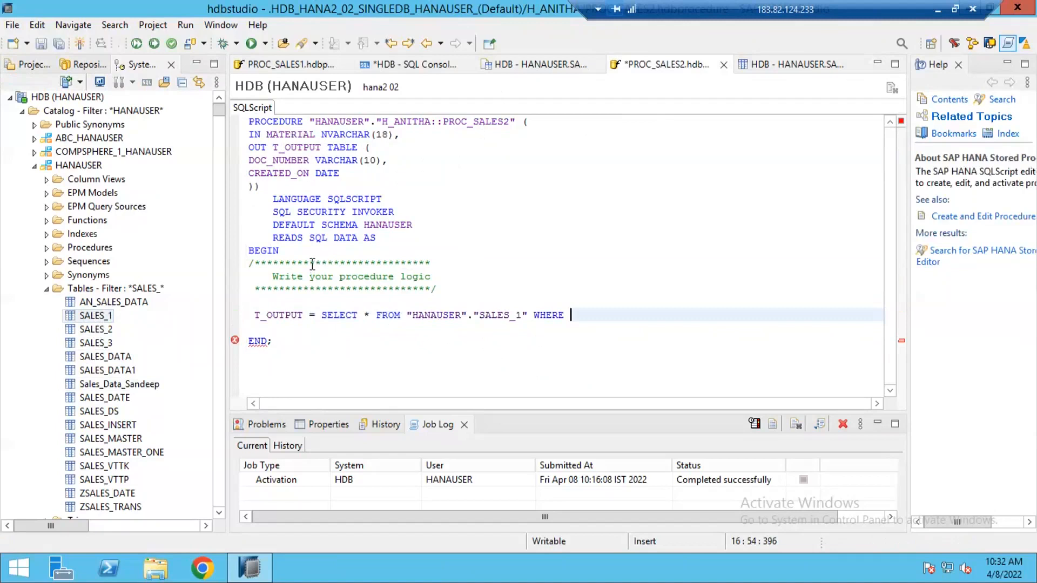
mouse_move(504, 298)
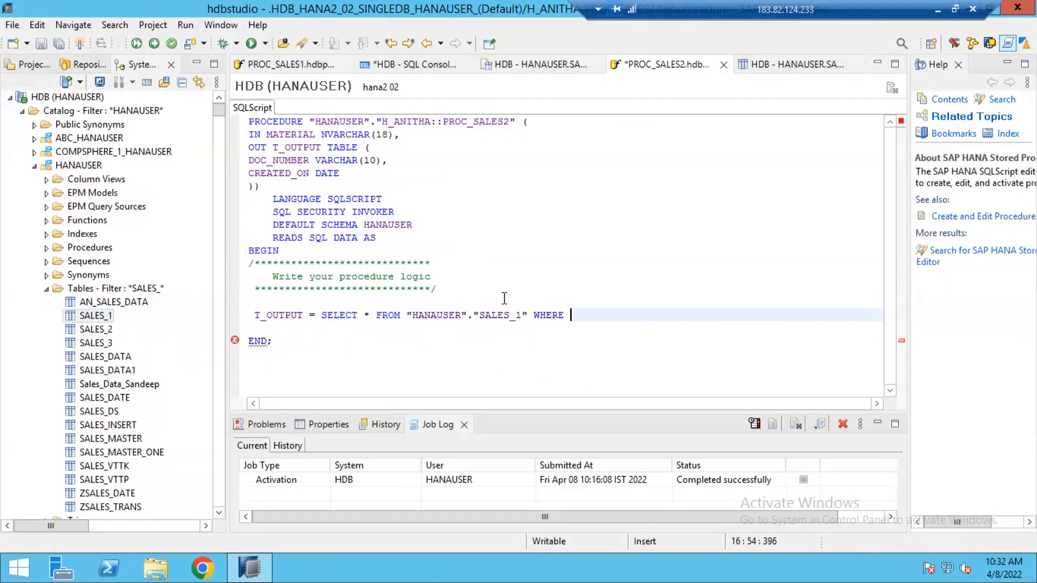
type("MATERIAL")
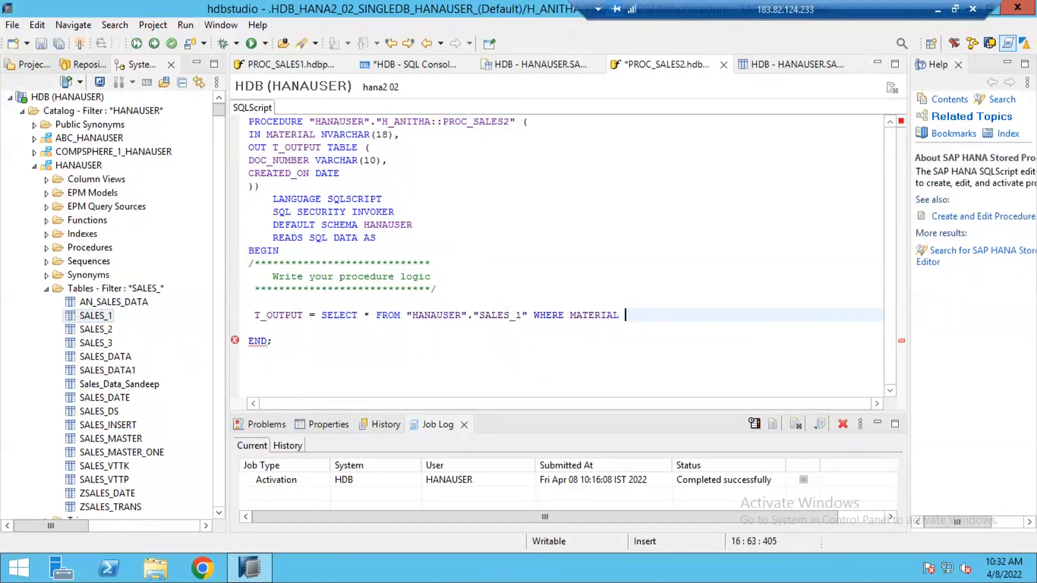
type(";")
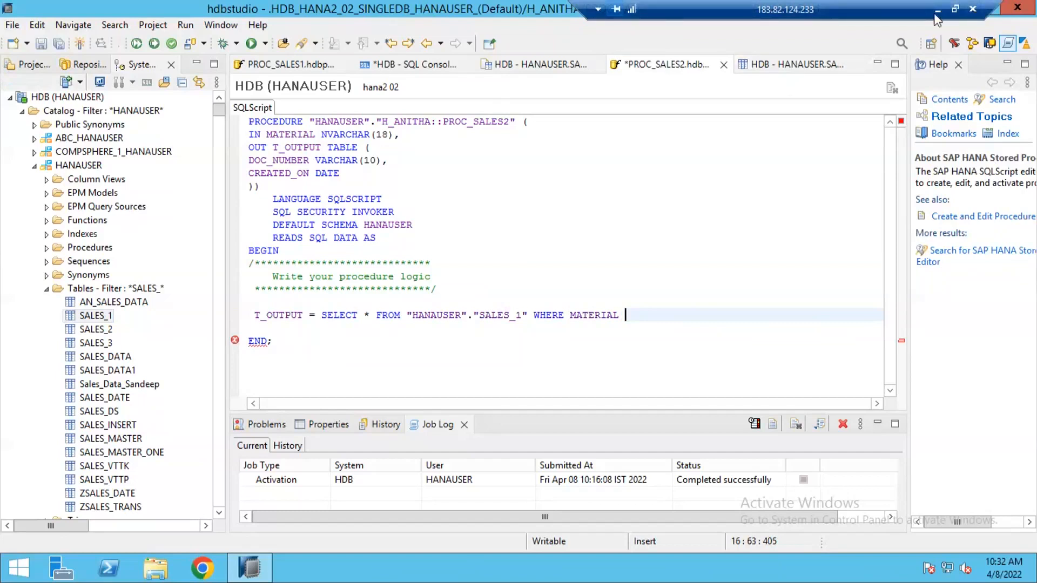
type("=")
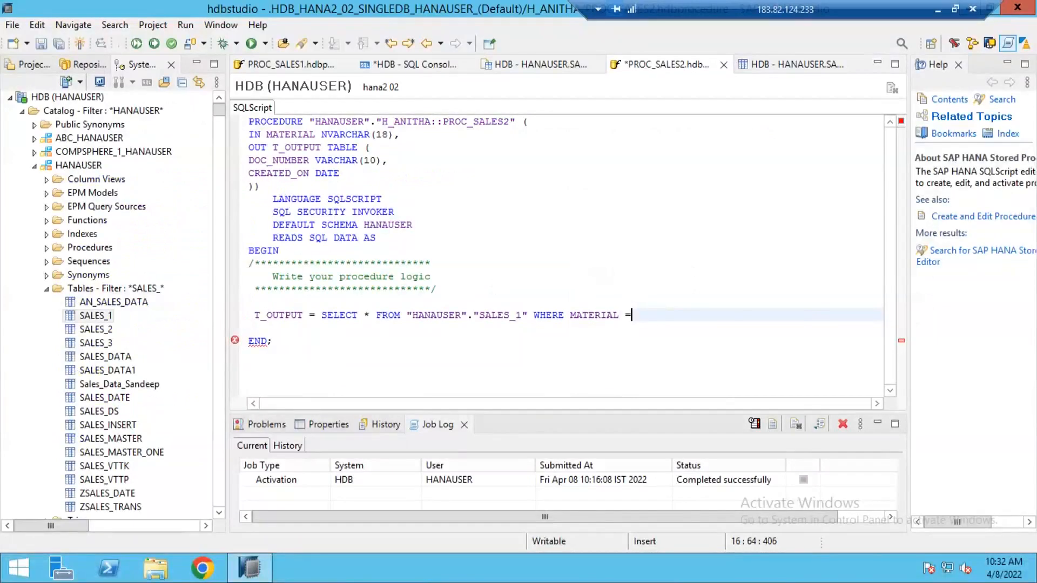
type(";")
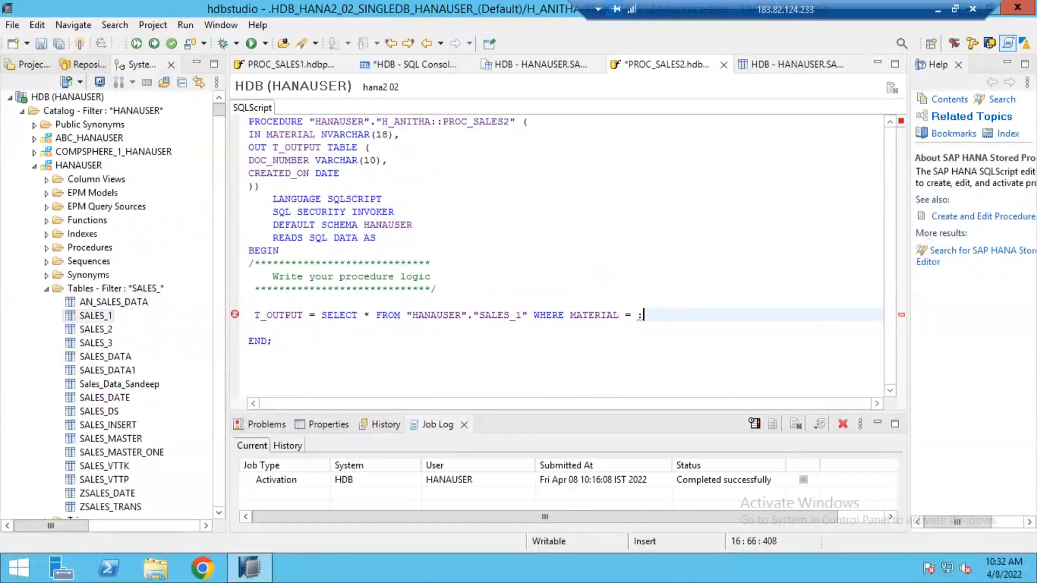
type("MATERIAL")
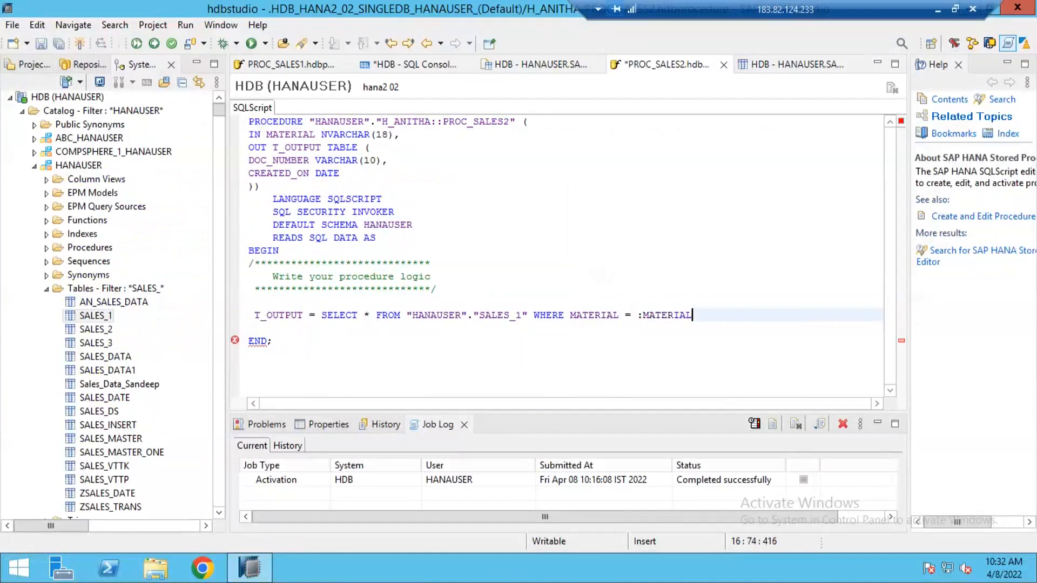
Replace the * in the SELECT with the columns DOC_NUMBER, CREATED_ON
type(";")
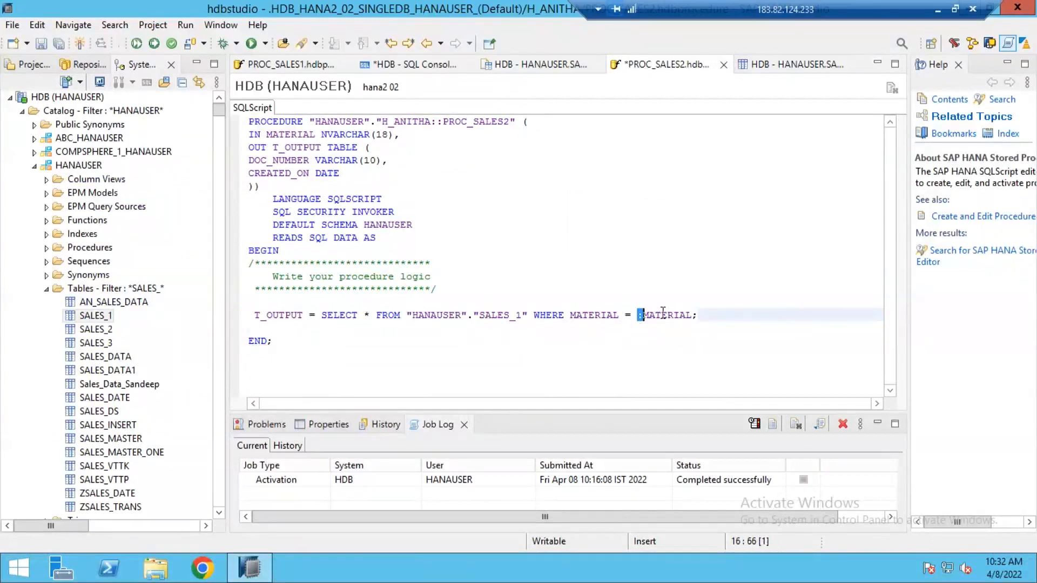
mouse_move(313, 277)
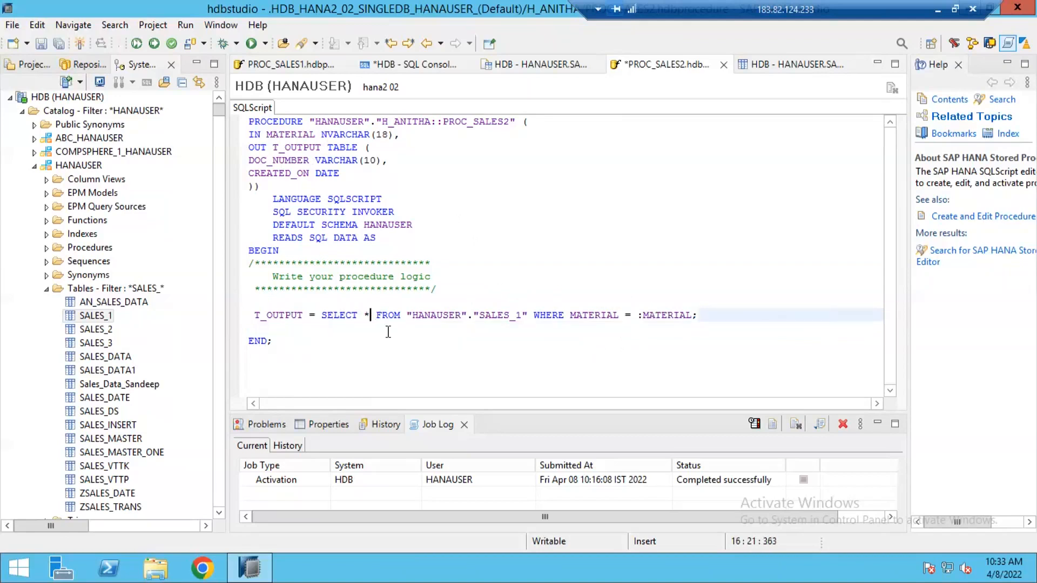
key("Backspace")
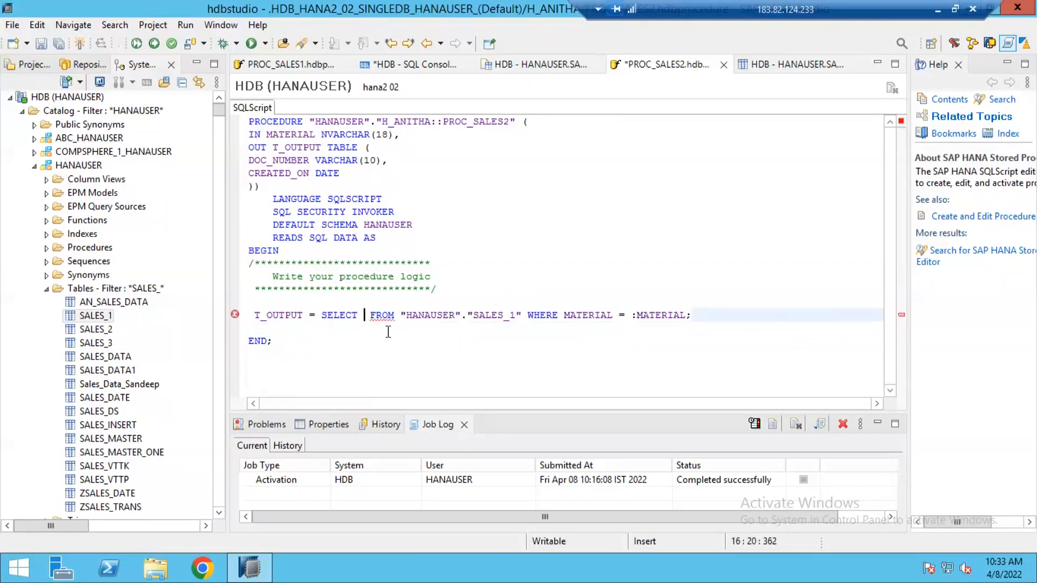
type("DOCU")
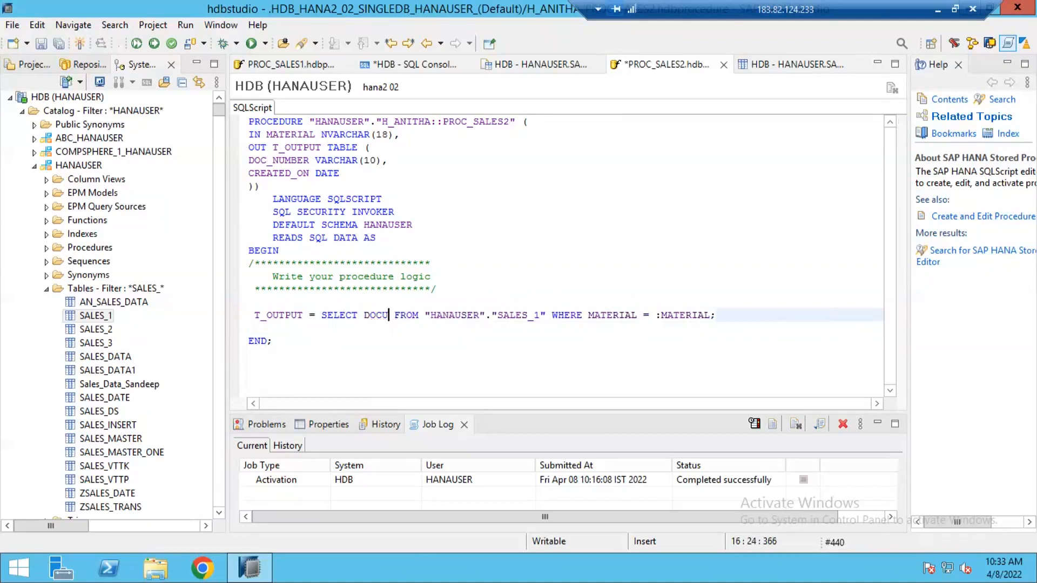
type("_NUMBER,")
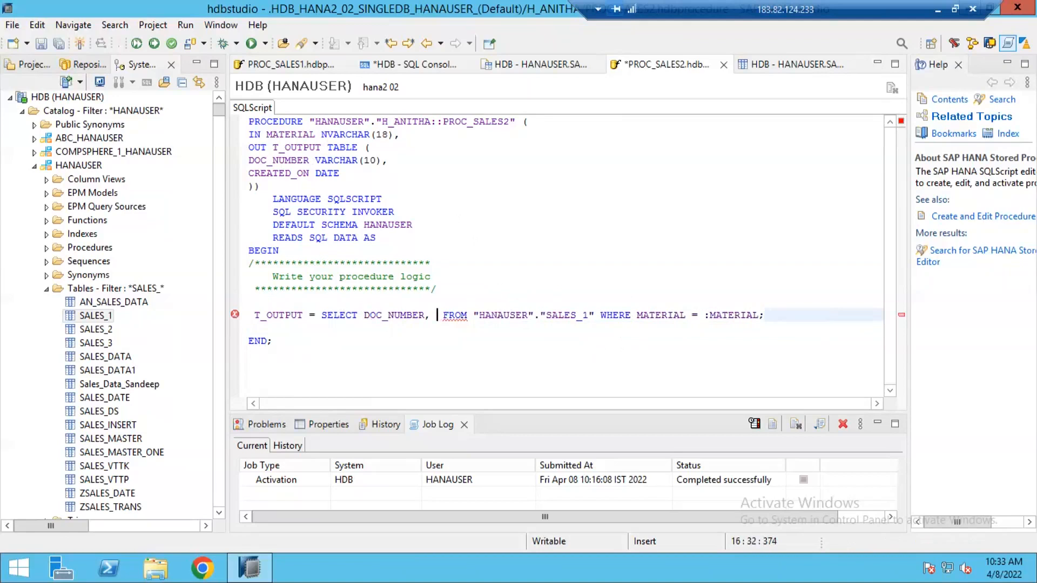
type("CREATED_O")
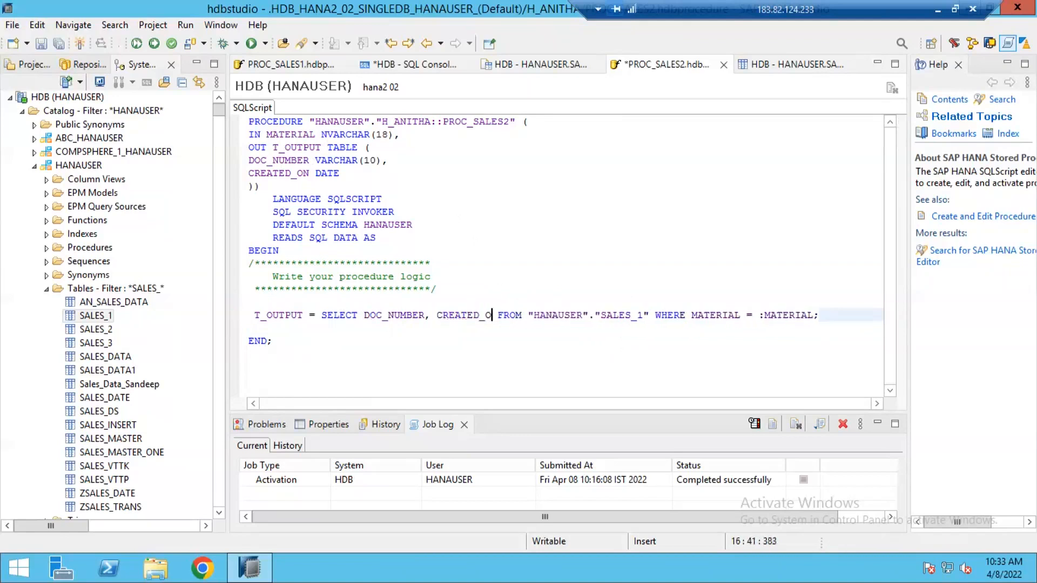
type("N")
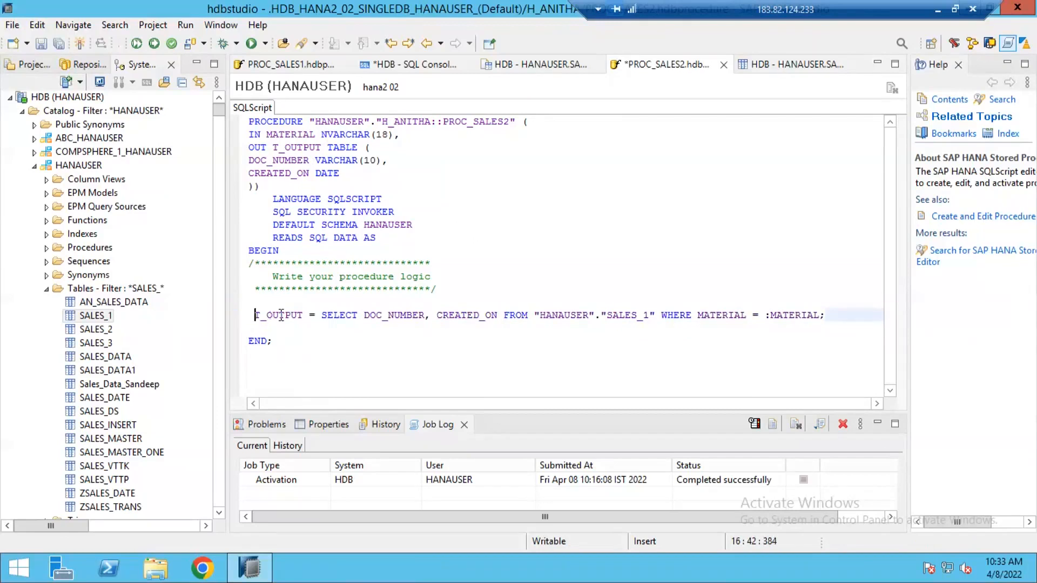
Highlight T_OUTPUT and CREATED_ON in the statement to review the query
double_click(278, 315)
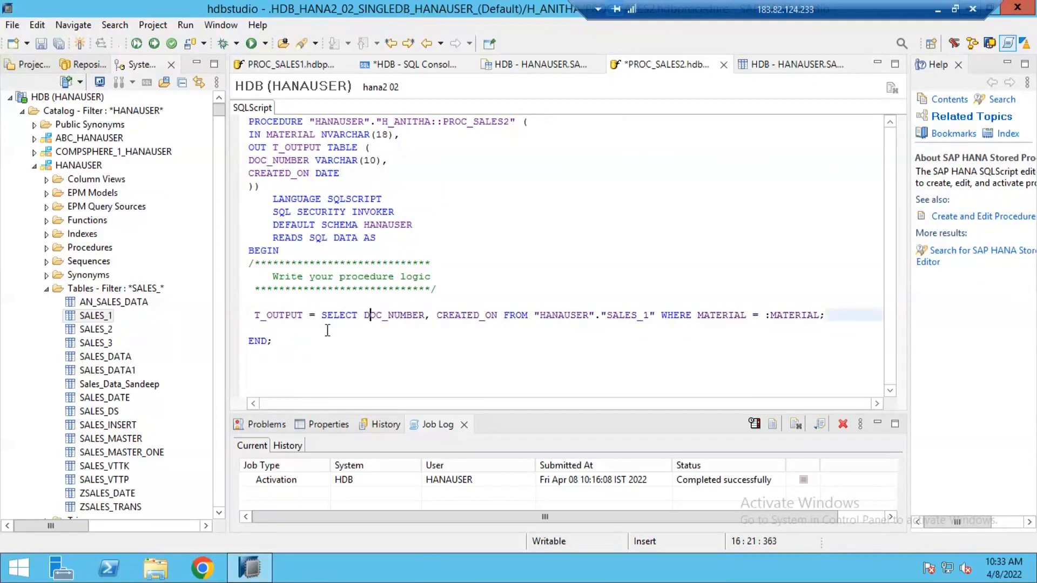
mouse_move(433, 322)
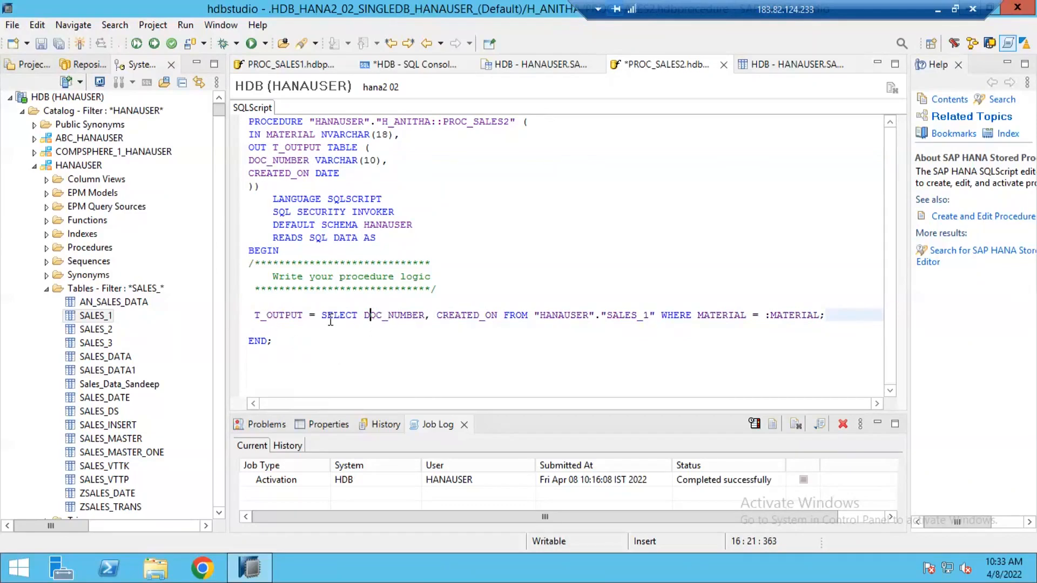
left_click_drag(322, 314, 387, 315)
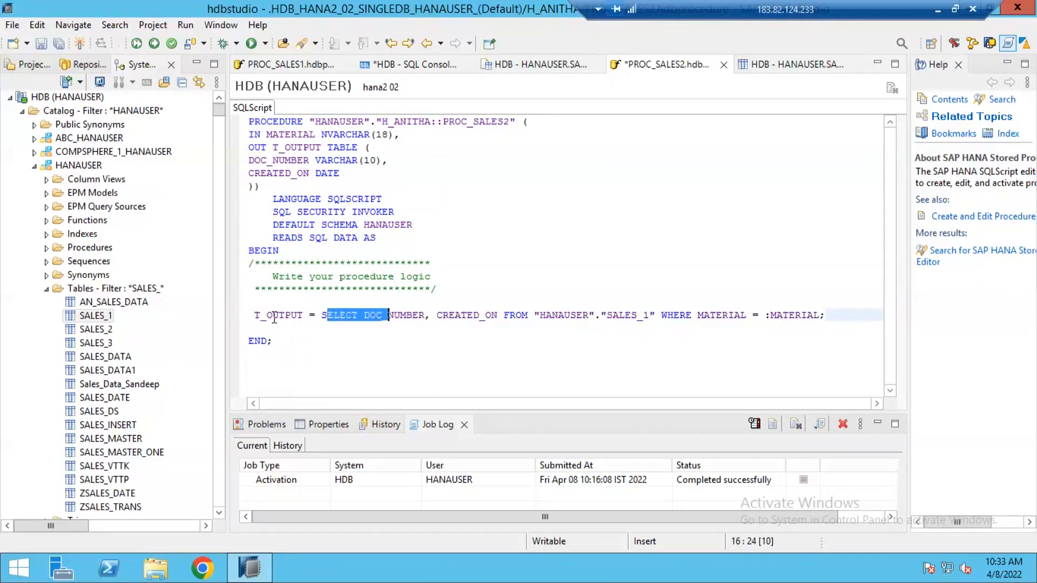
double_click(274, 314)
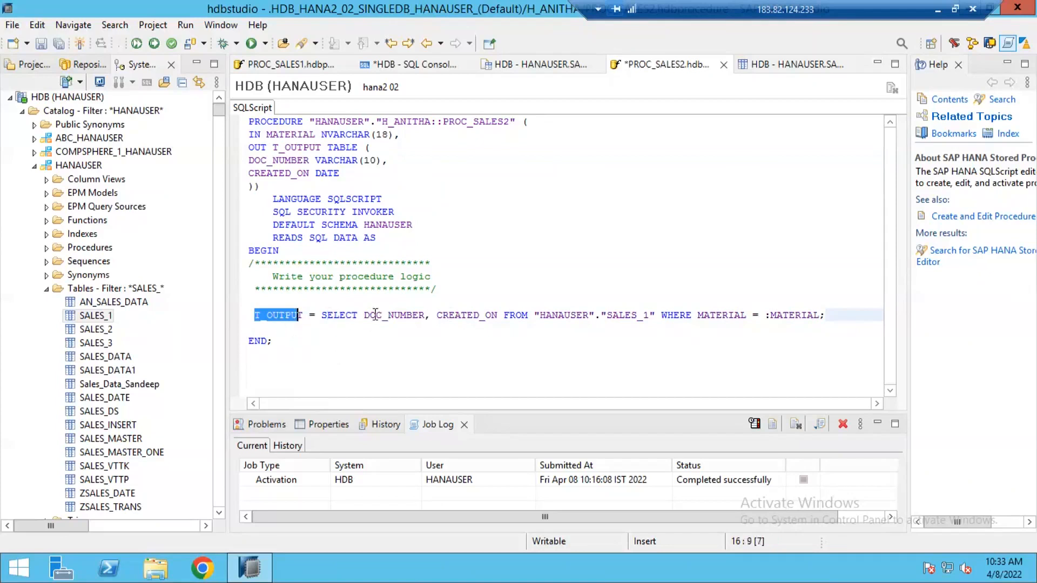
double_click(380, 314)
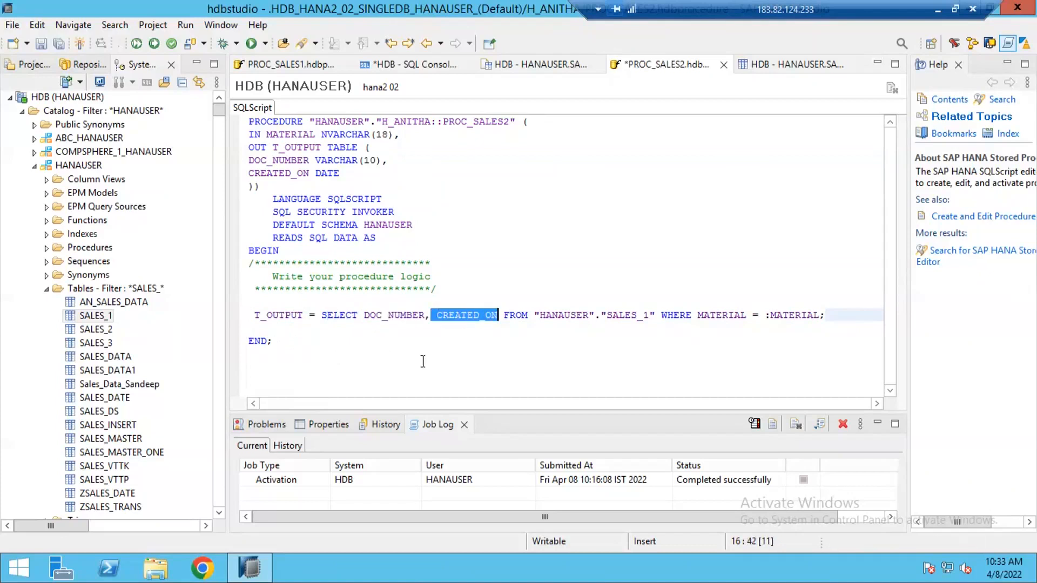
mouse_move(170, 54)
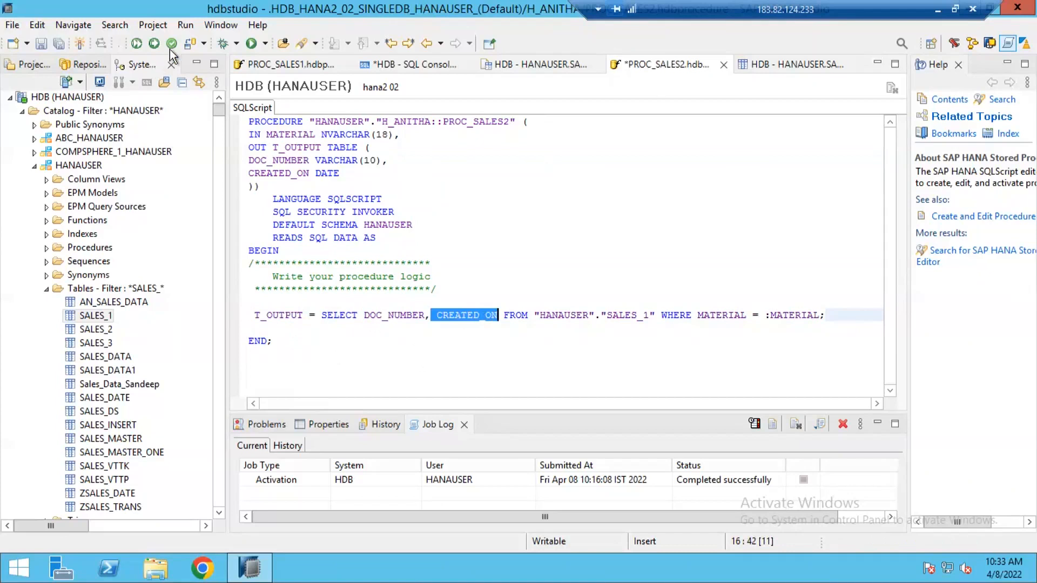
Save and activate PROC_SALES2, logging a successful activation
left_click(170, 43)
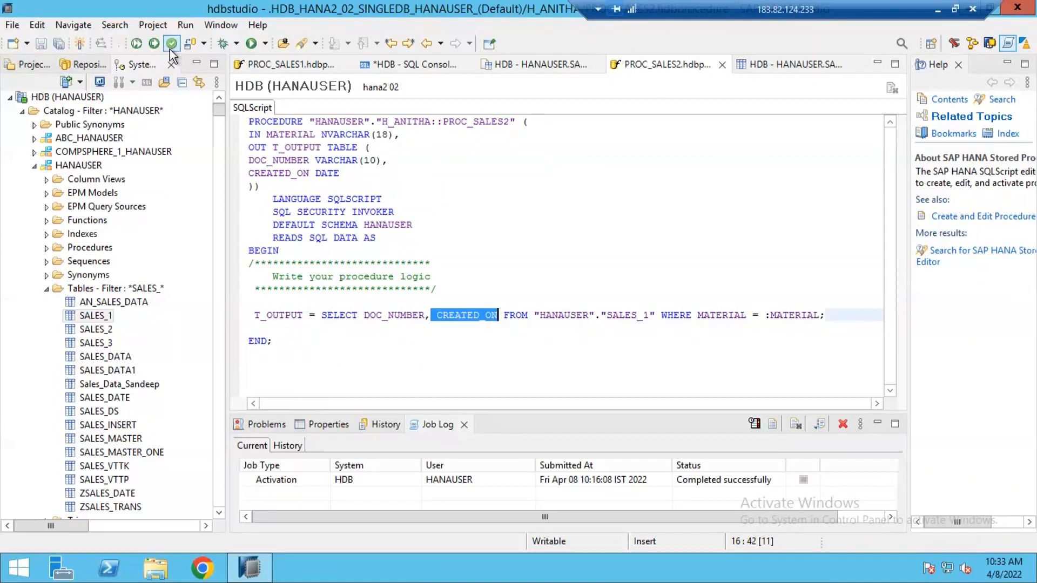
left_click(154, 43)
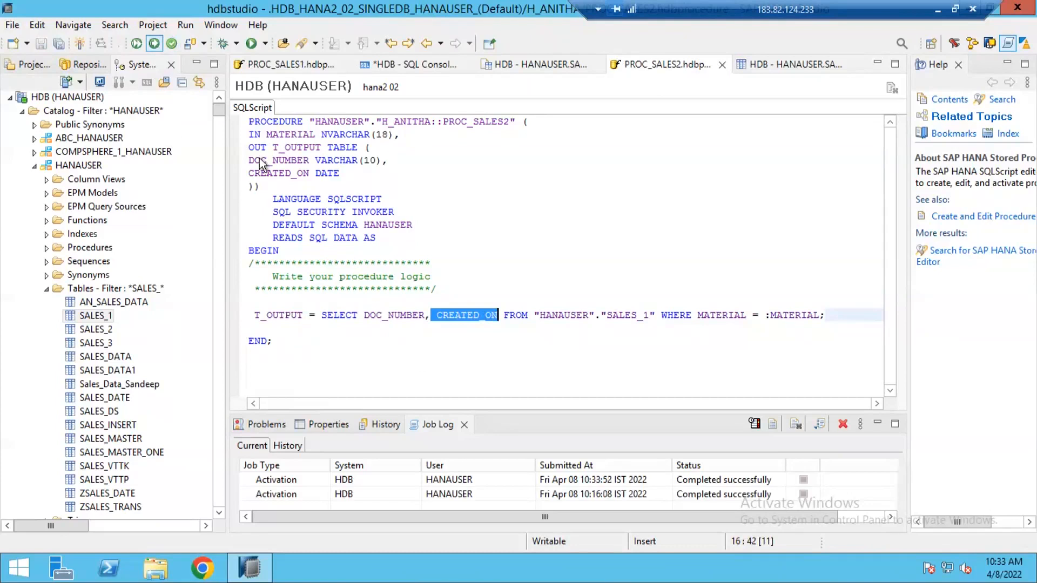
mouse_move(112, 243)
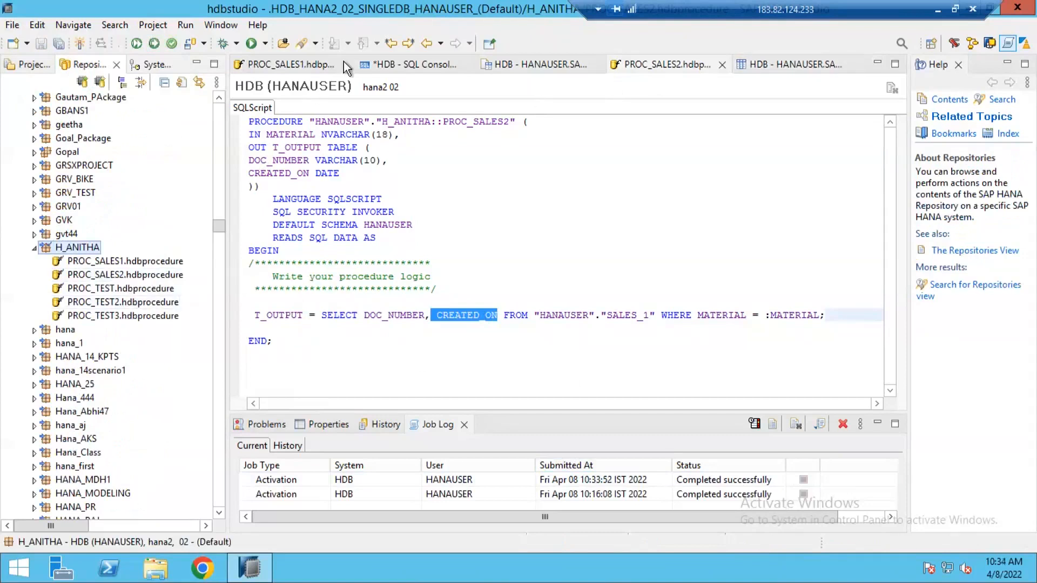
Run CALL PROC_SALES2('M1',?) in the SQL console, returning documents 1001, 1003, 1005
left_click(413, 63)
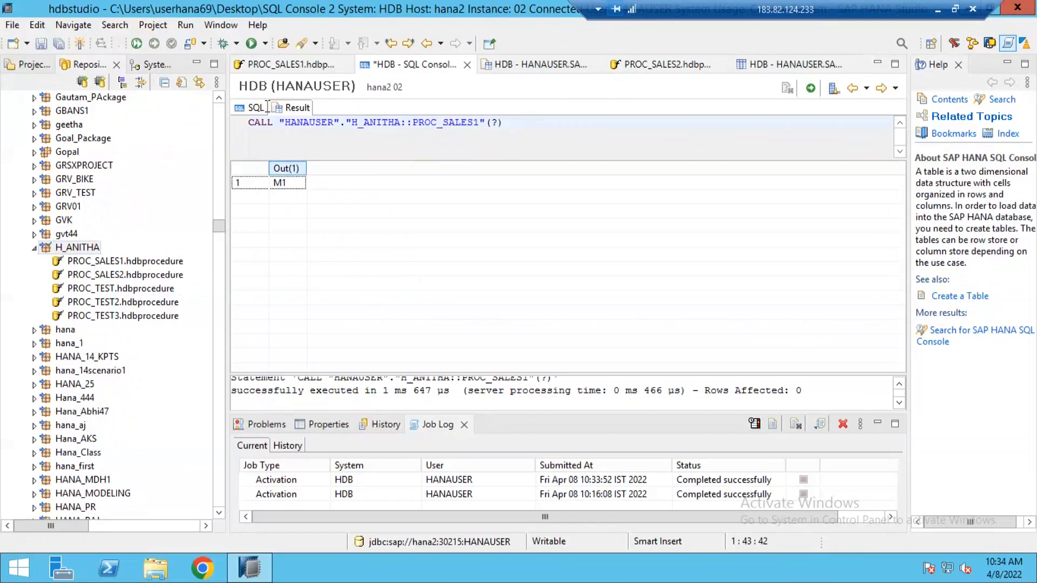
left_click(255, 107)
type("2")
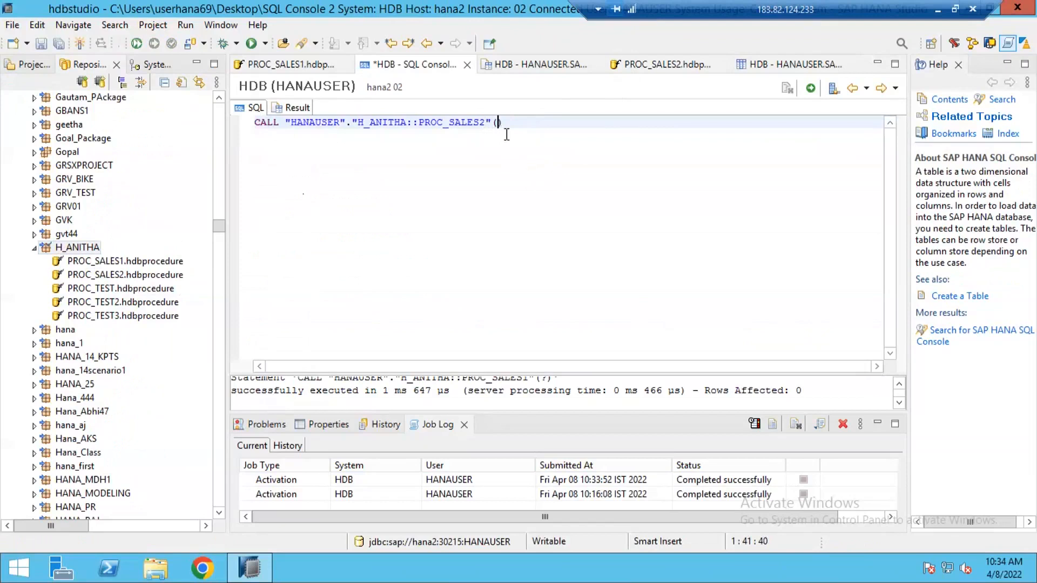
type("'")
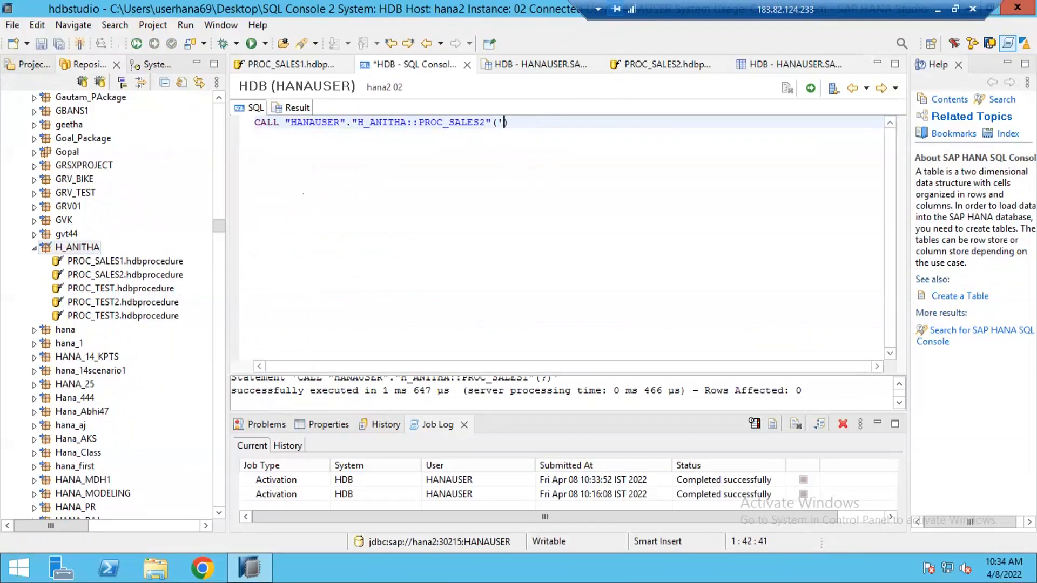
type("M1',")
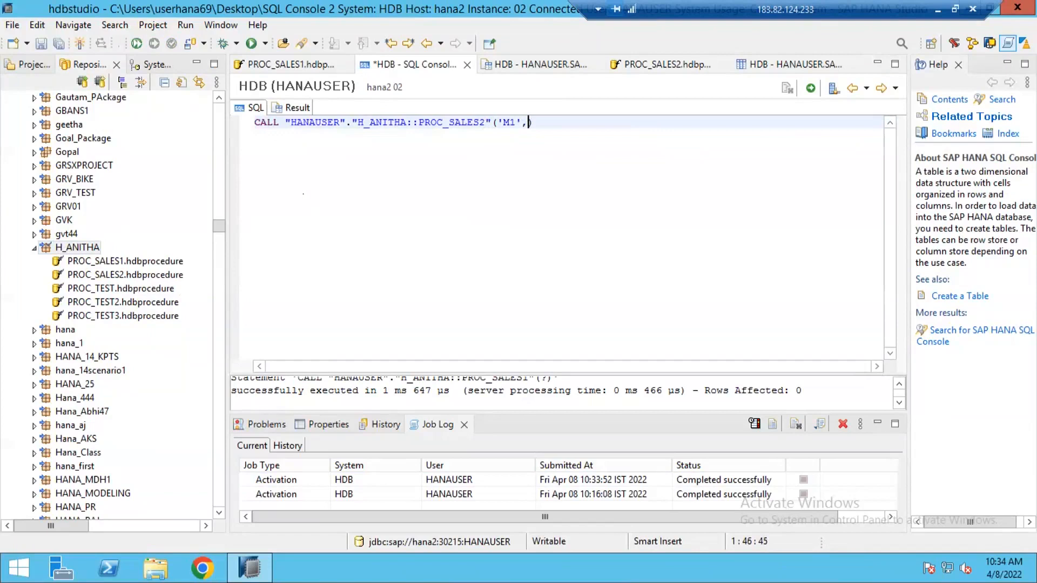
type("?")
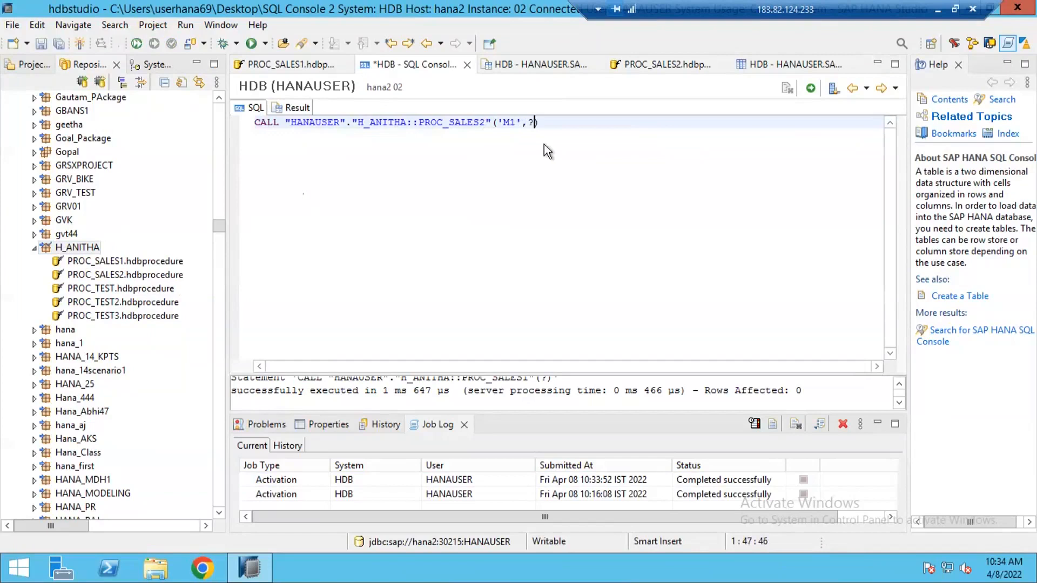
mouse_move(544, 132)
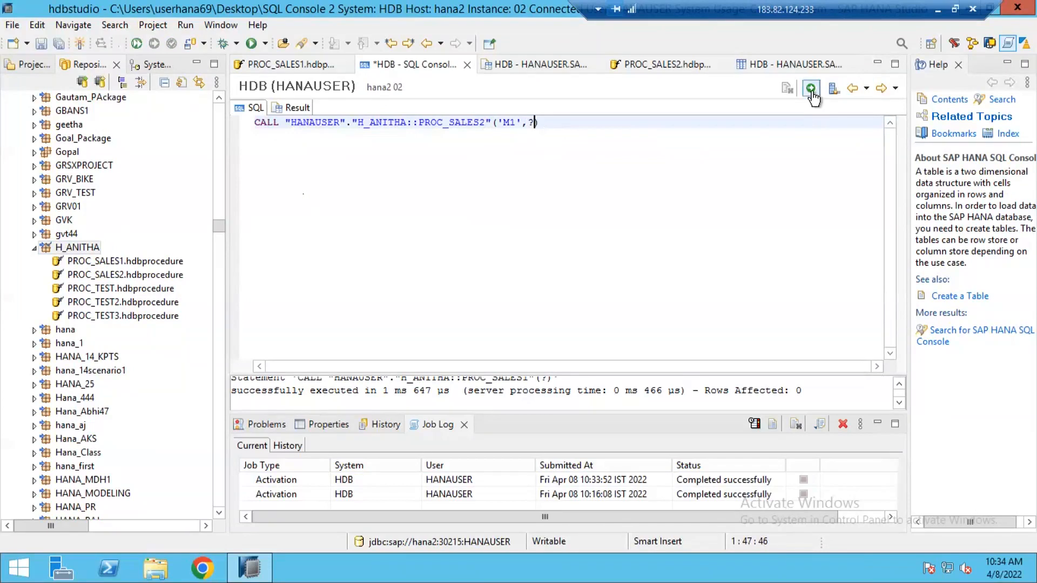
left_click(810, 88)
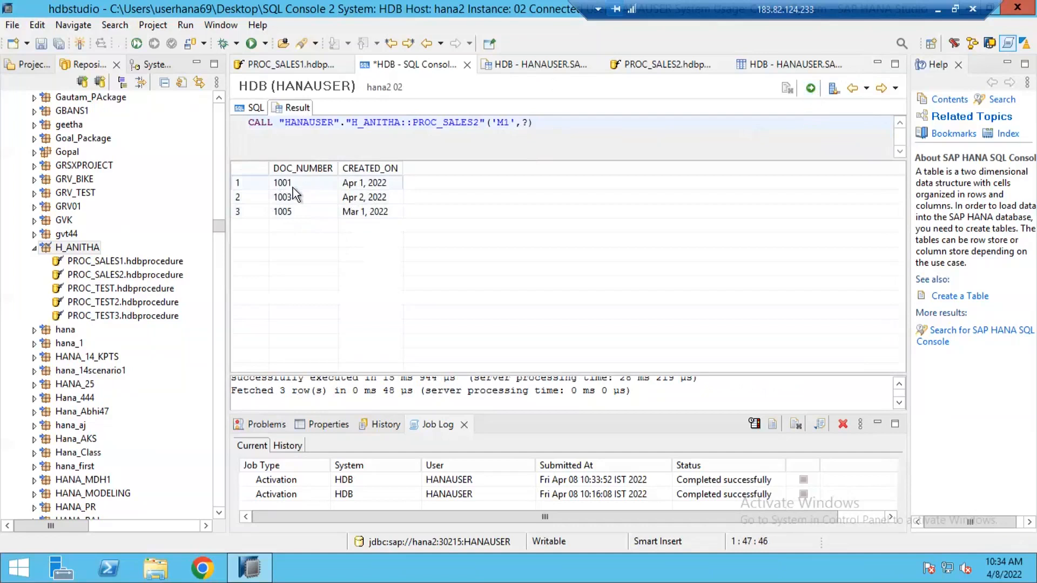
left_click(282, 211)
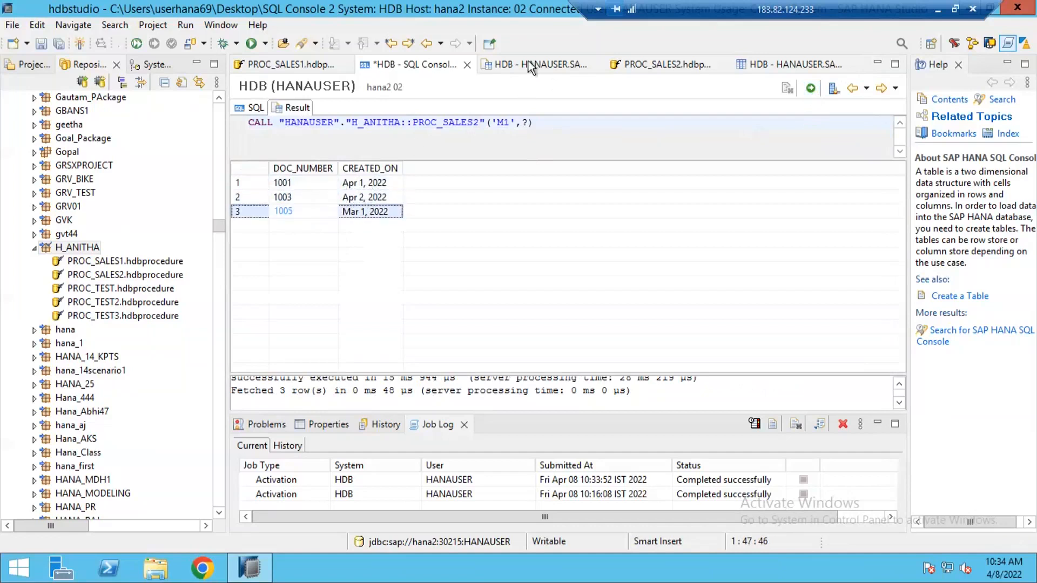
left_click(538, 64)
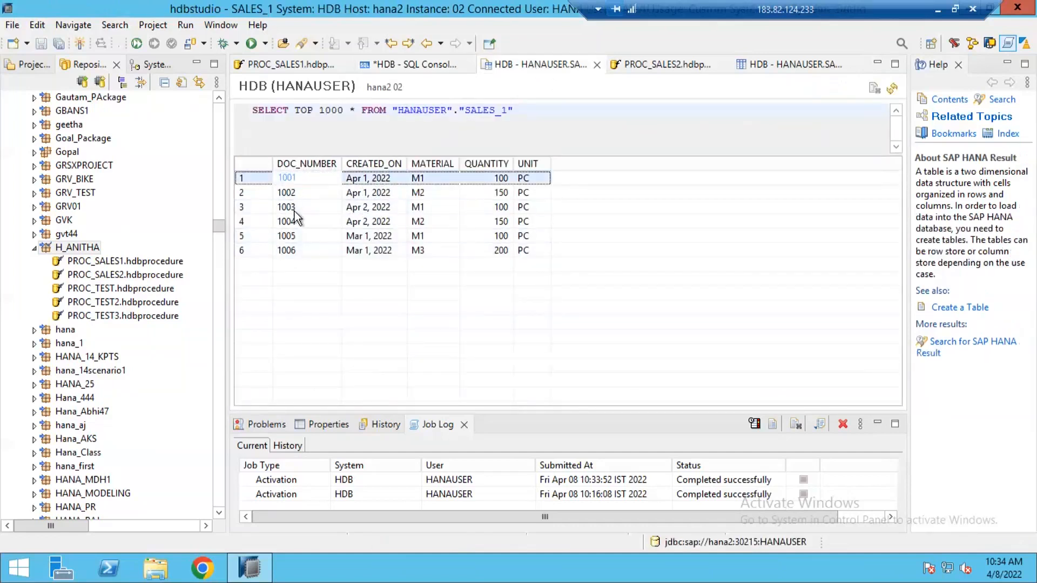
left_click(286, 207)
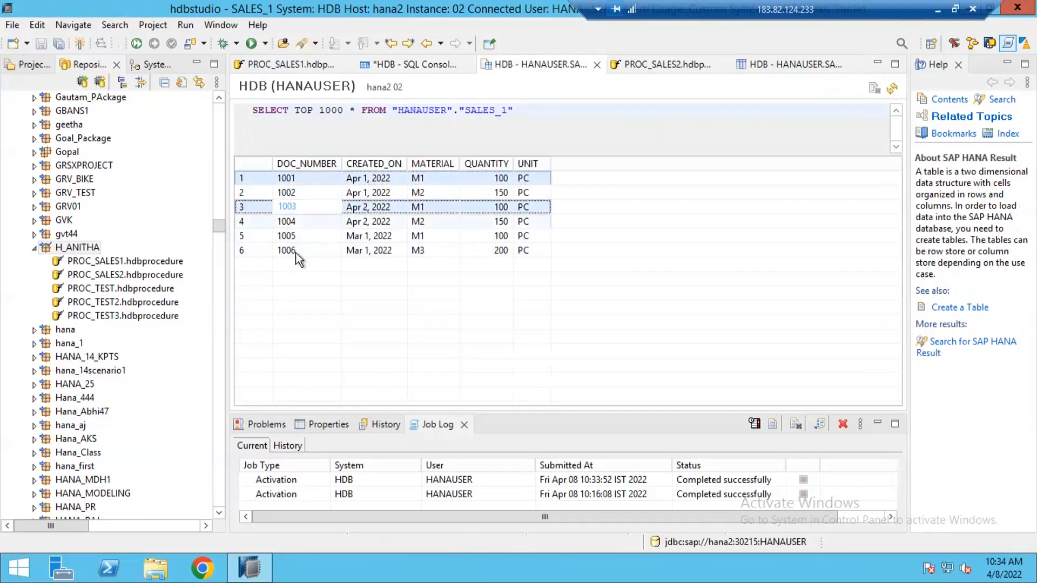
left_click(286, 236)
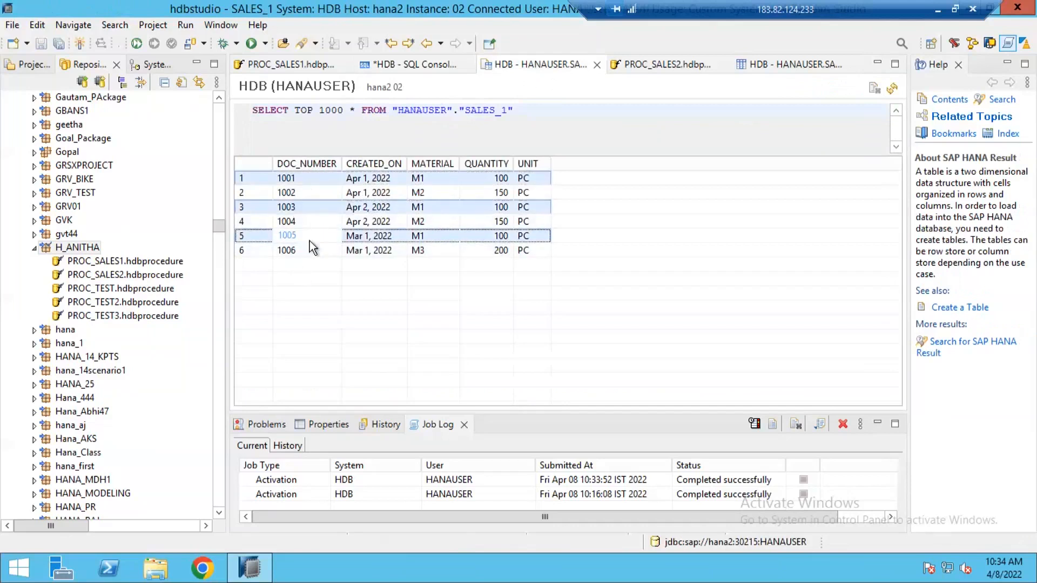
left_click(410, 63)
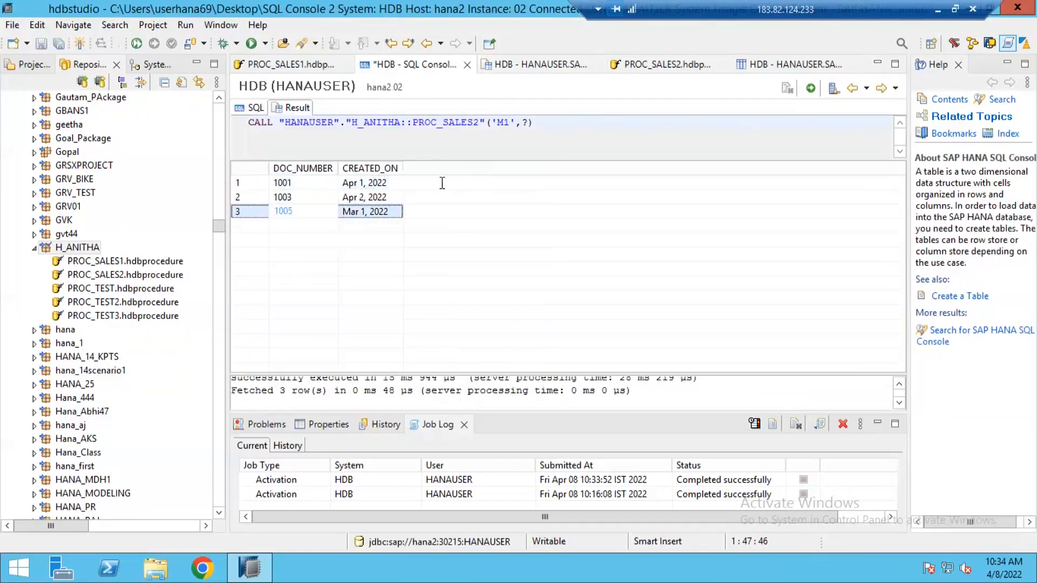
Change the call's material to 'M2' and run it, returning documents 1002 and 1004
left_click(254, 107)
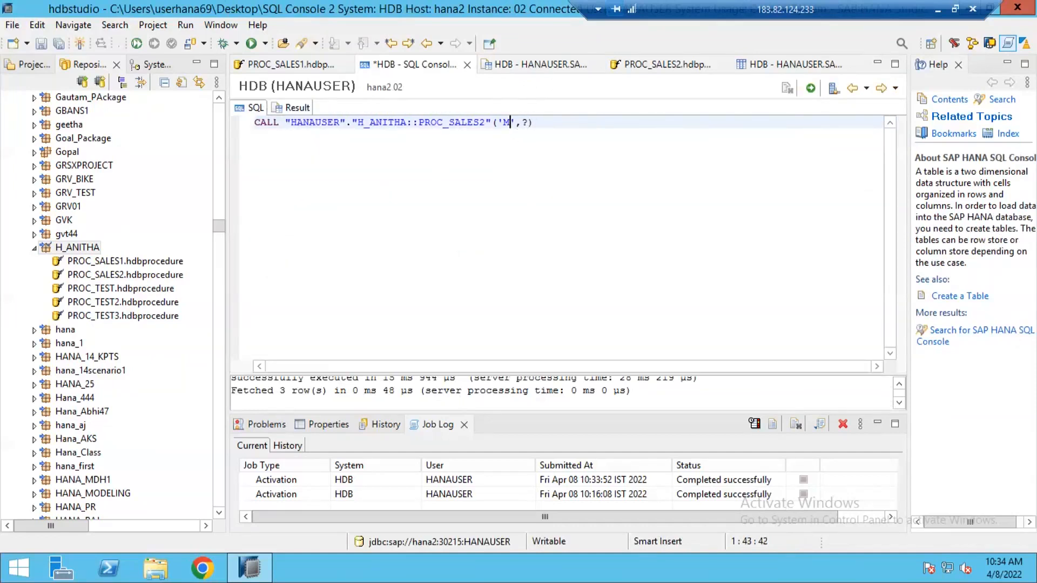
type("2")
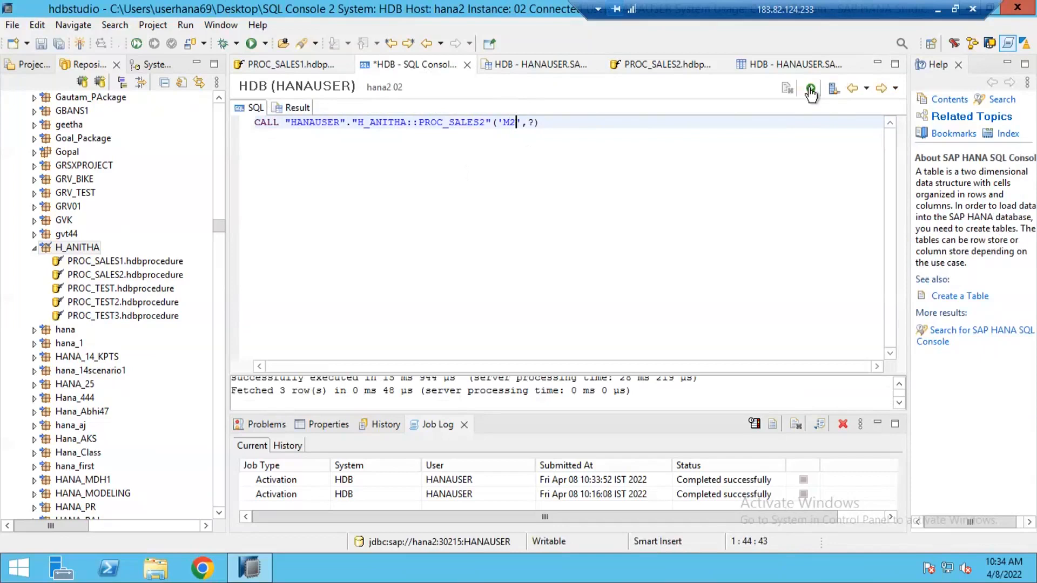
left_click(809, 88)
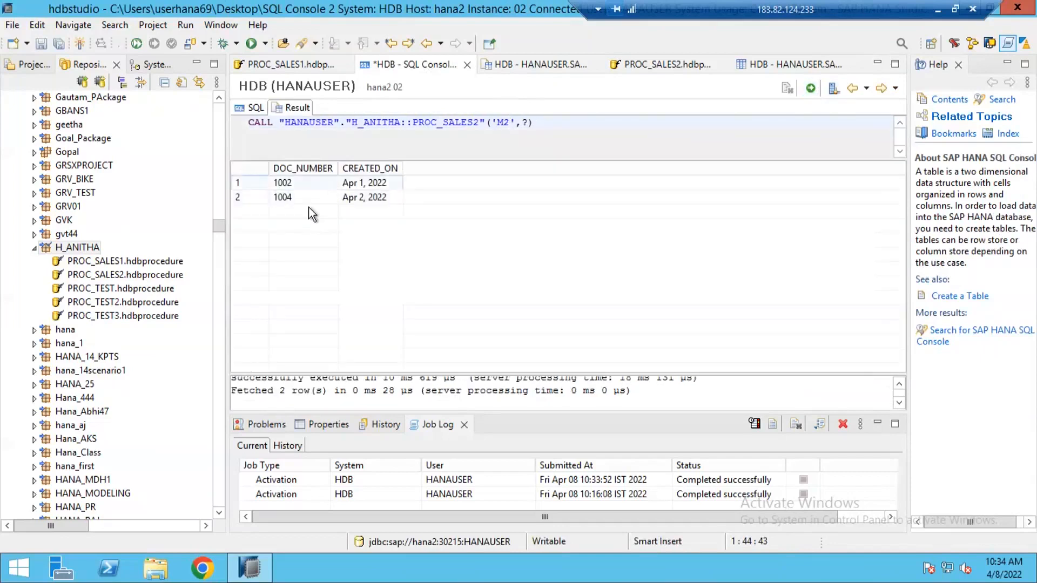
left_click(282, 197)
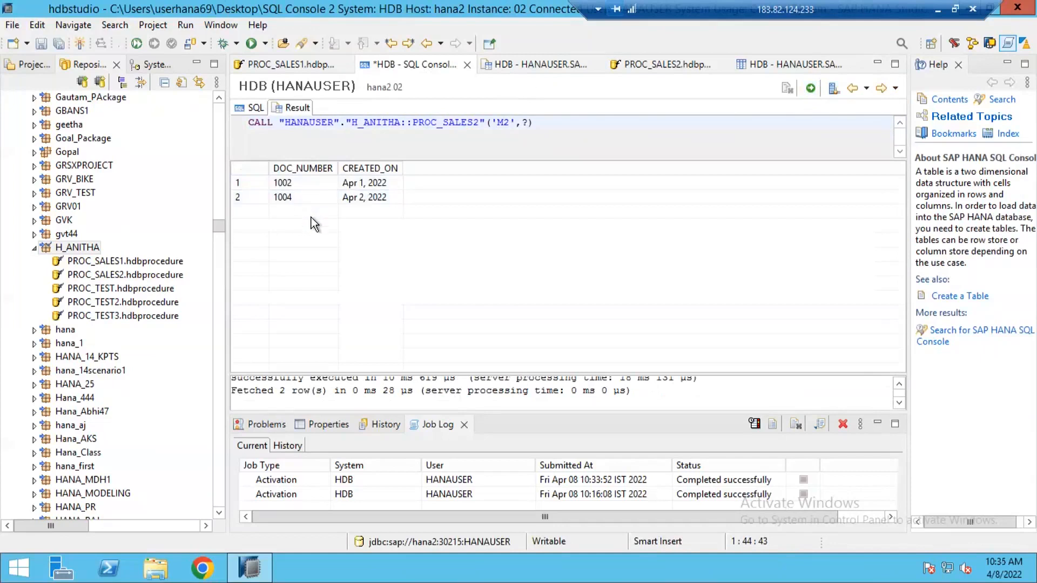
mouse_move(293, 250)
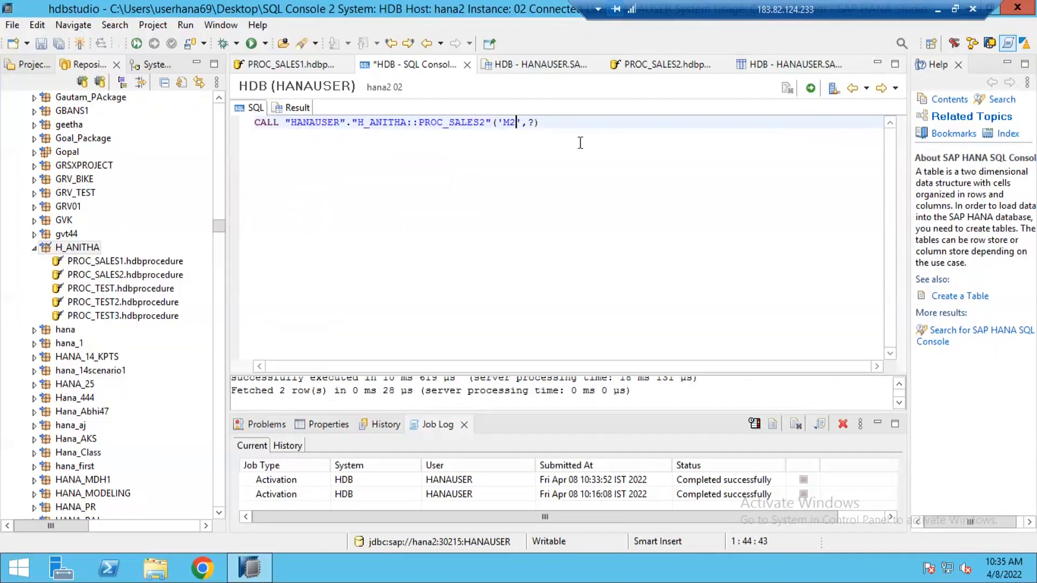
mouse_move(319, 166)
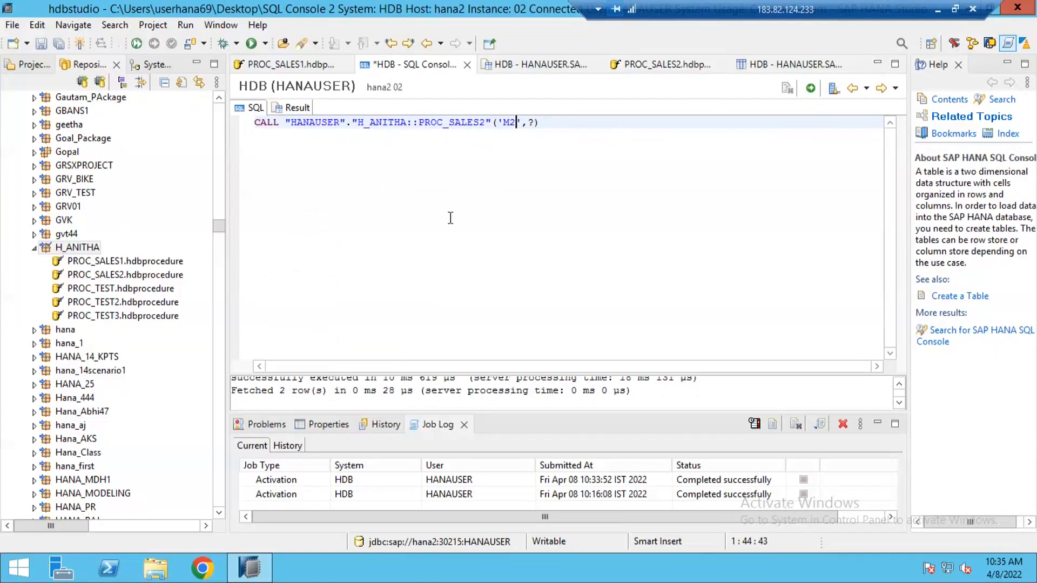
mouse_move(588, 184)
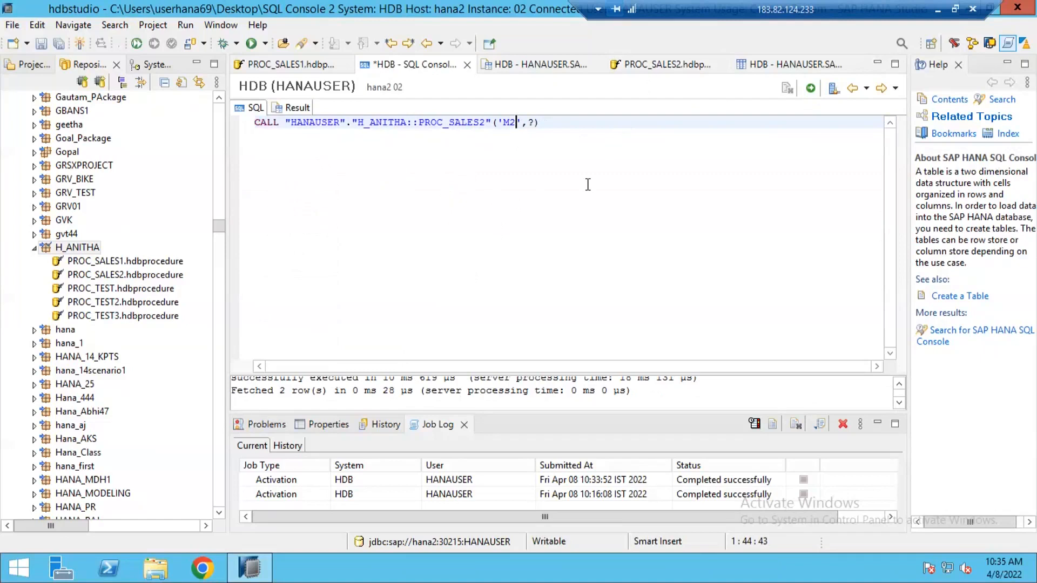
mouse_move(559, 117)
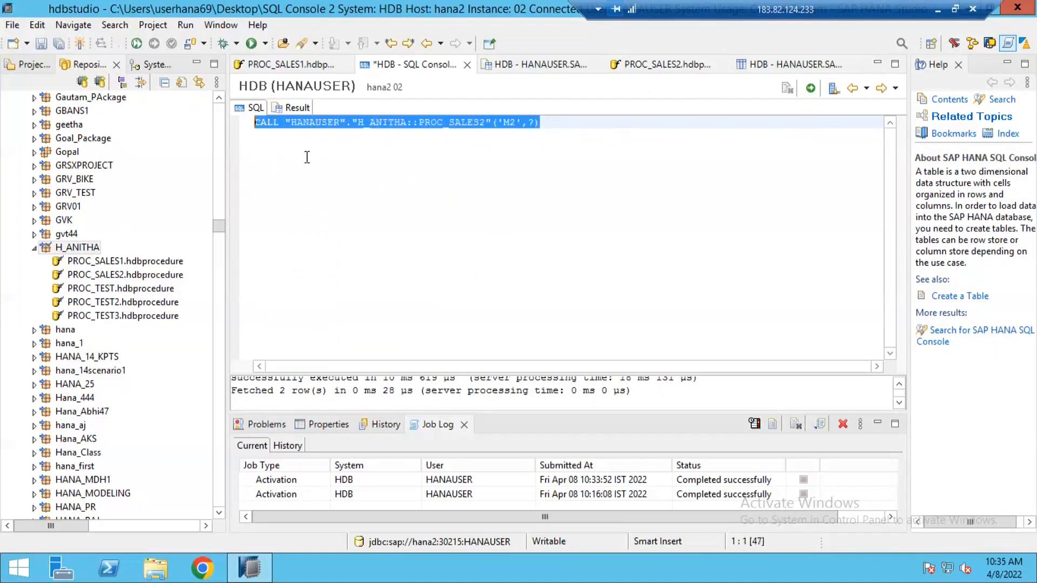
Return from the SQL console to the PROC_SALES2.hdbprocedure code view
left_click(394, 122)
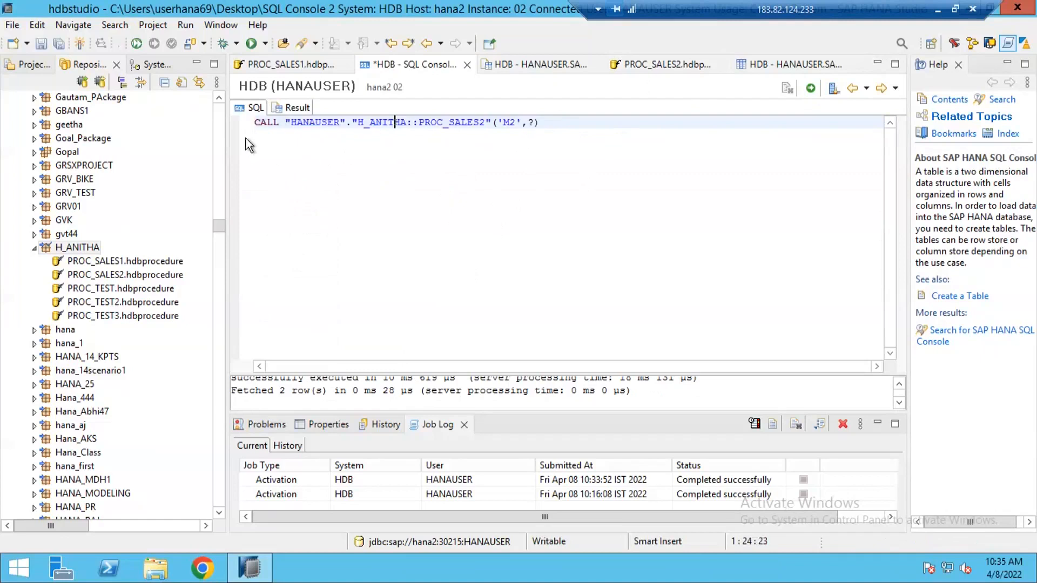
mouse_move(582, 96)
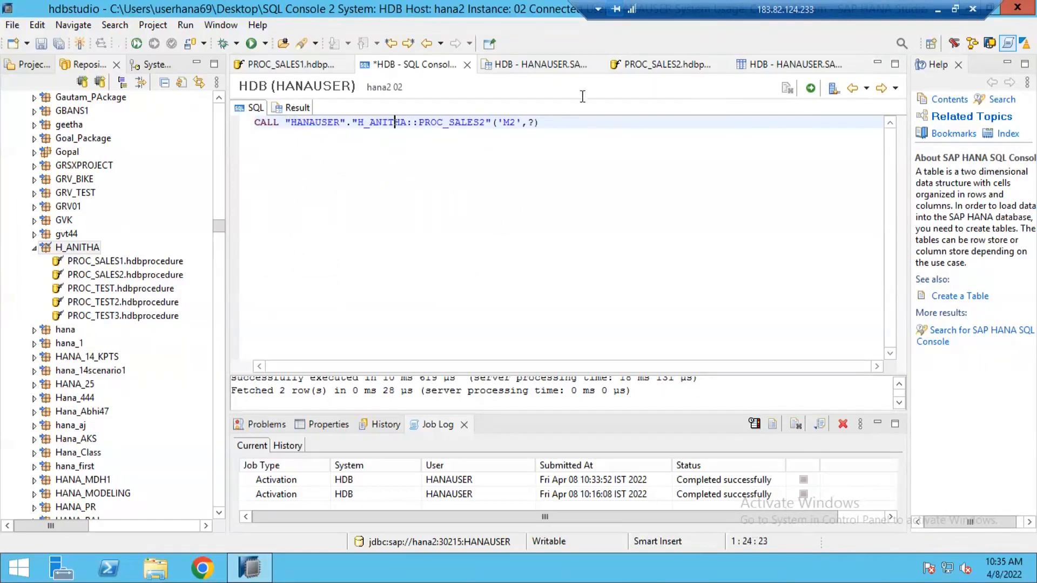
mouse_move(664, 64)
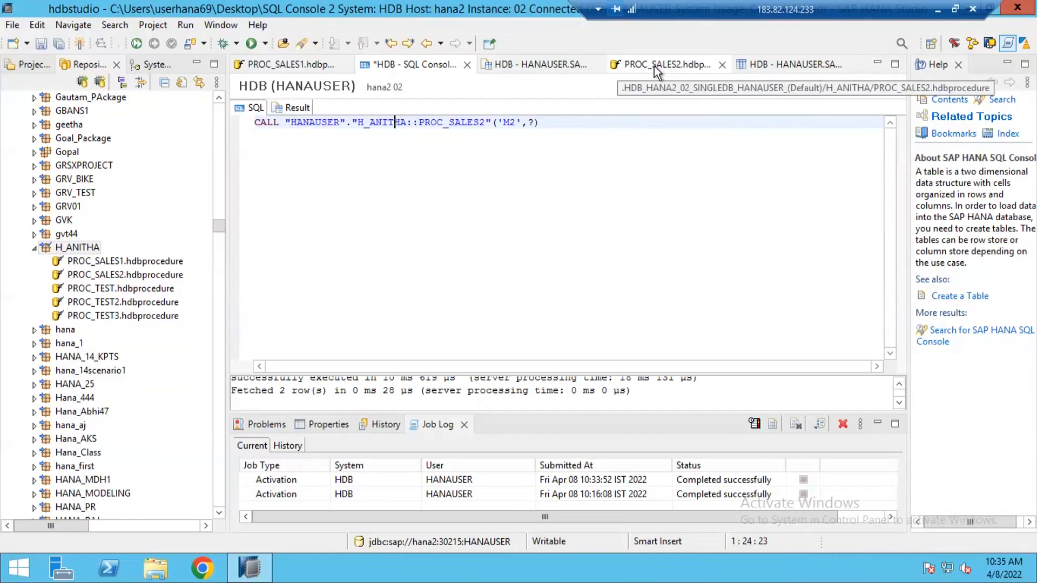
left_click(664, 63)
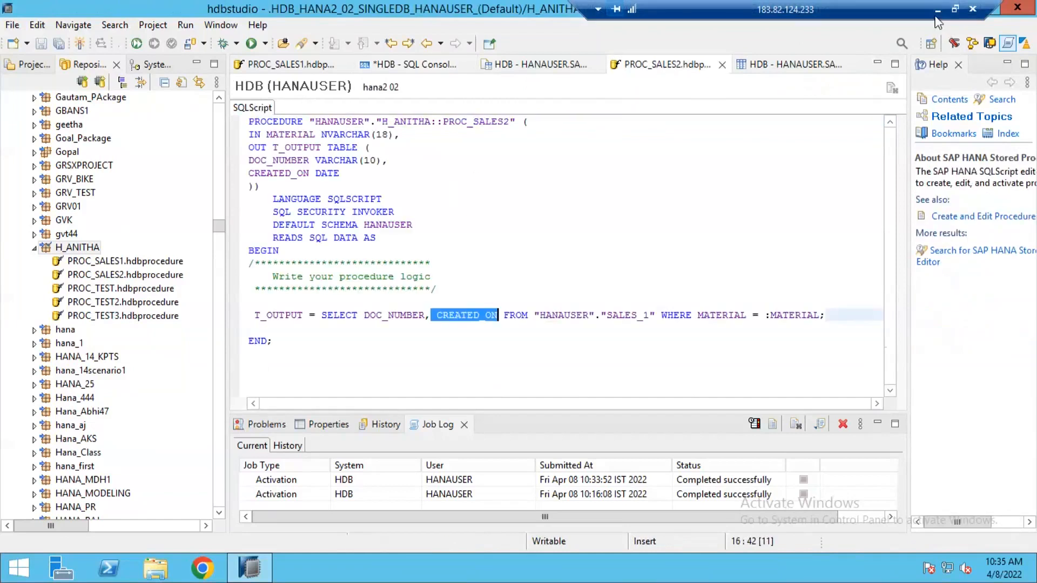